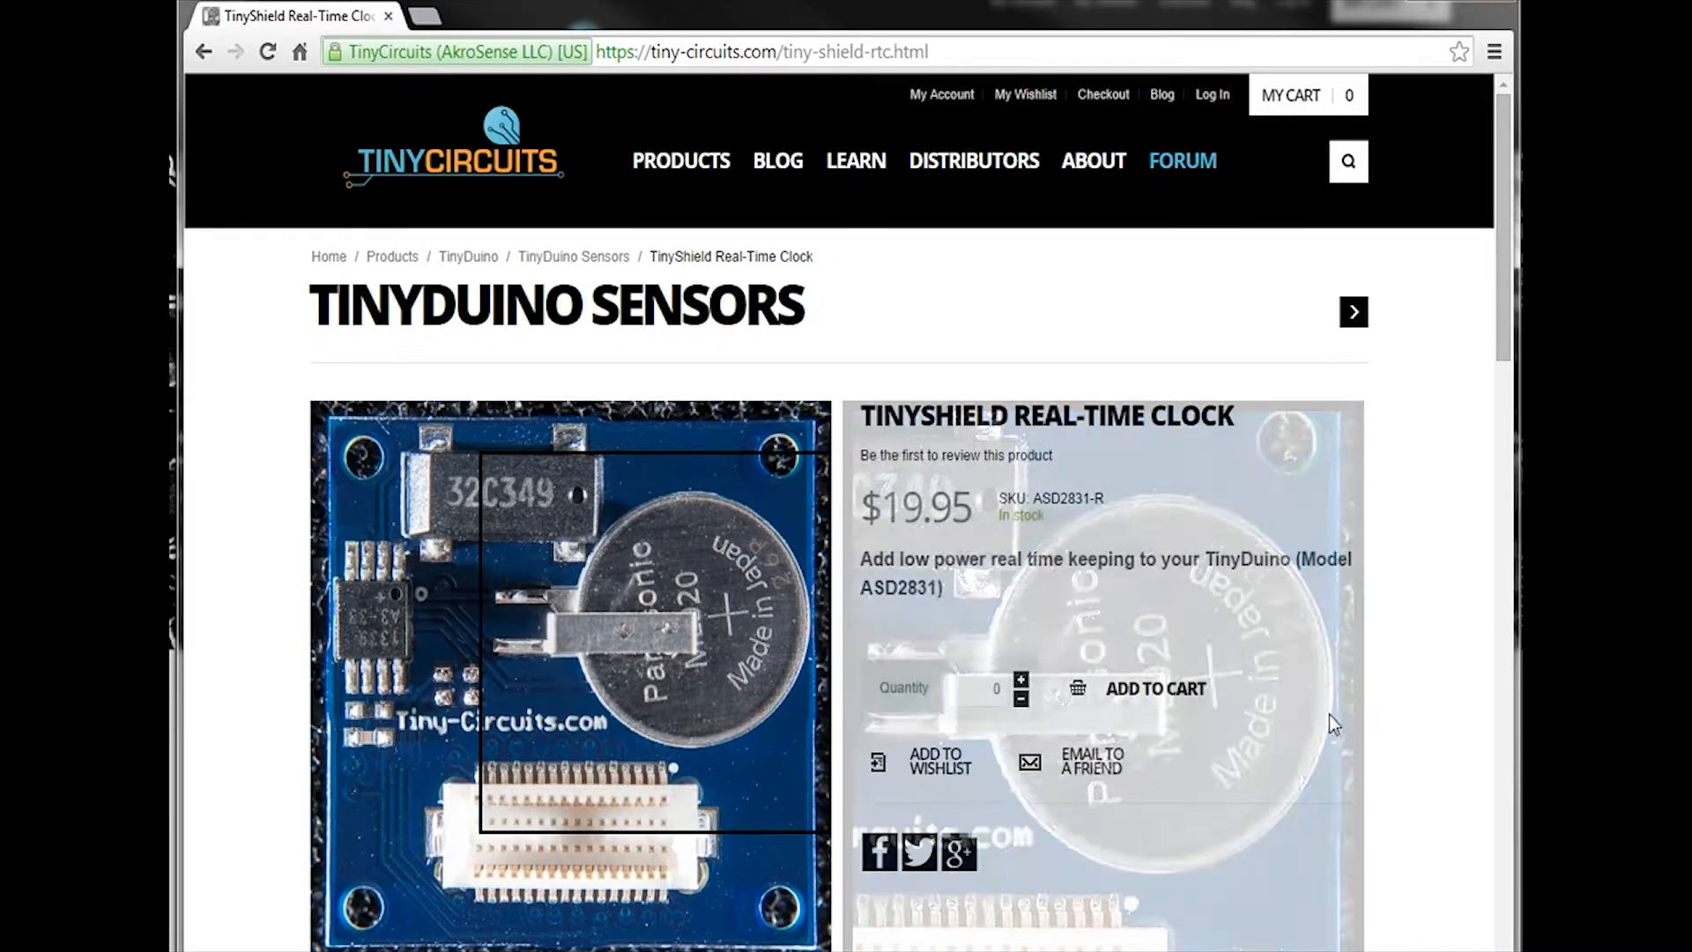
Open the 'Using the Real-Time Clock TinyShield' tutorial from the RTC product page's Tutorials tab.
scroll(down, 3)
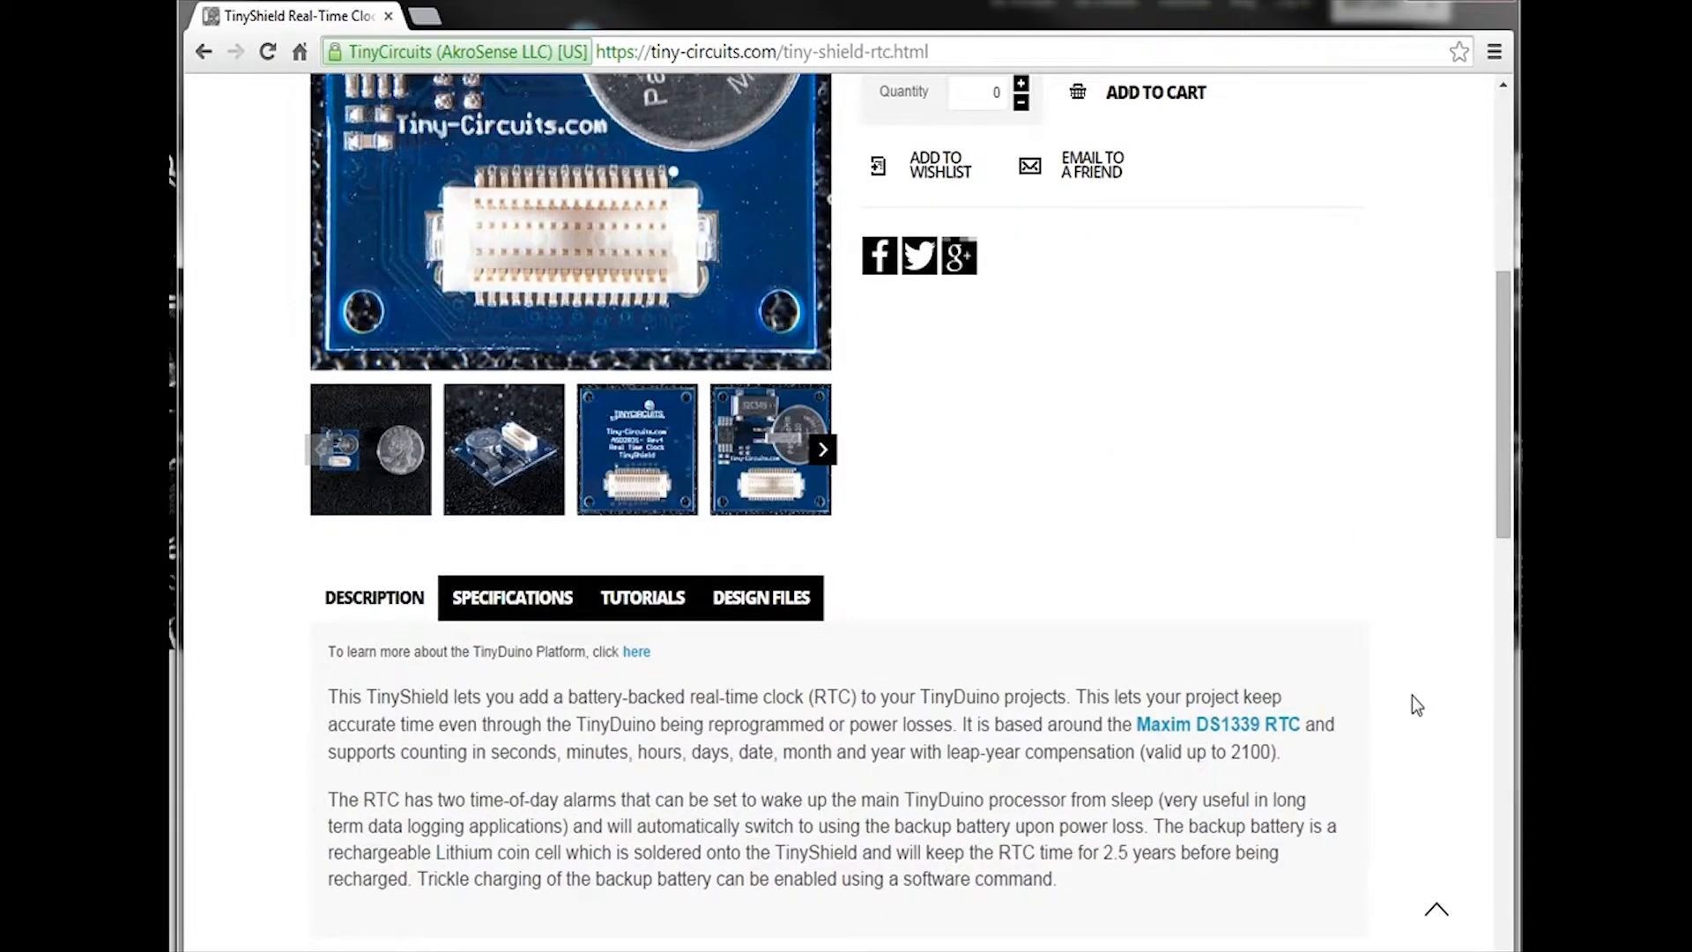
double_click(1217, 725)
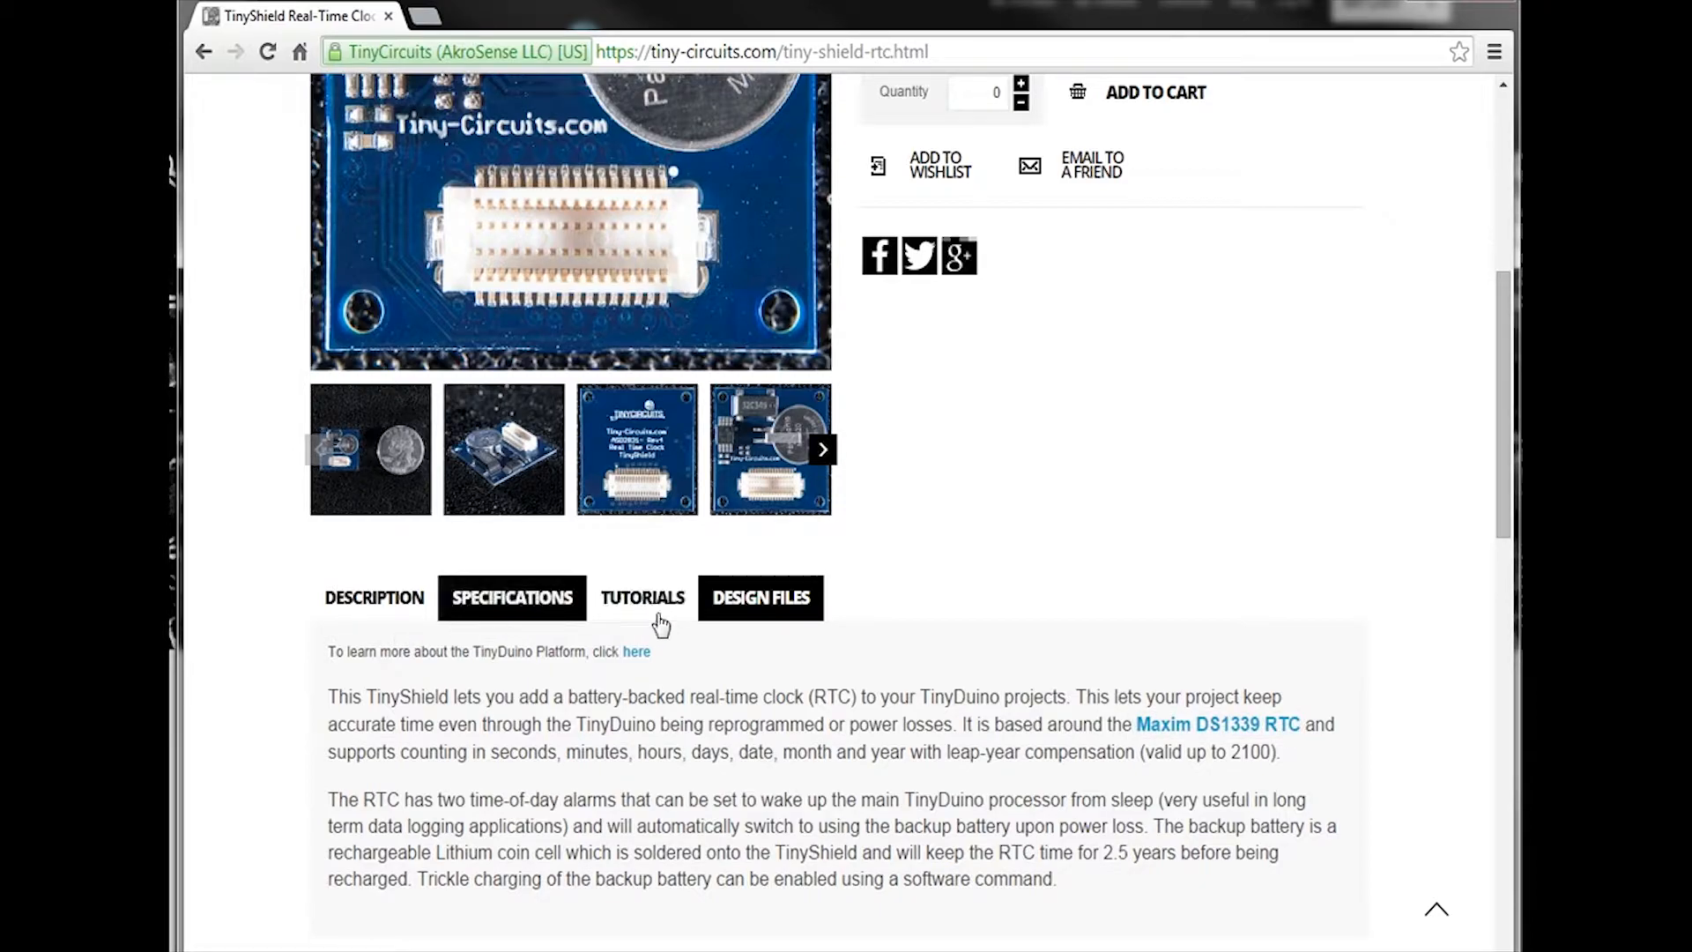
click(643, 597)
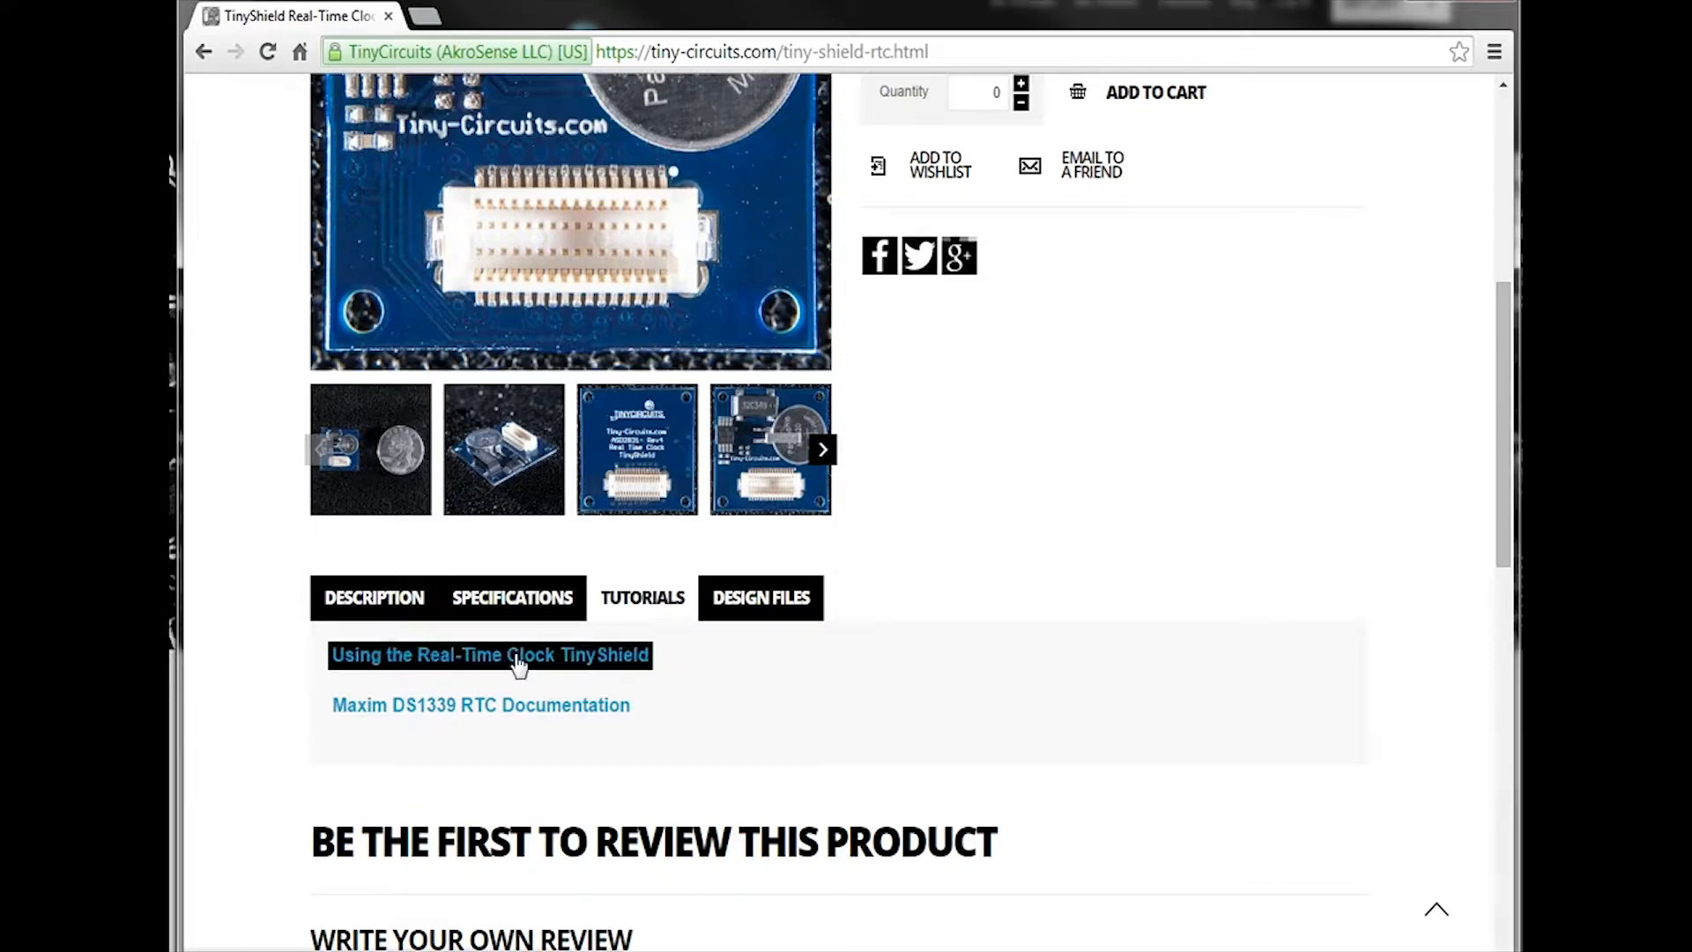
click(489, 655)
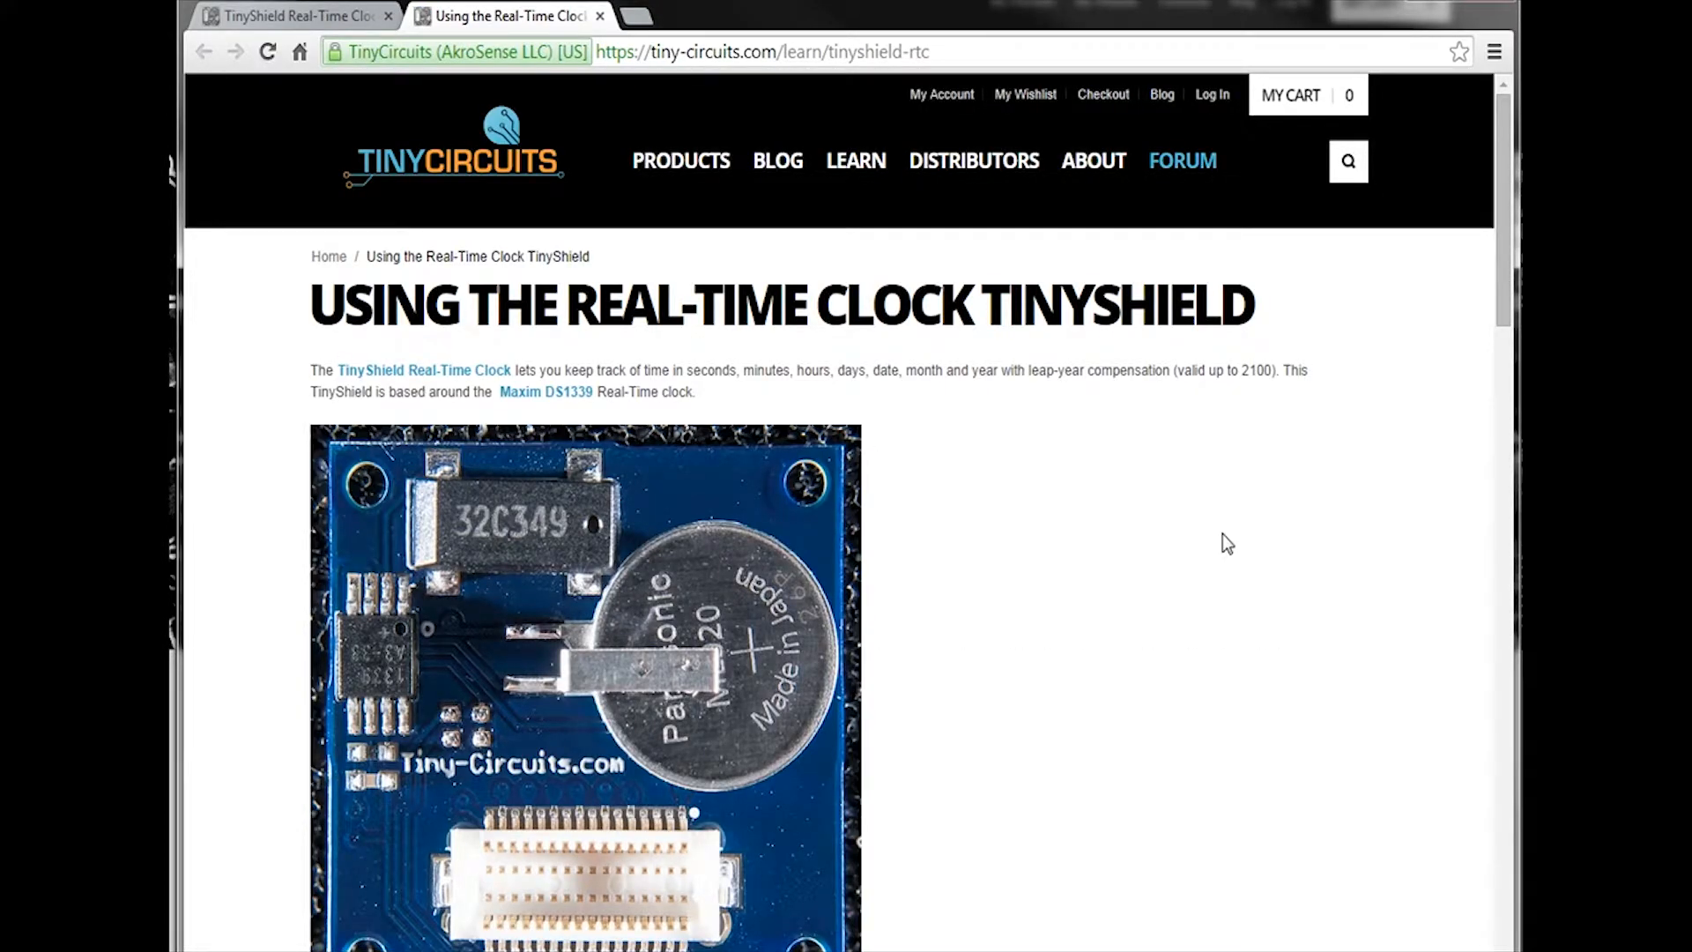
mouse_move(1183, 547)
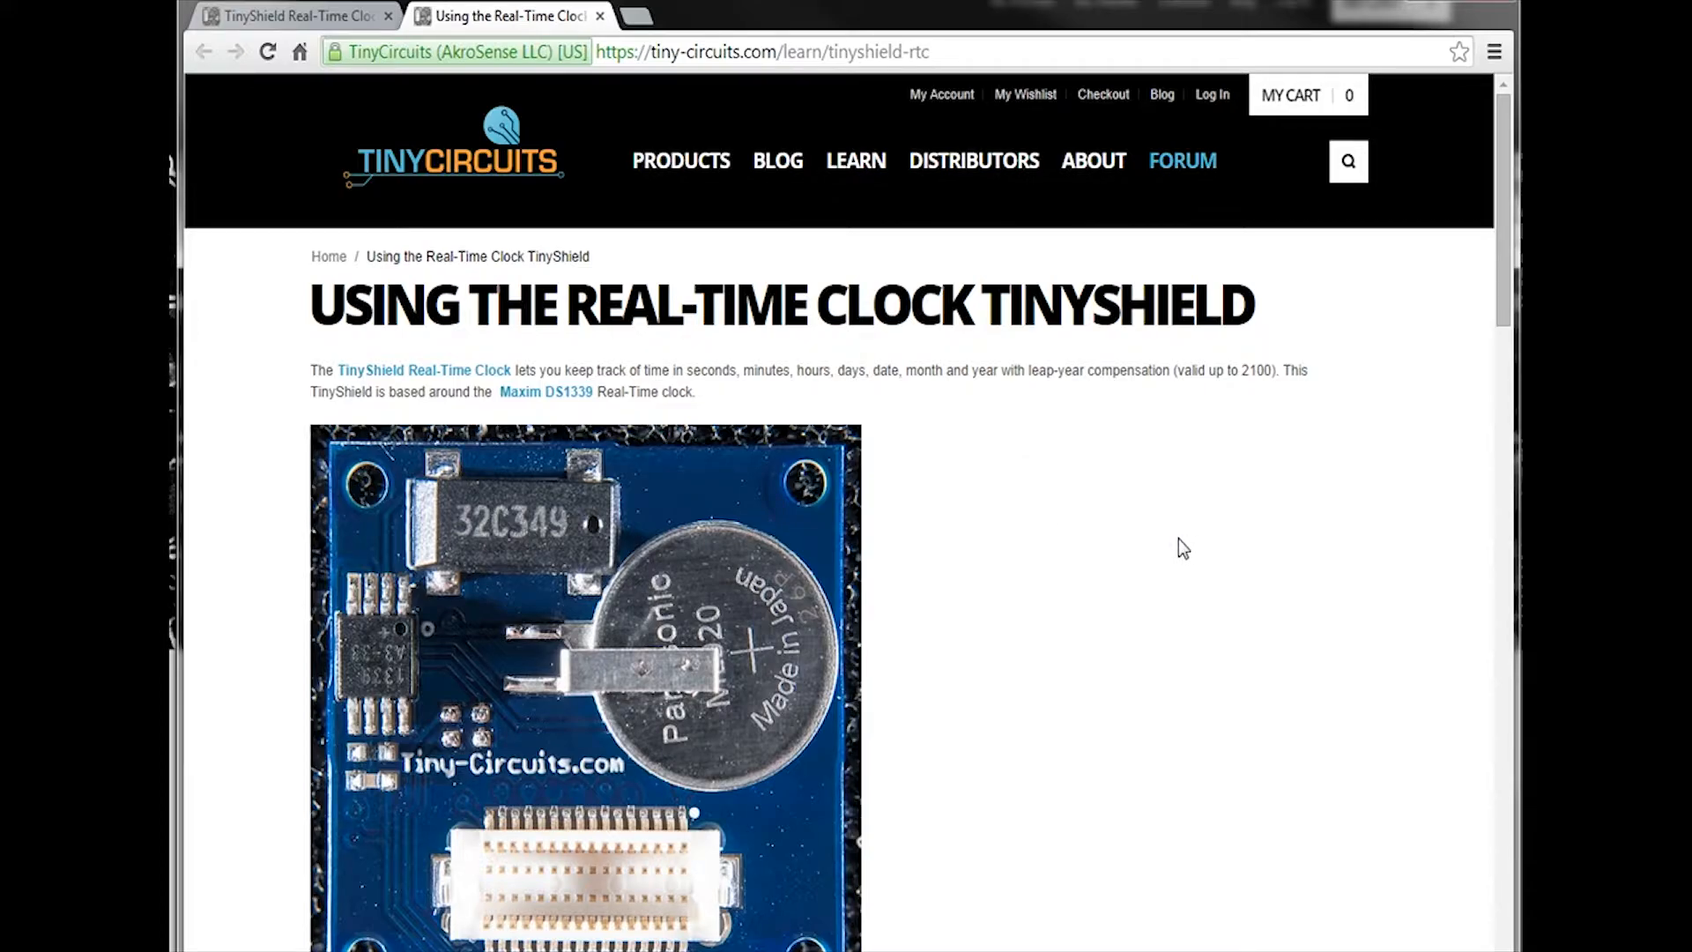
mouse_move(1081, 556)
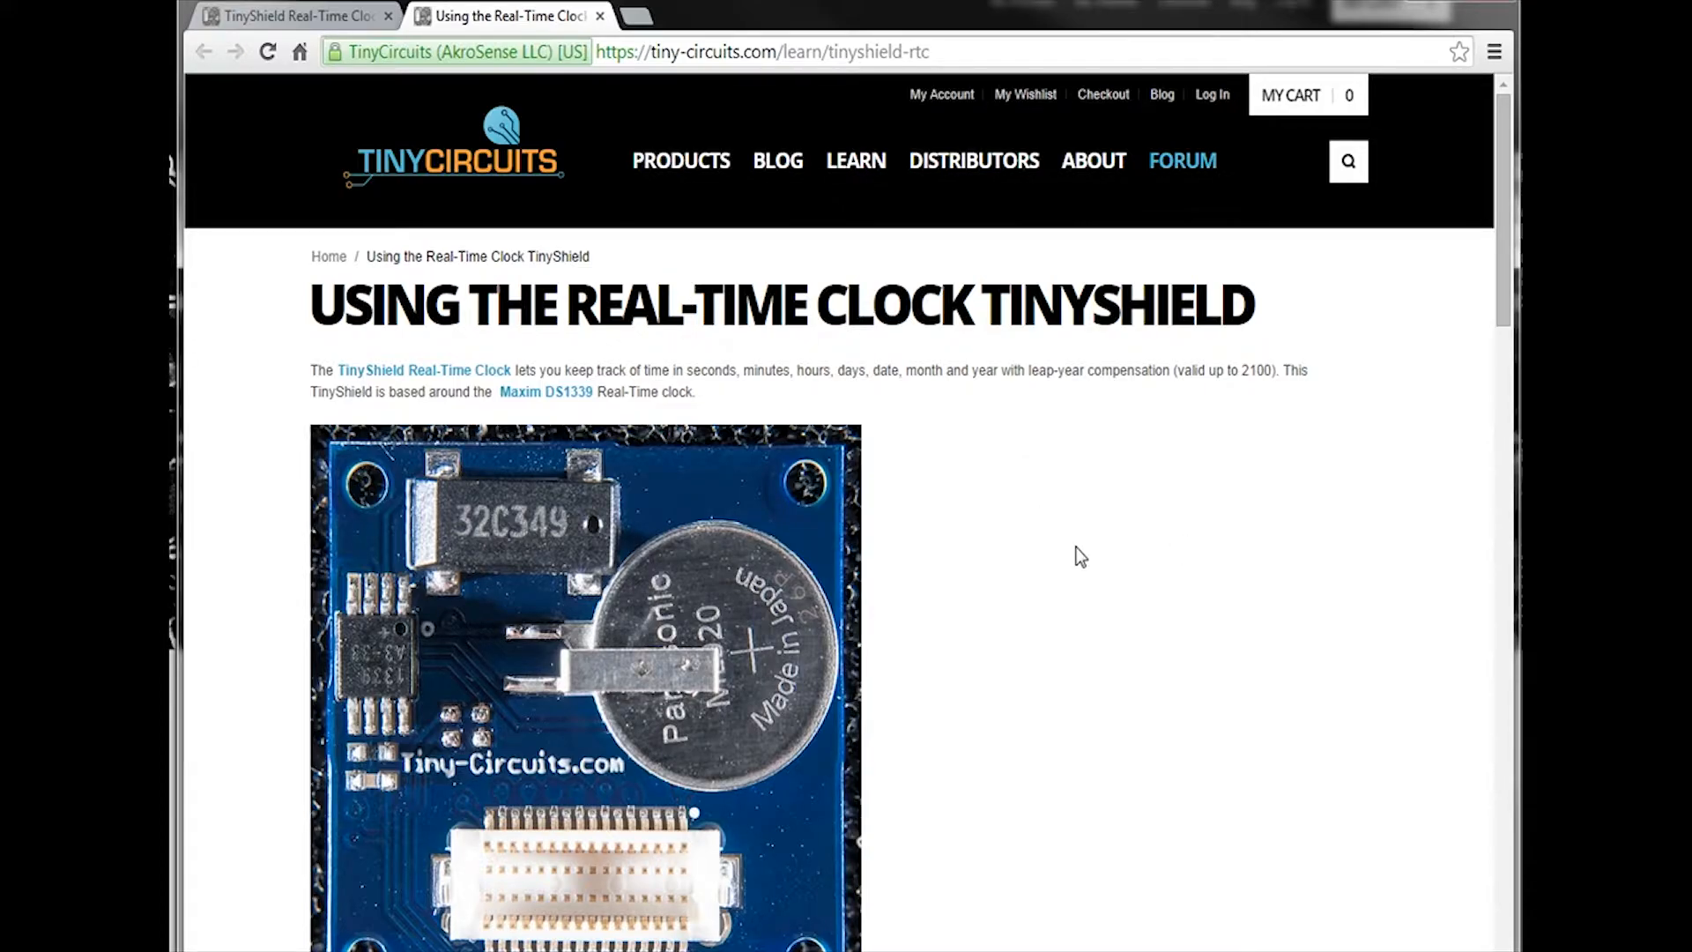
Scroll the RTC tutorial past 'Powering the System' to the TinyShield_RTC sample sketch.
scroll(down, 3)
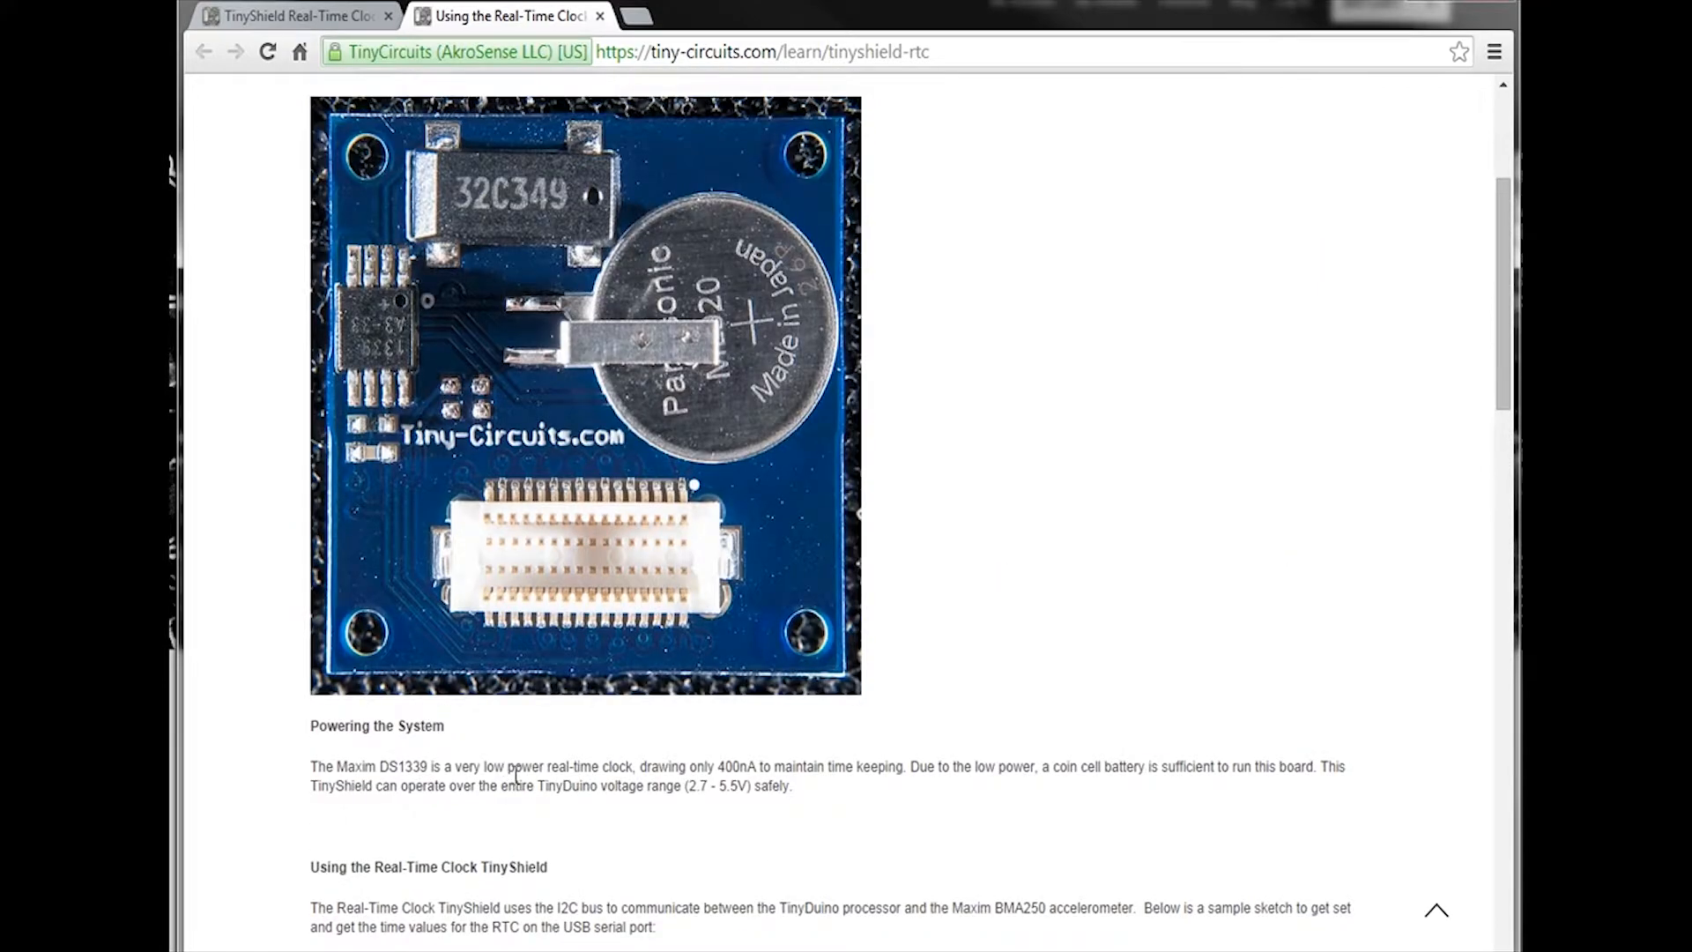
mouse_move(1103, 730)
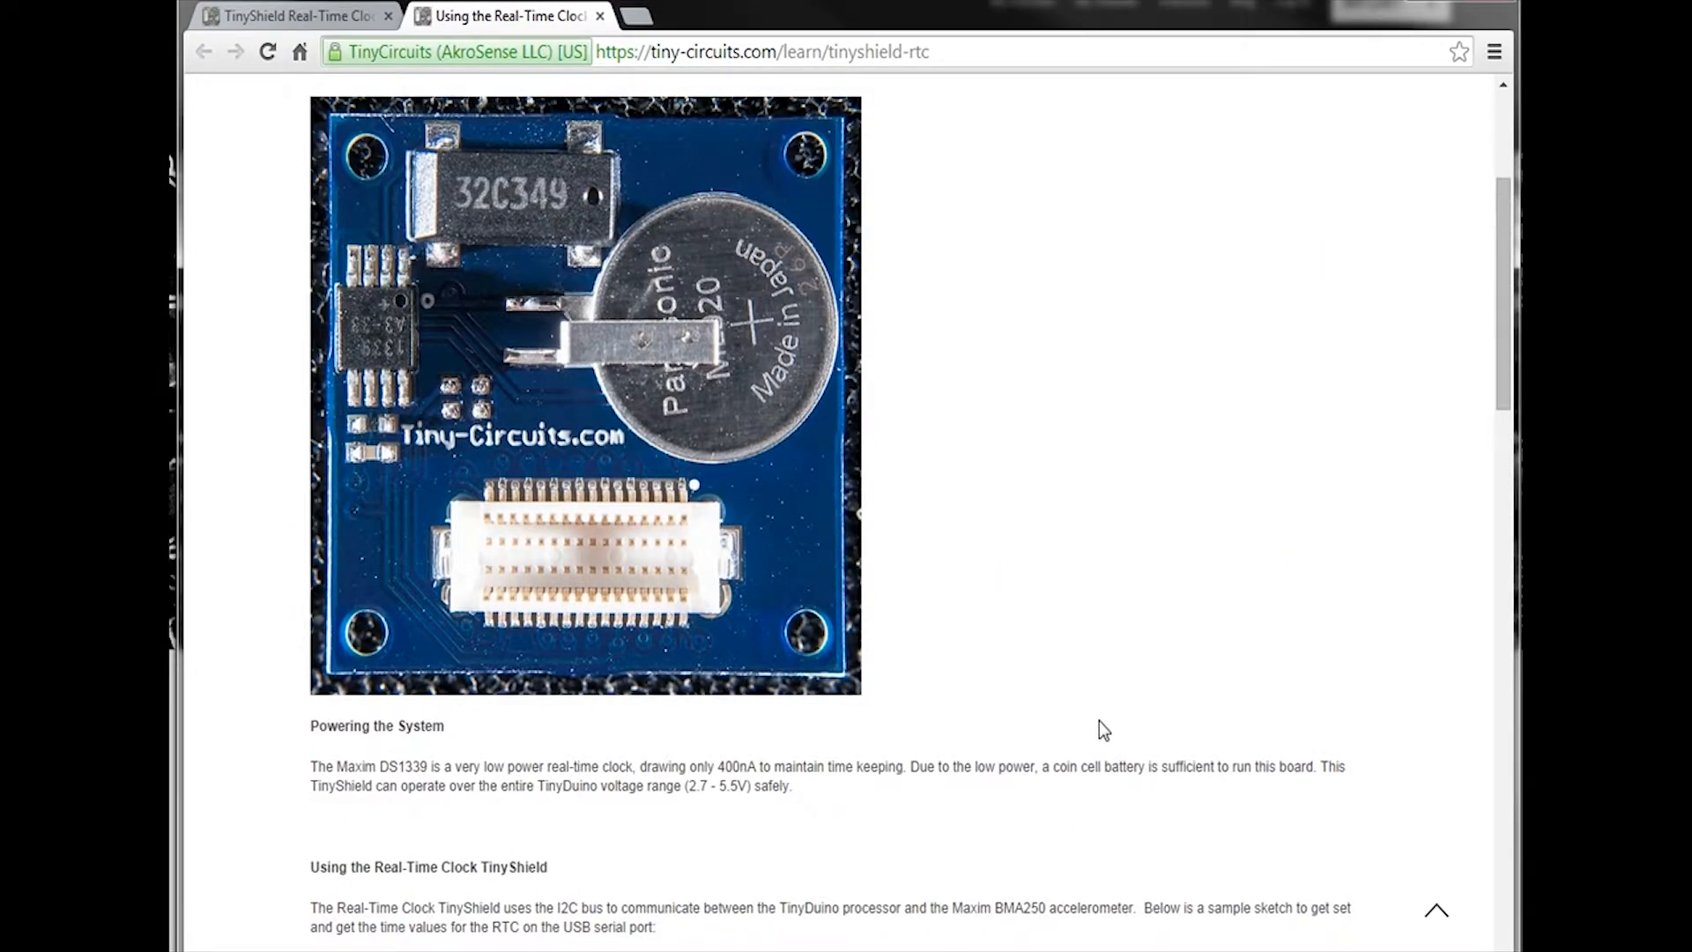
scroll(down, 3)
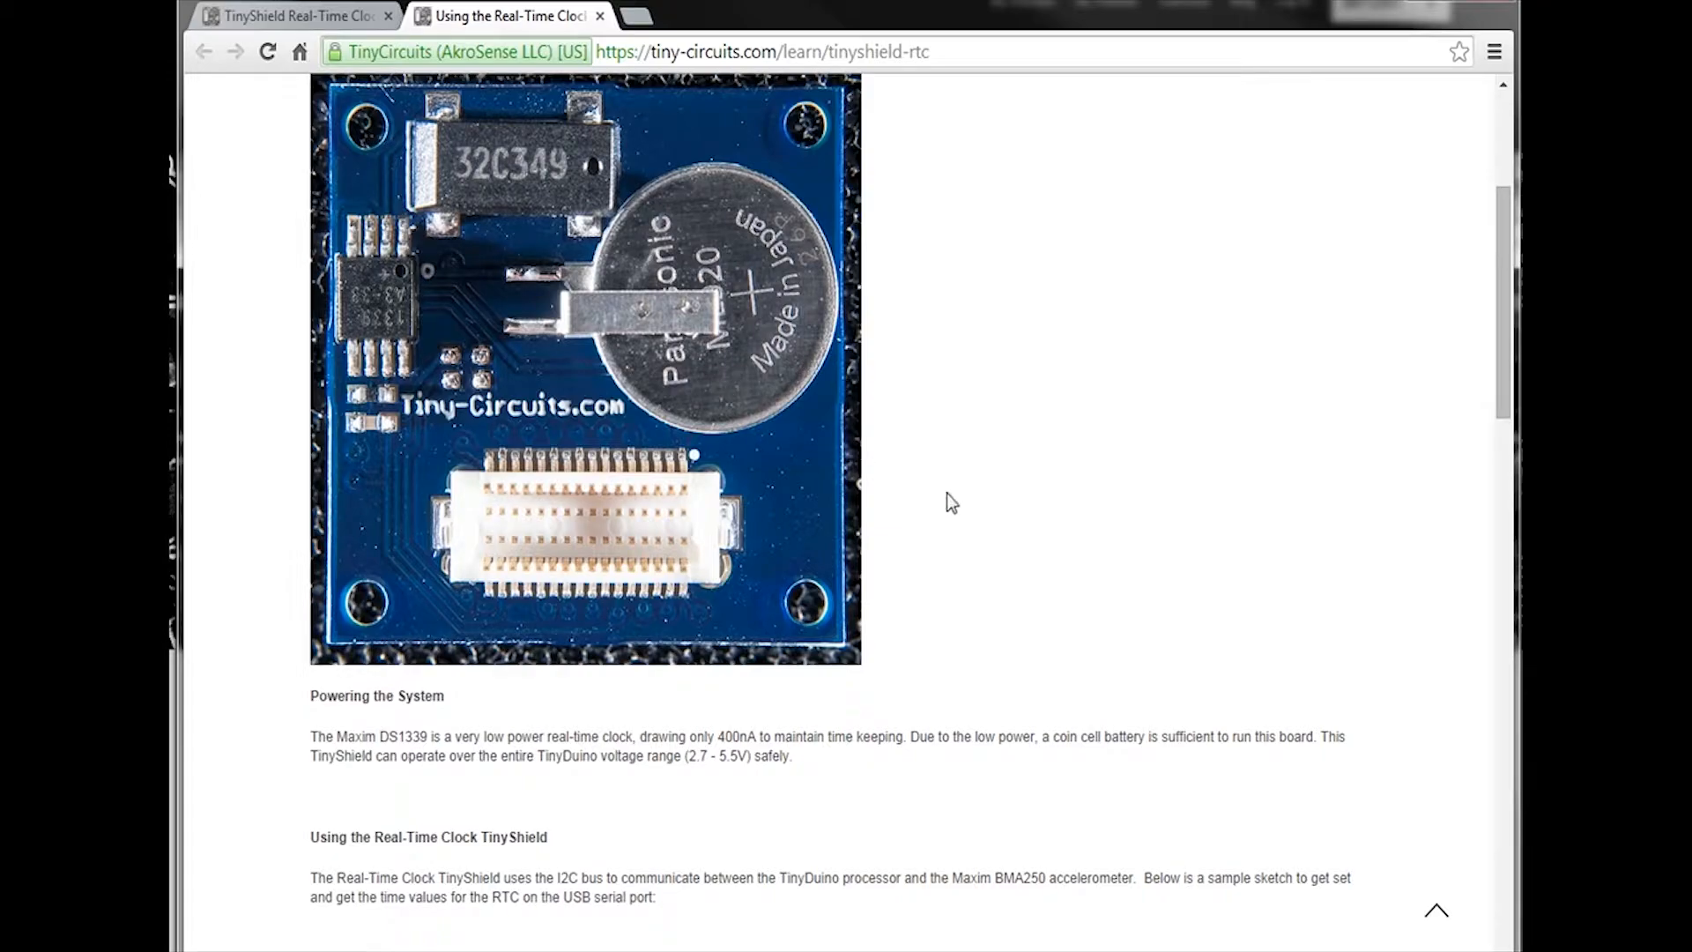
scroll(down, 3)
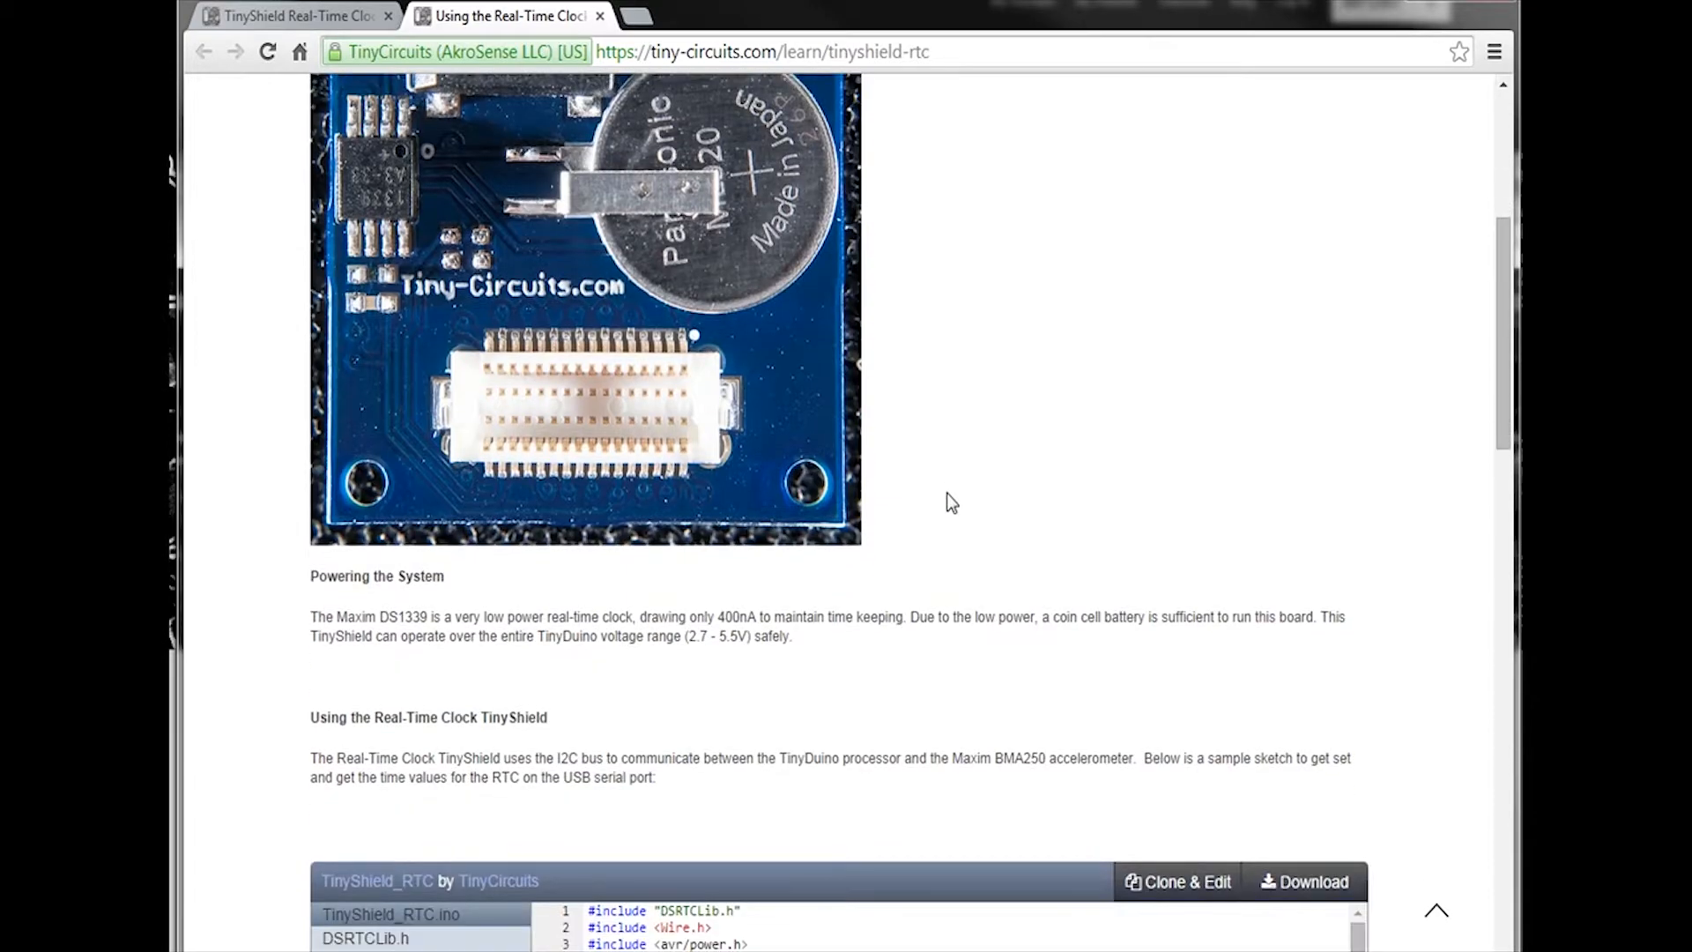
scroll(down, 3)
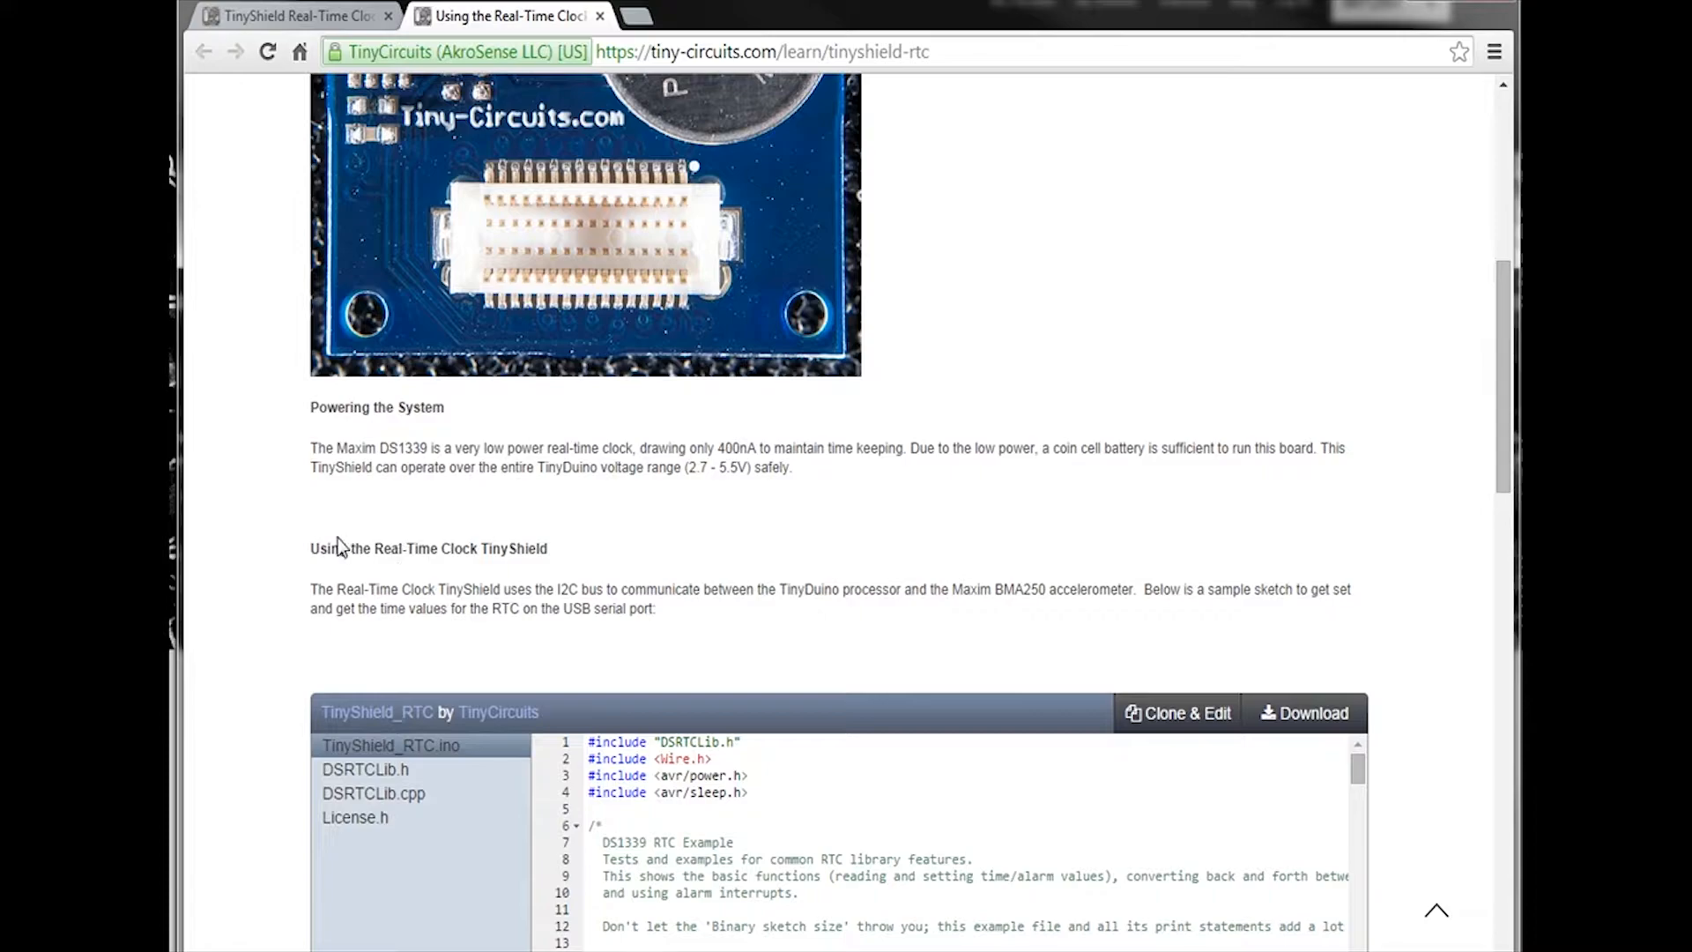
scroll(down, 3)
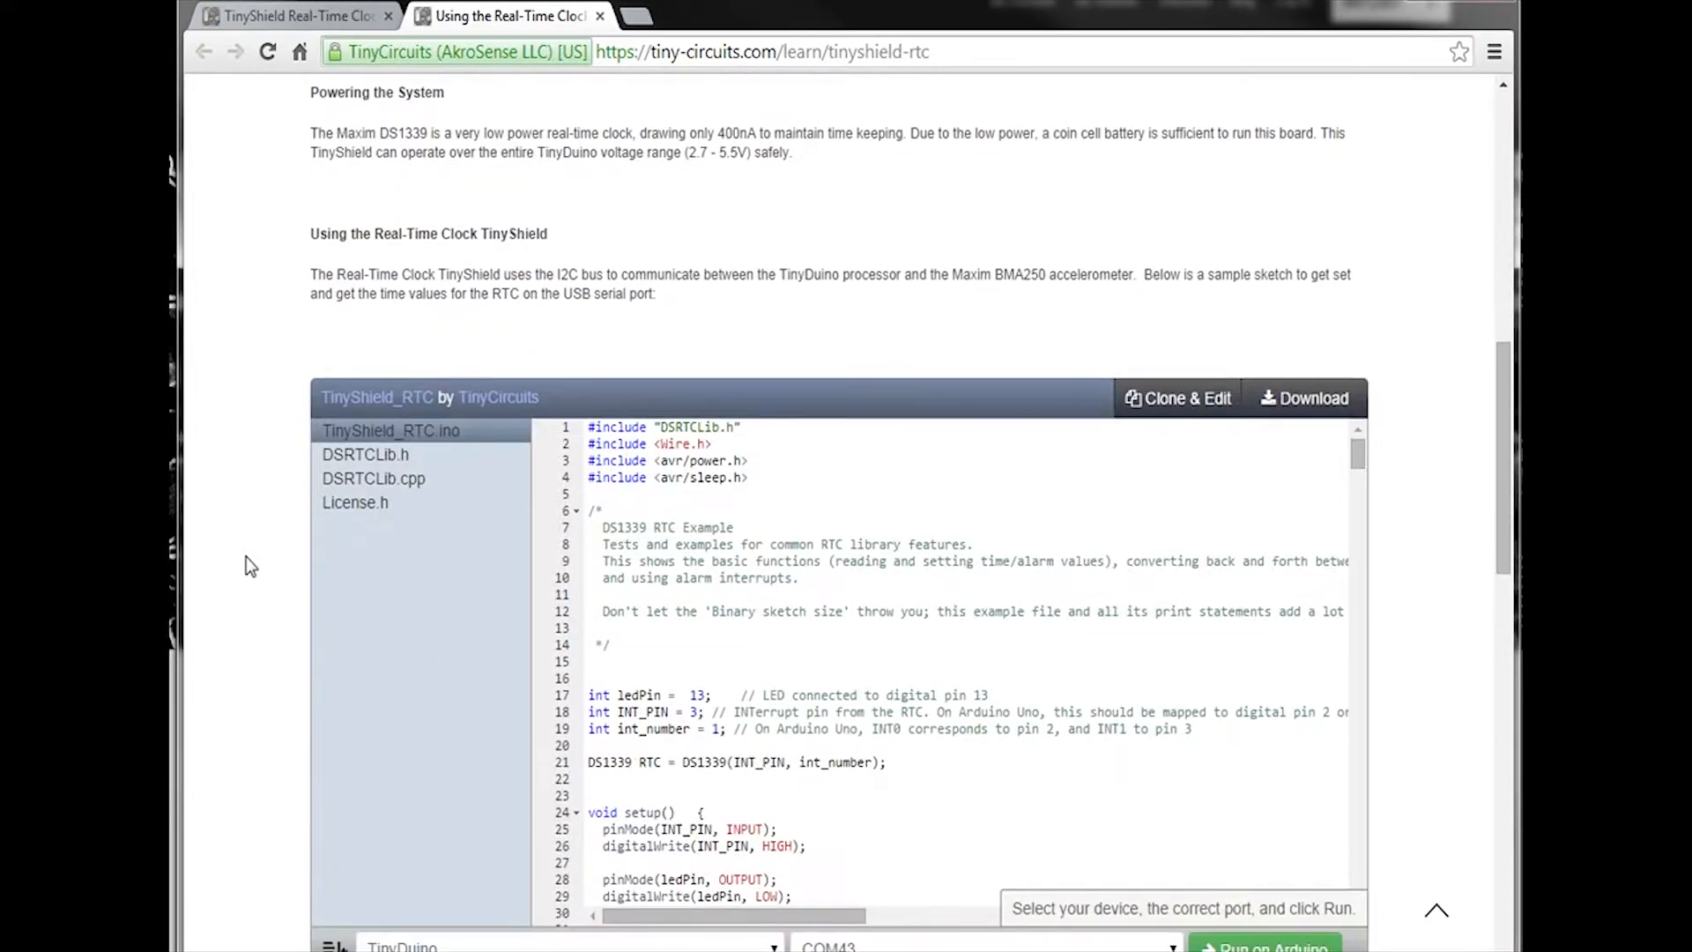
scroll(down, 3)
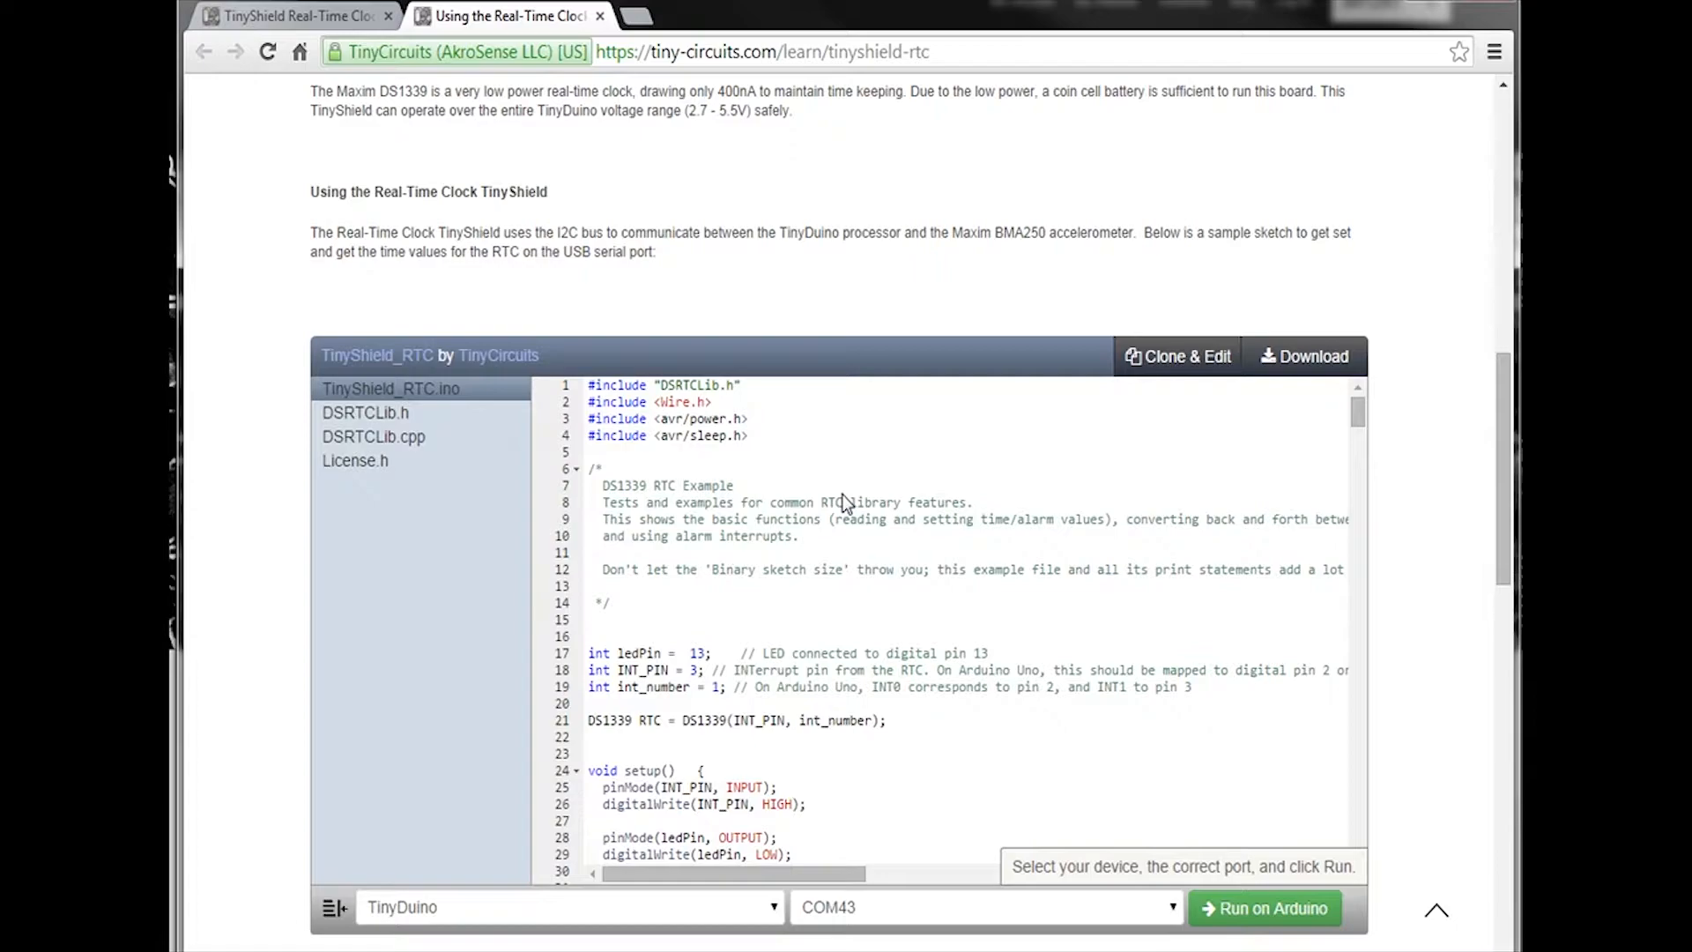
mouse_move(850, 537)
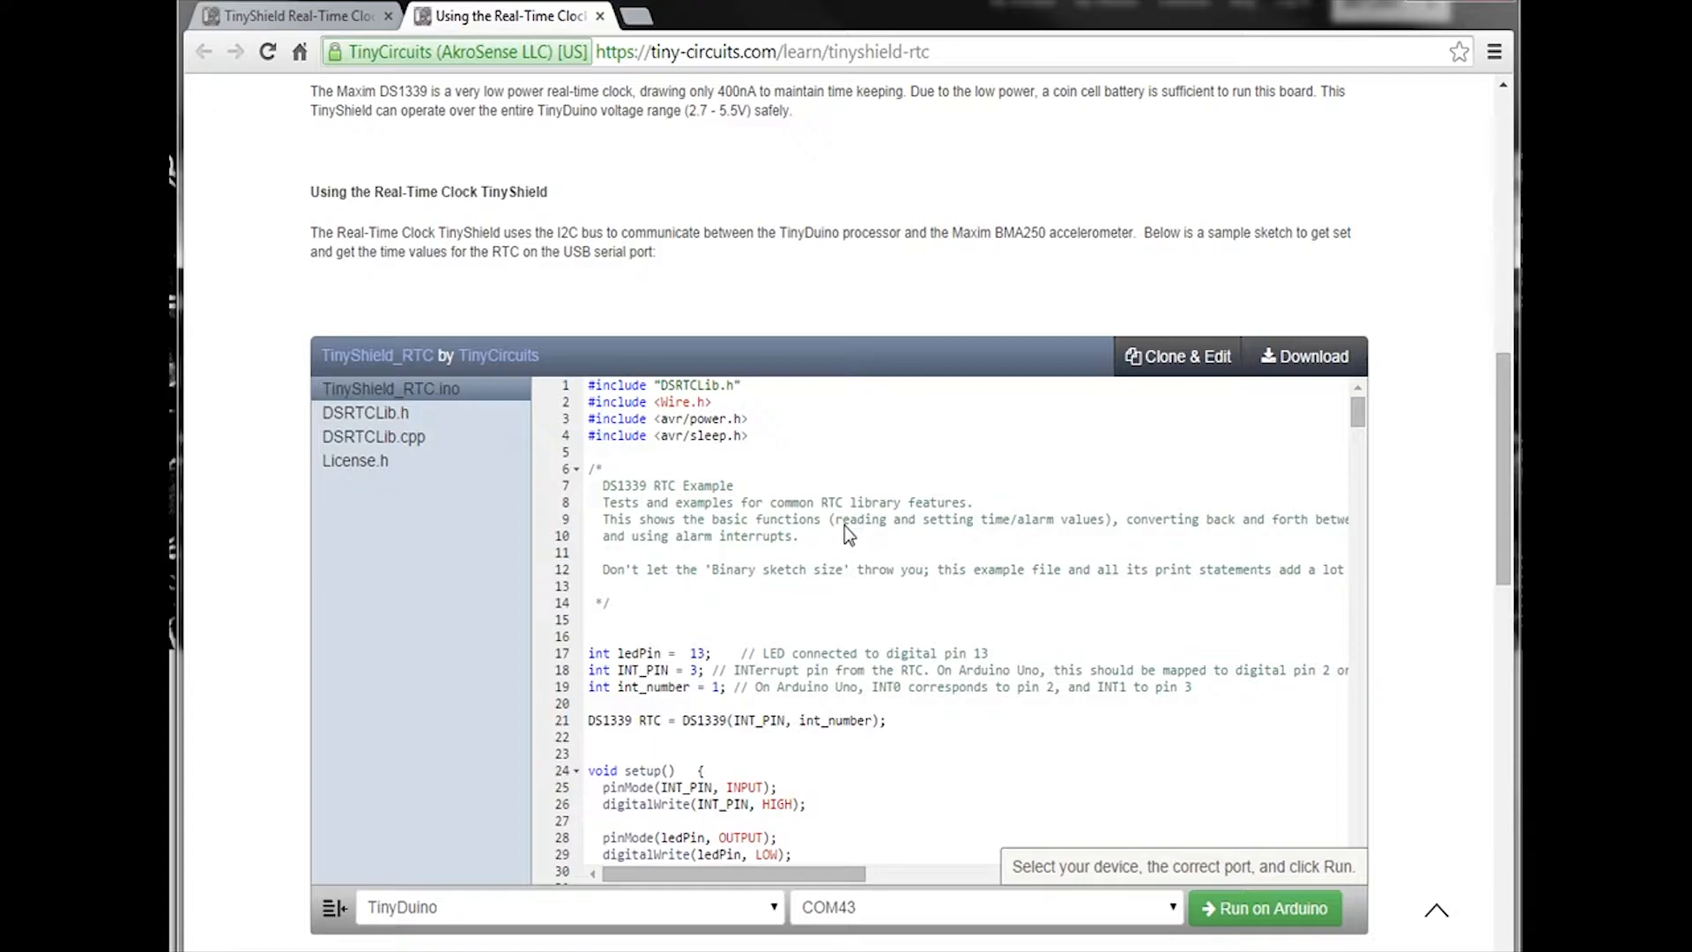
mouse_move(624, 737)
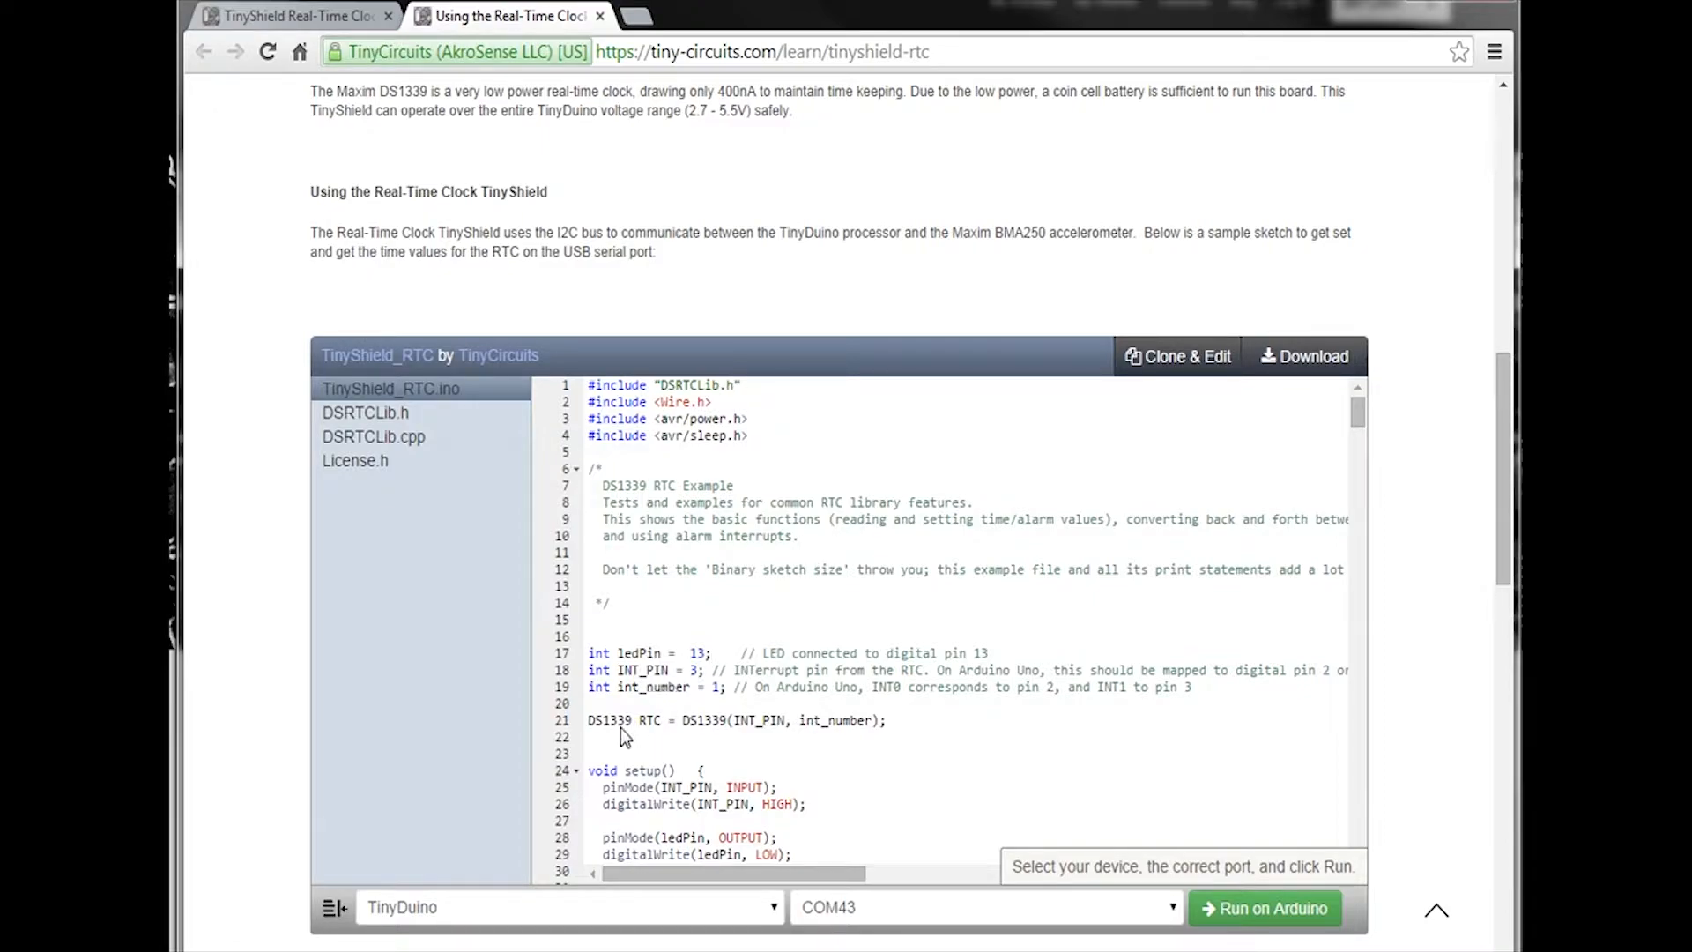
mouse_move(952, 578)
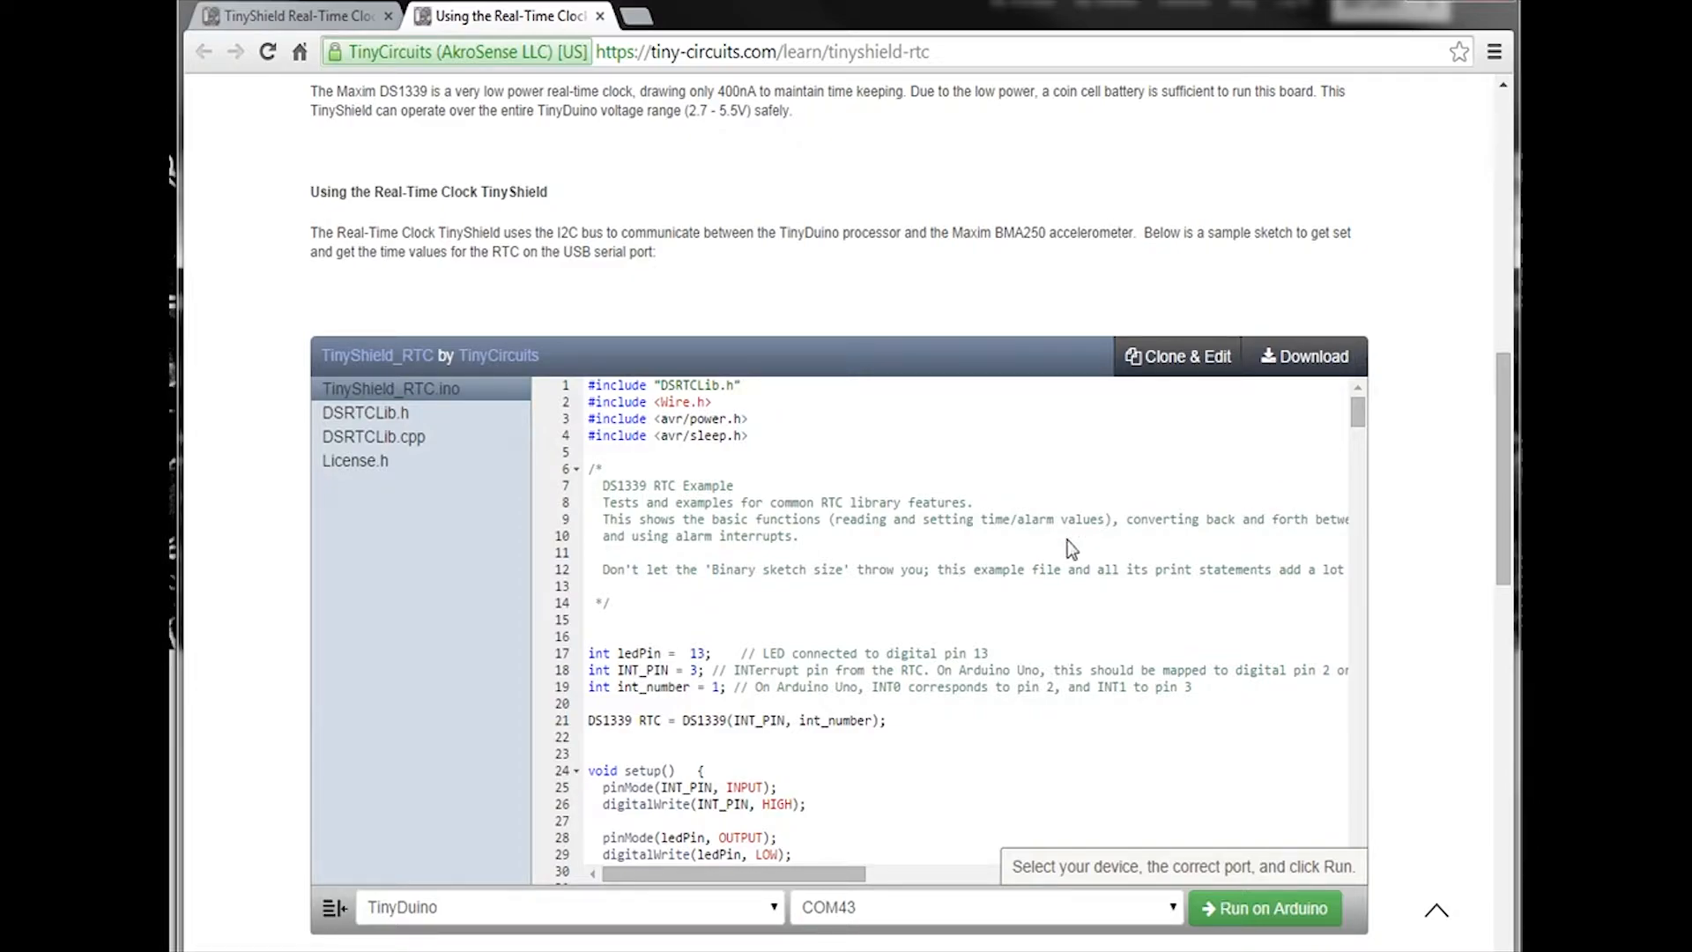
scroll(down, 3)
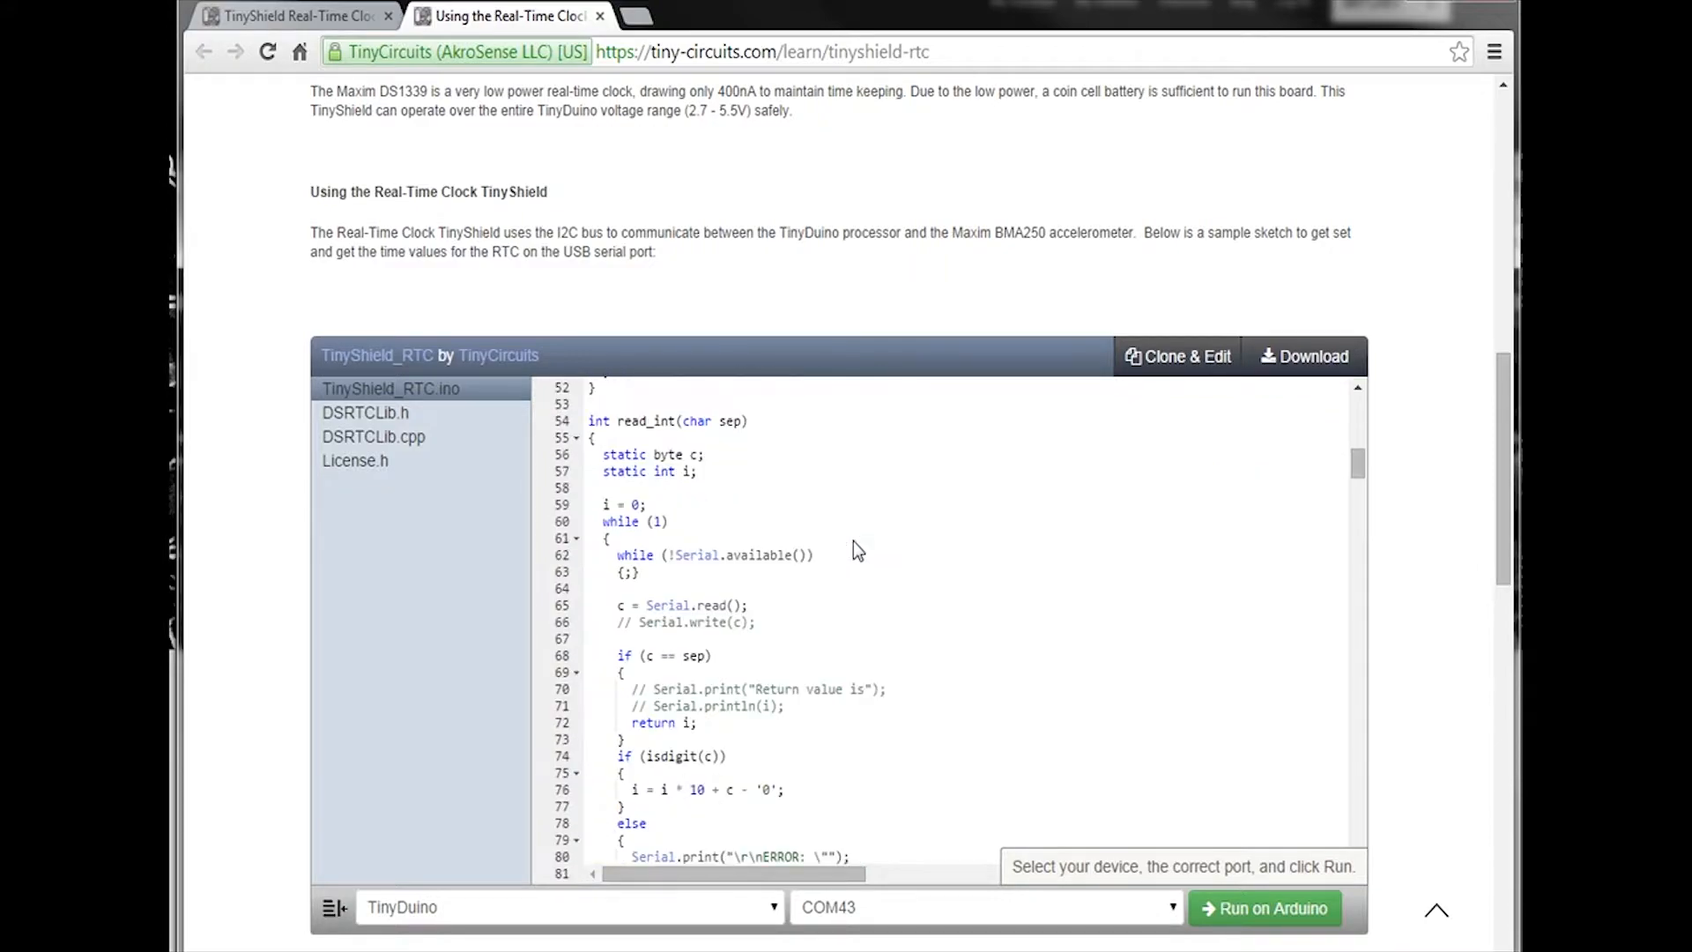
scroll(down, 3)
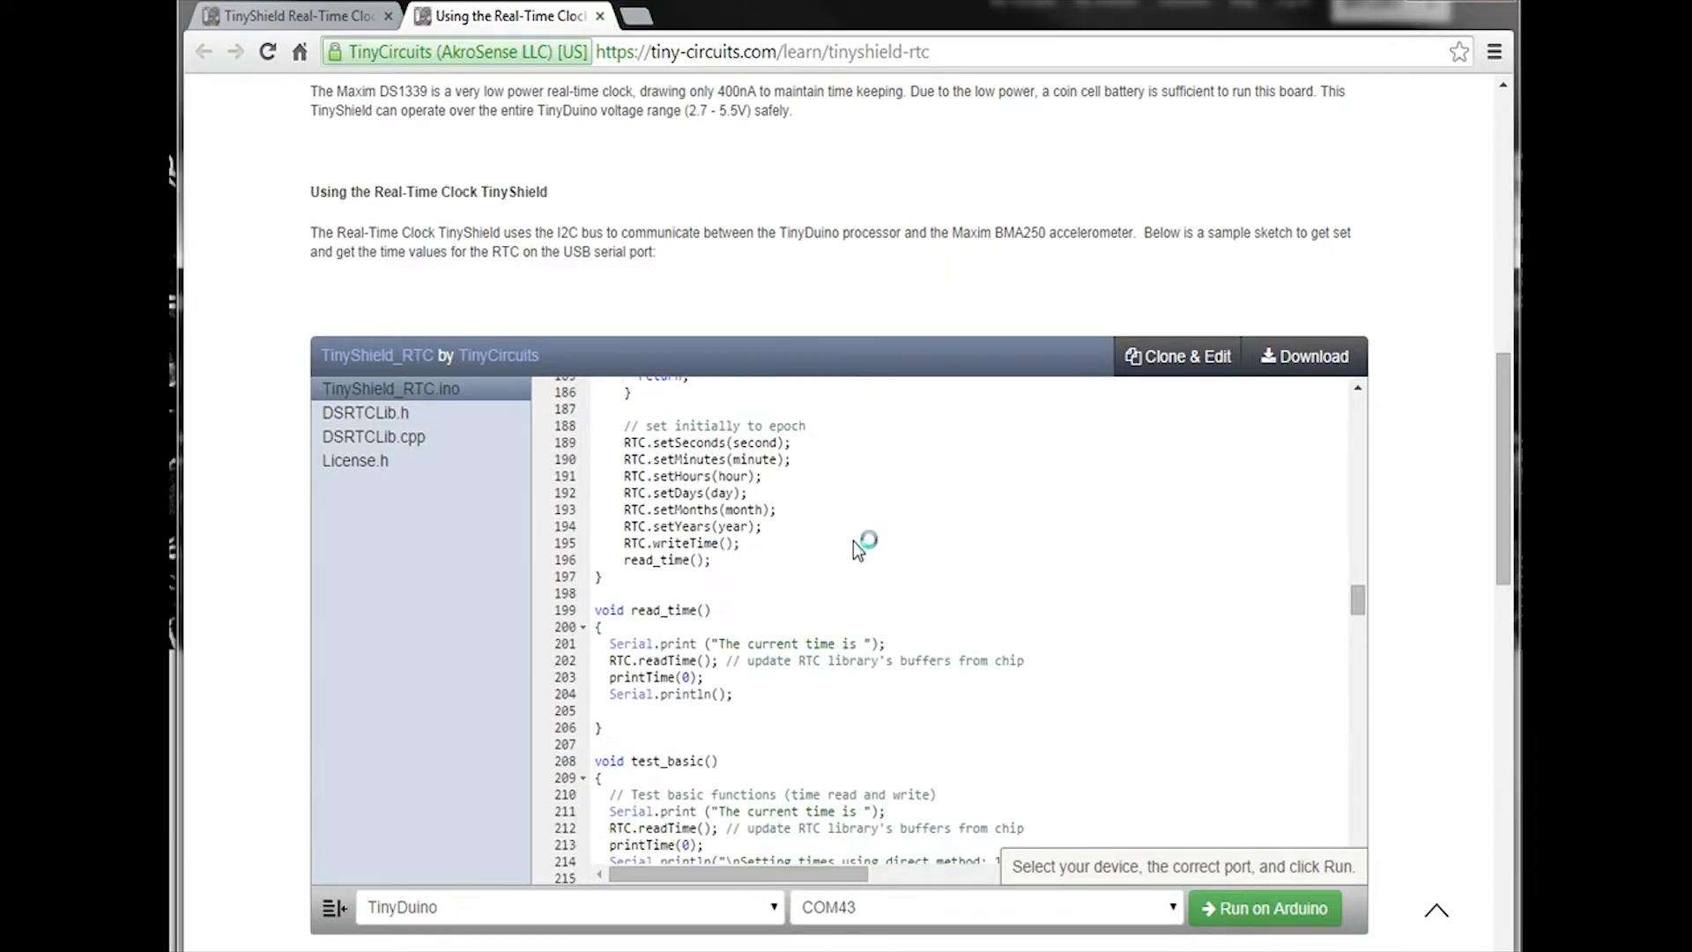
scroll(down, 3)
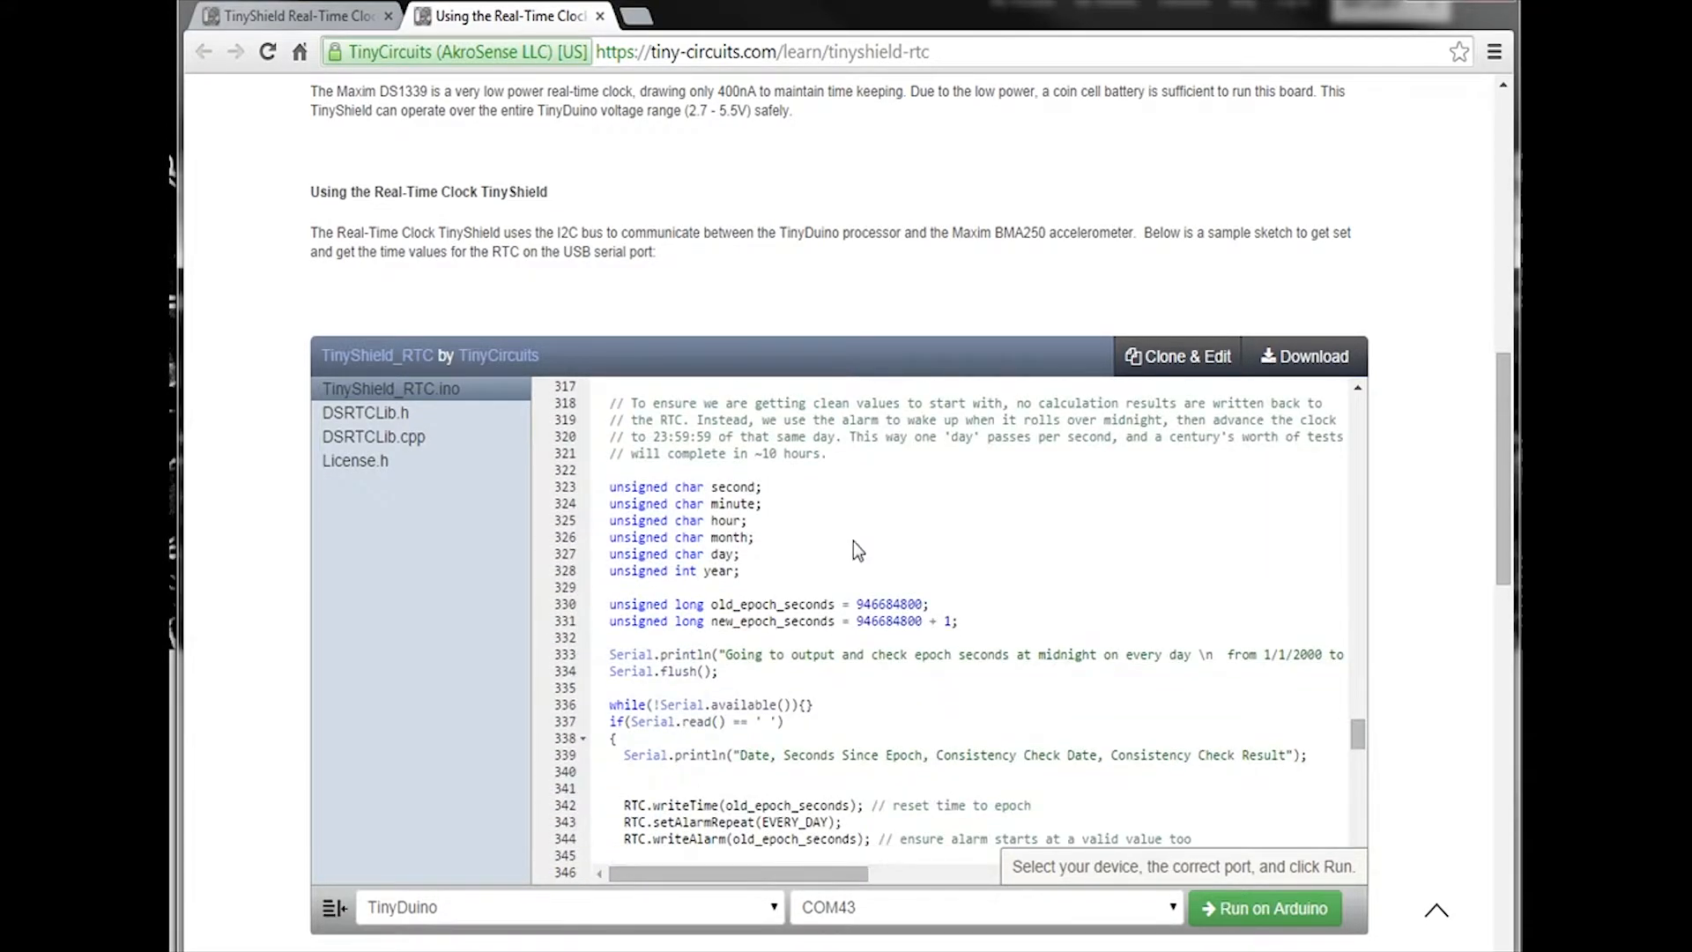
scroll(down, 3)
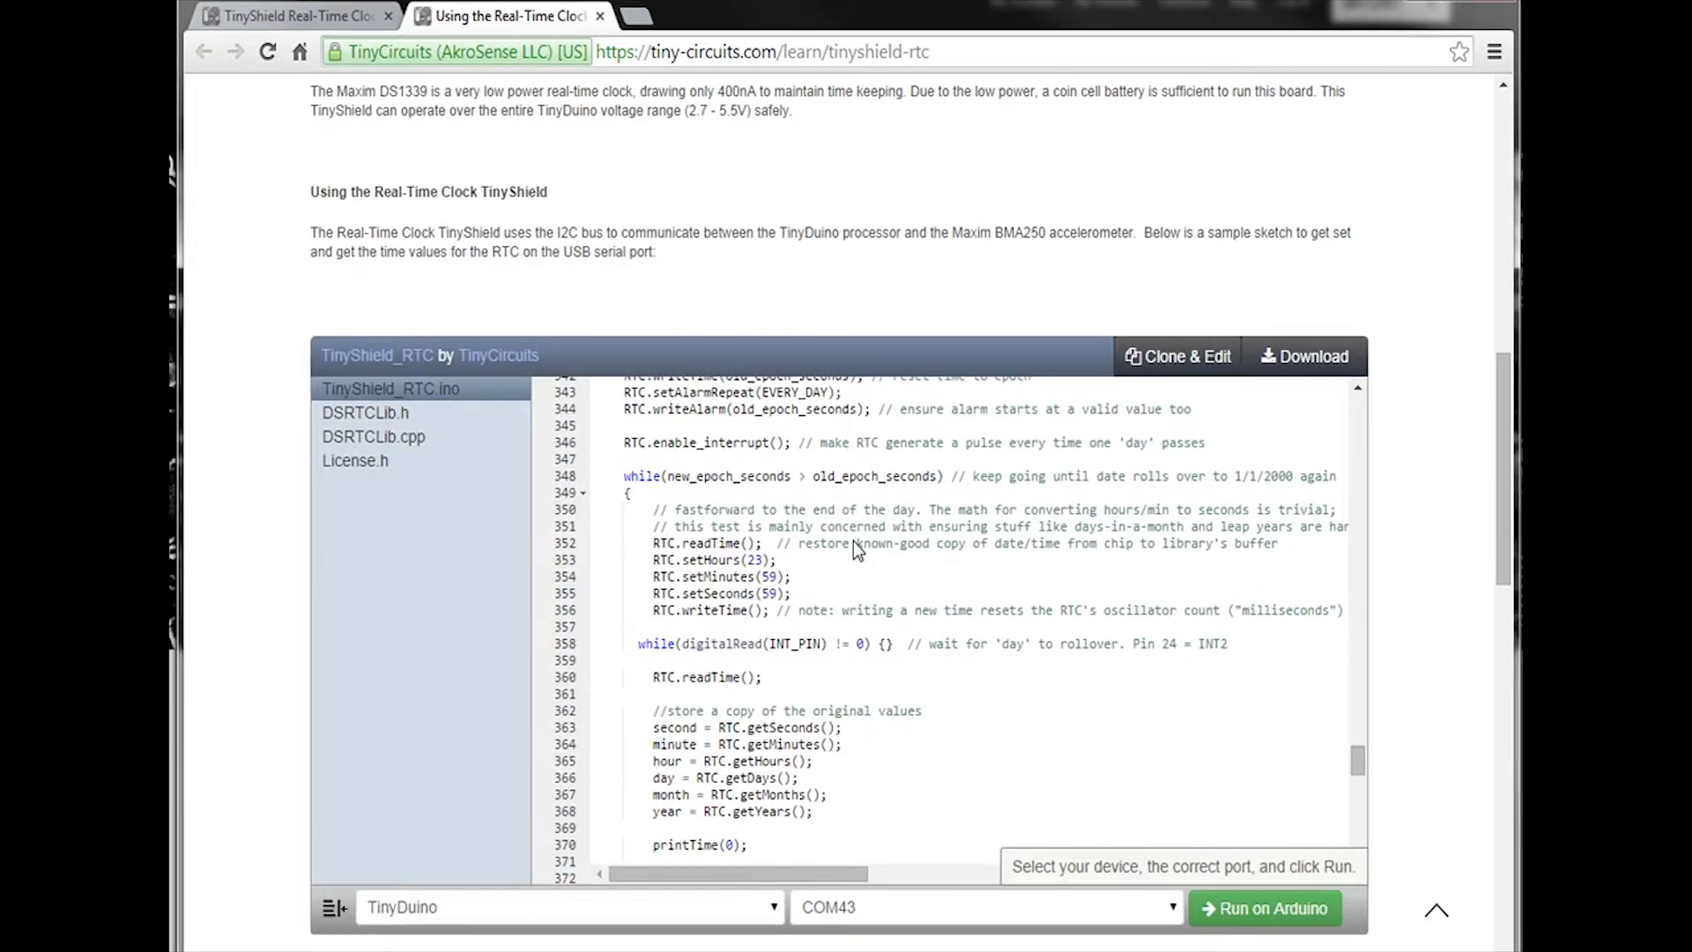
mouse_move(1418, 600)
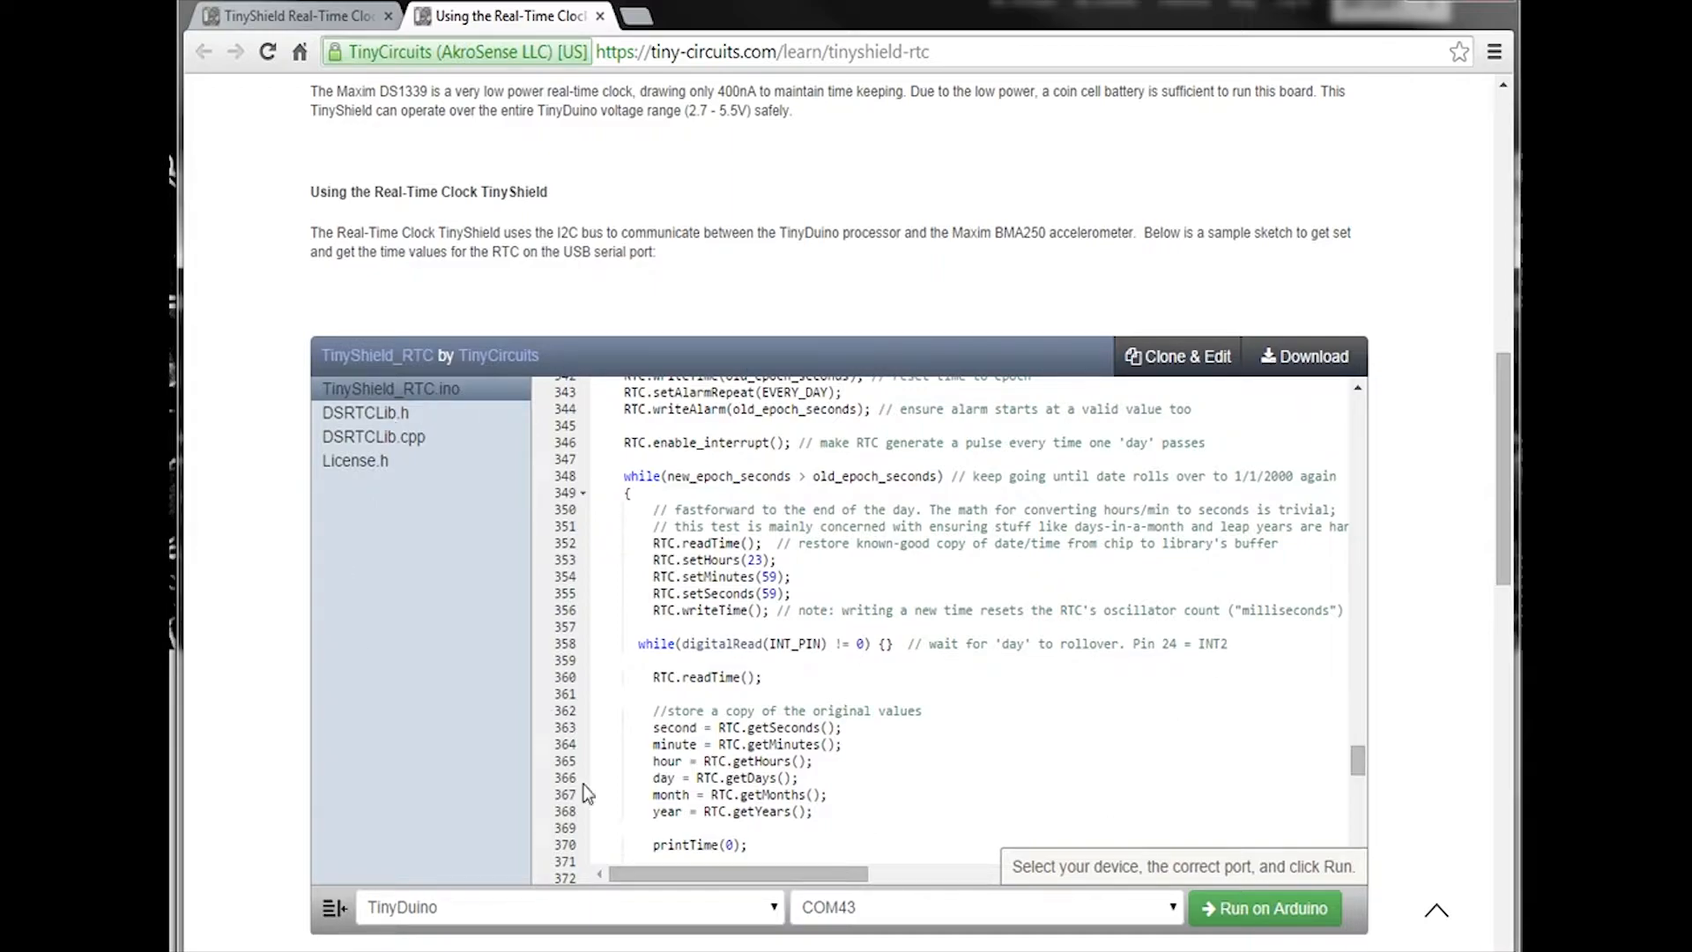
scroll(down, 3)
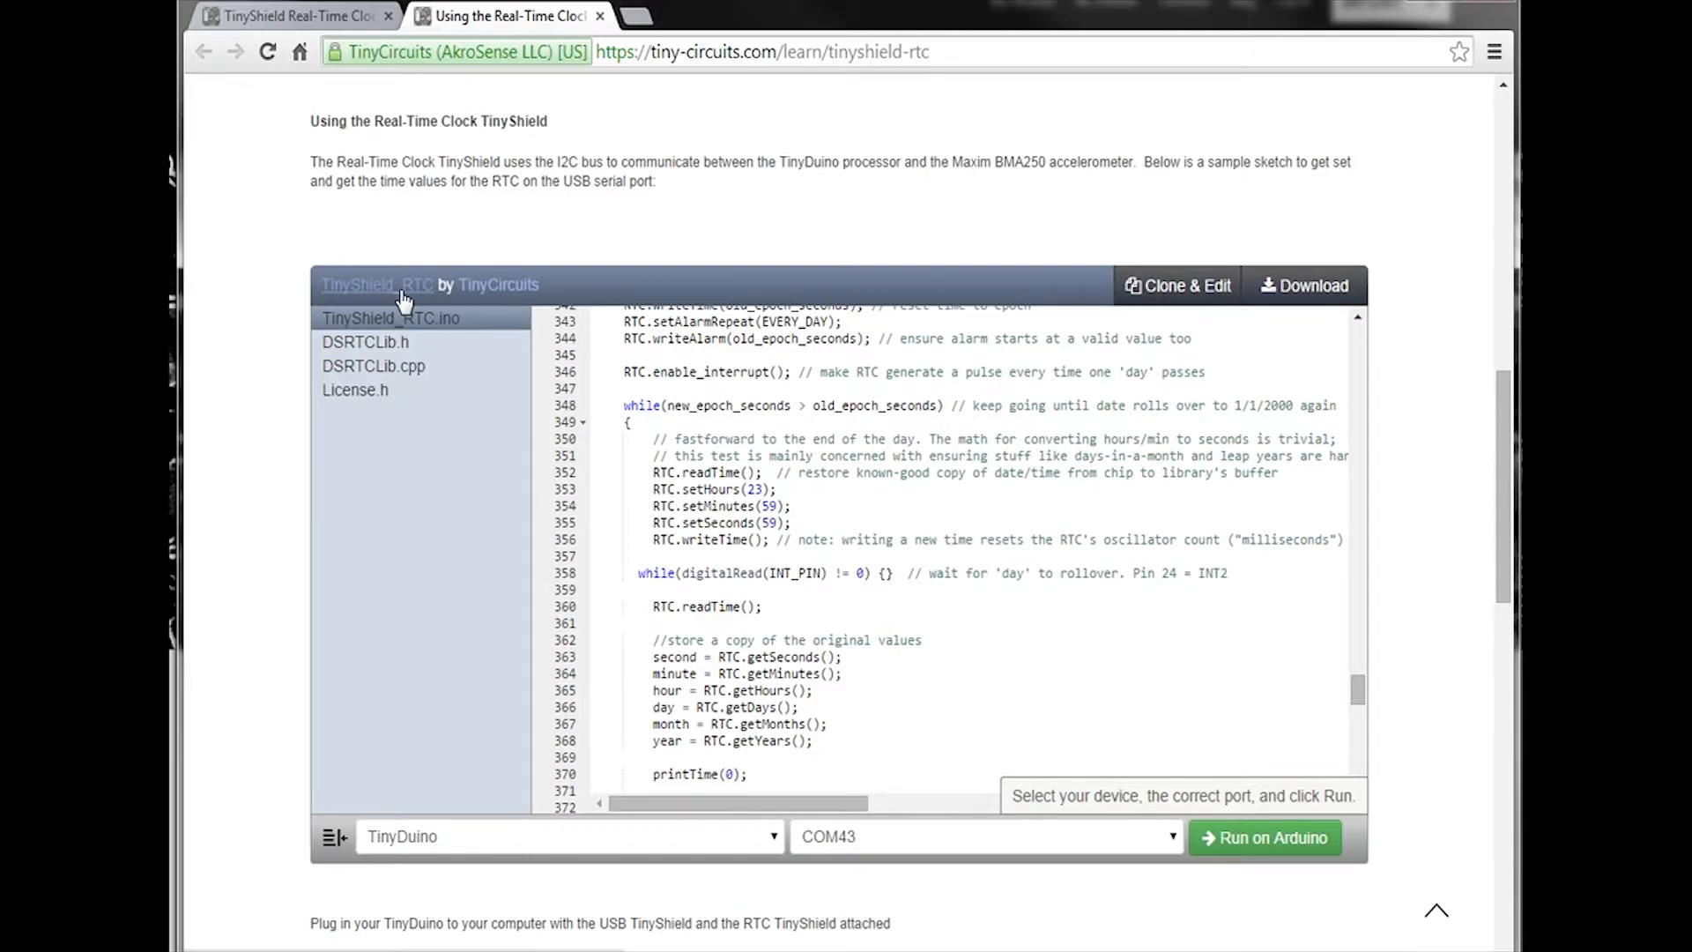
mouse_move(545, 365)
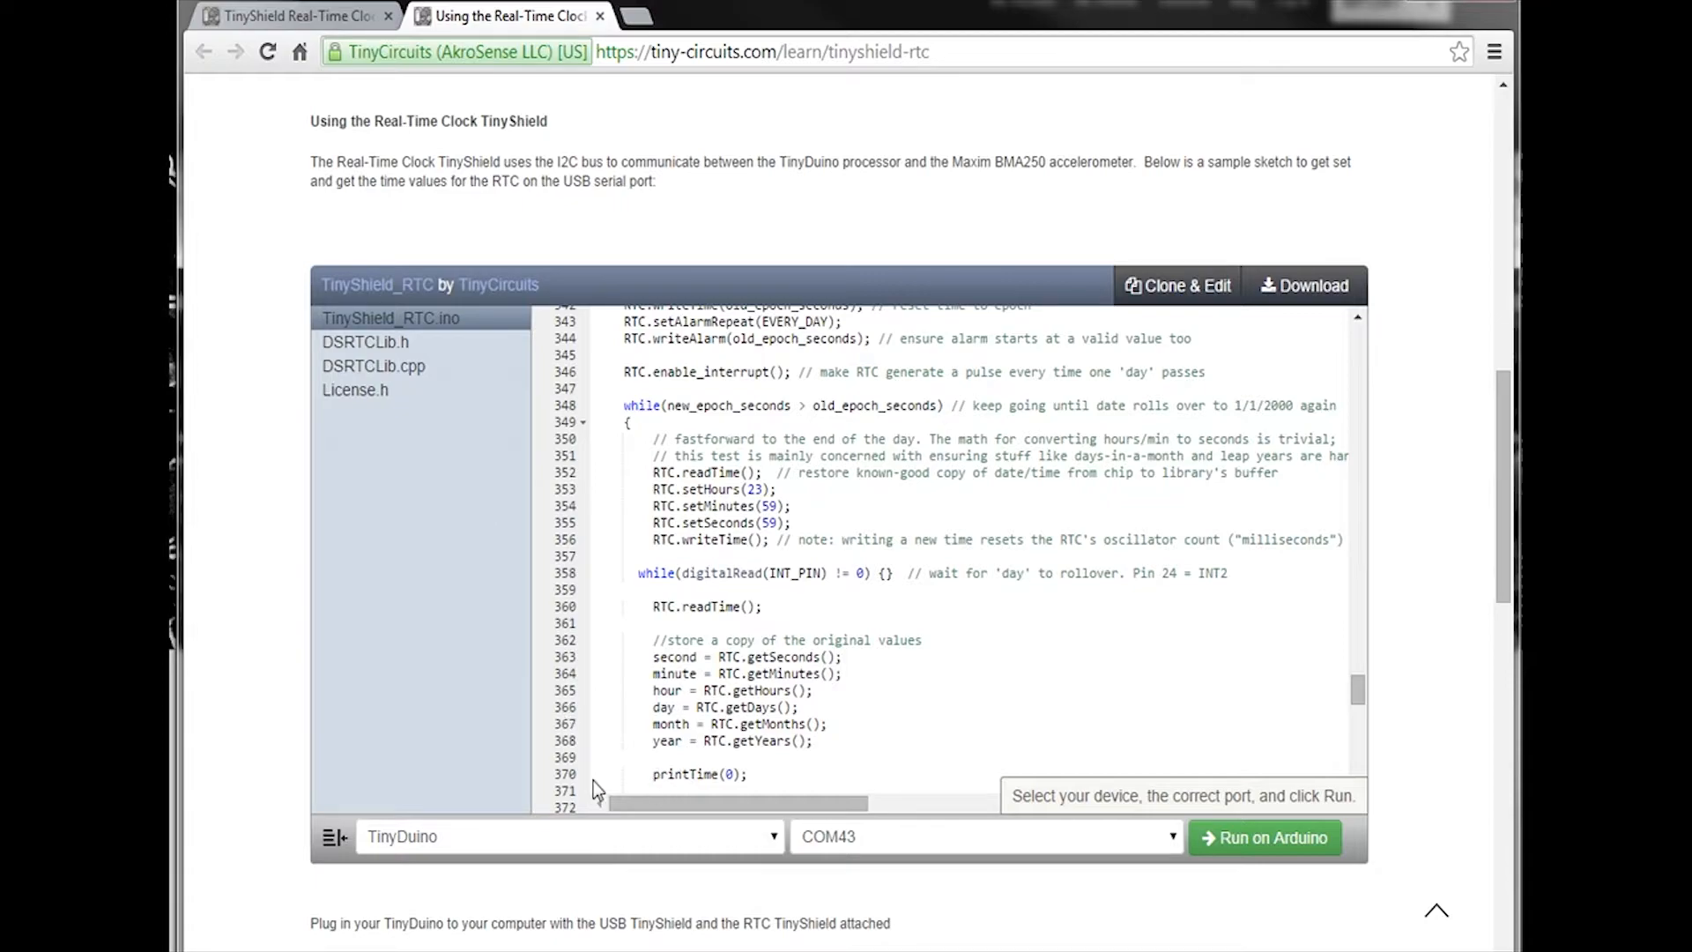
mouse_move(586, 792)
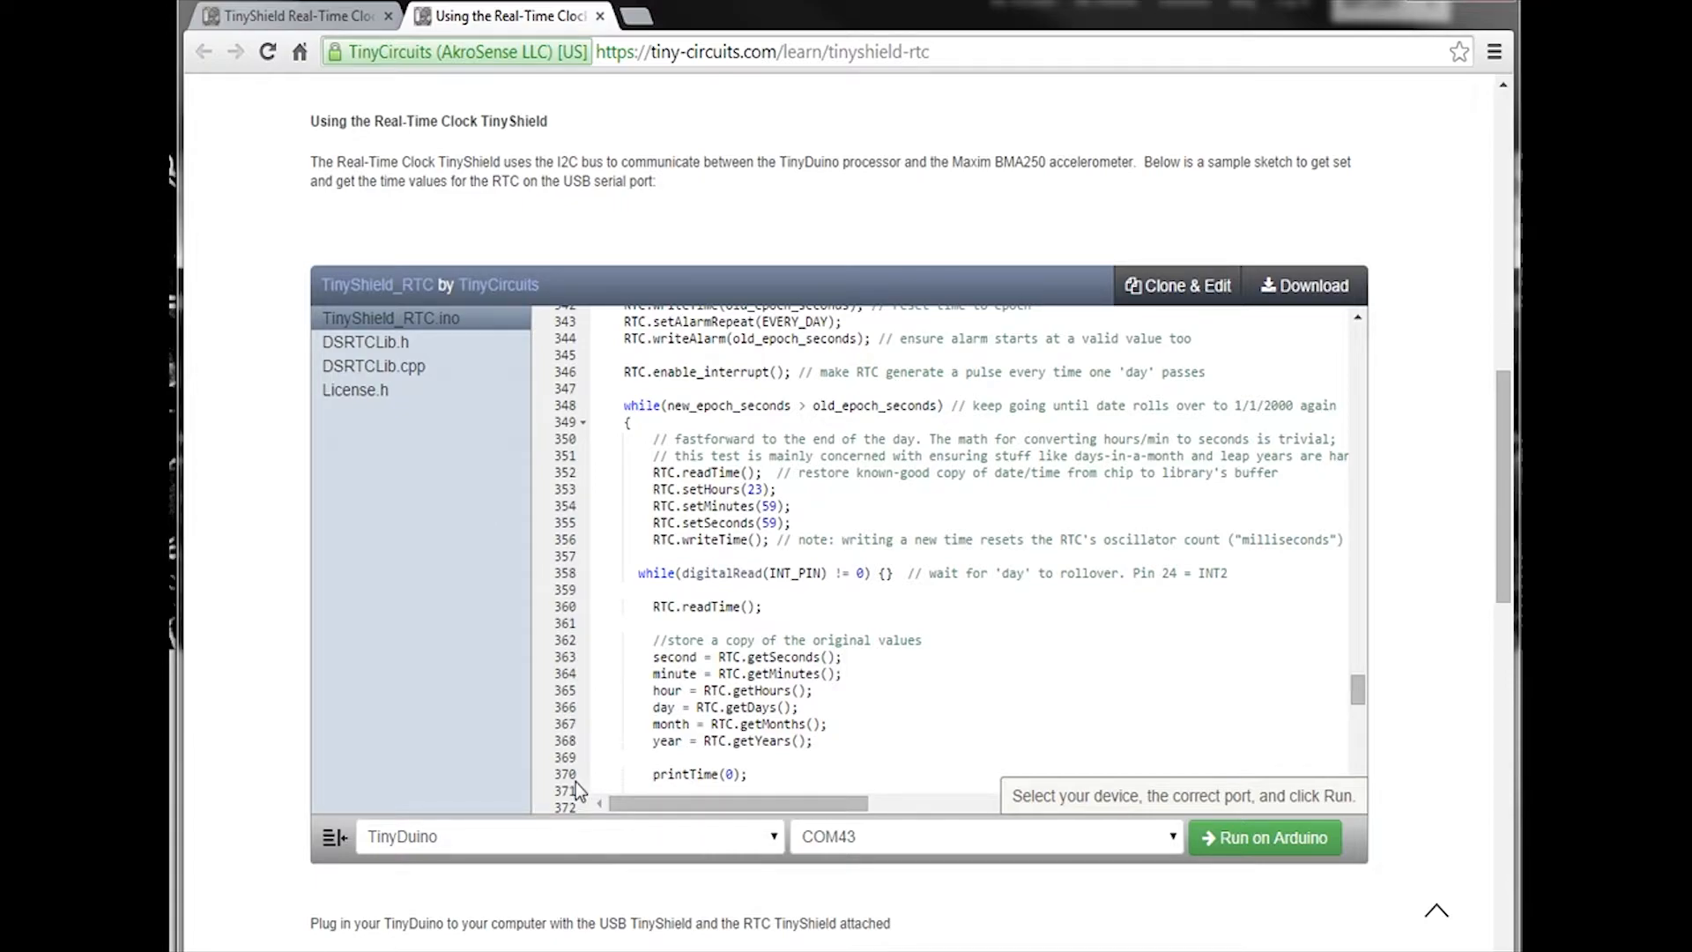
mouse_move(807, 861)
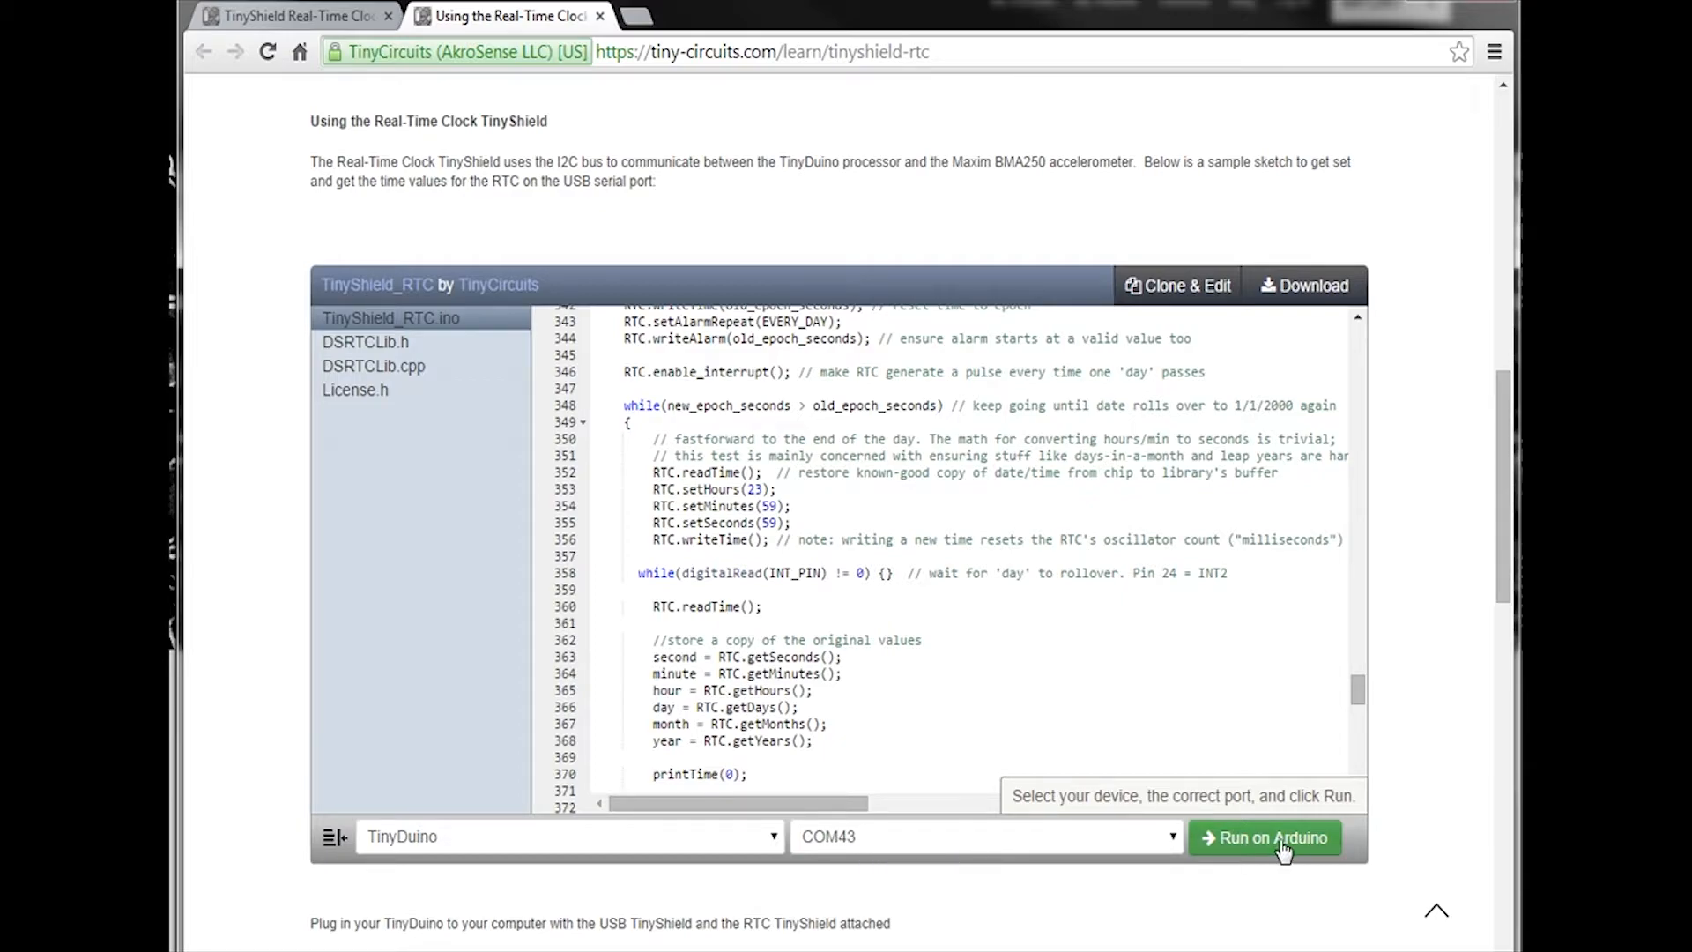
Upload the TinyShield_RTC sketch to the TinyDuino, then switch to the Arduino 1.0.5 IDE.
click(1264, 837)
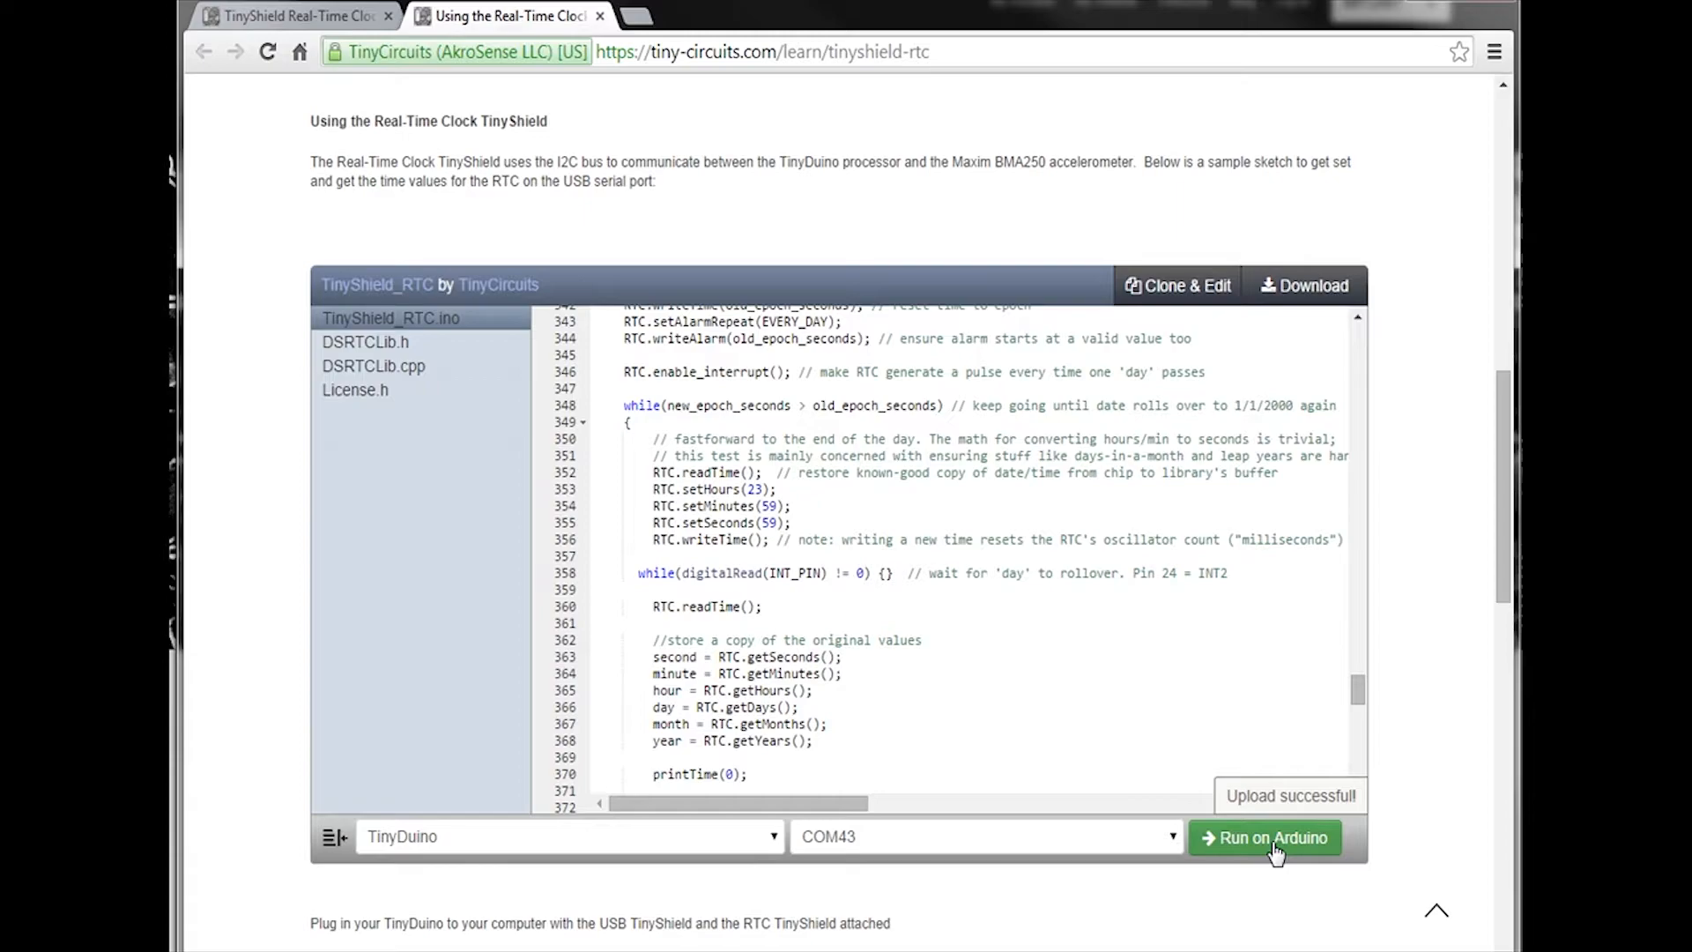
mouse_move(782, 543)
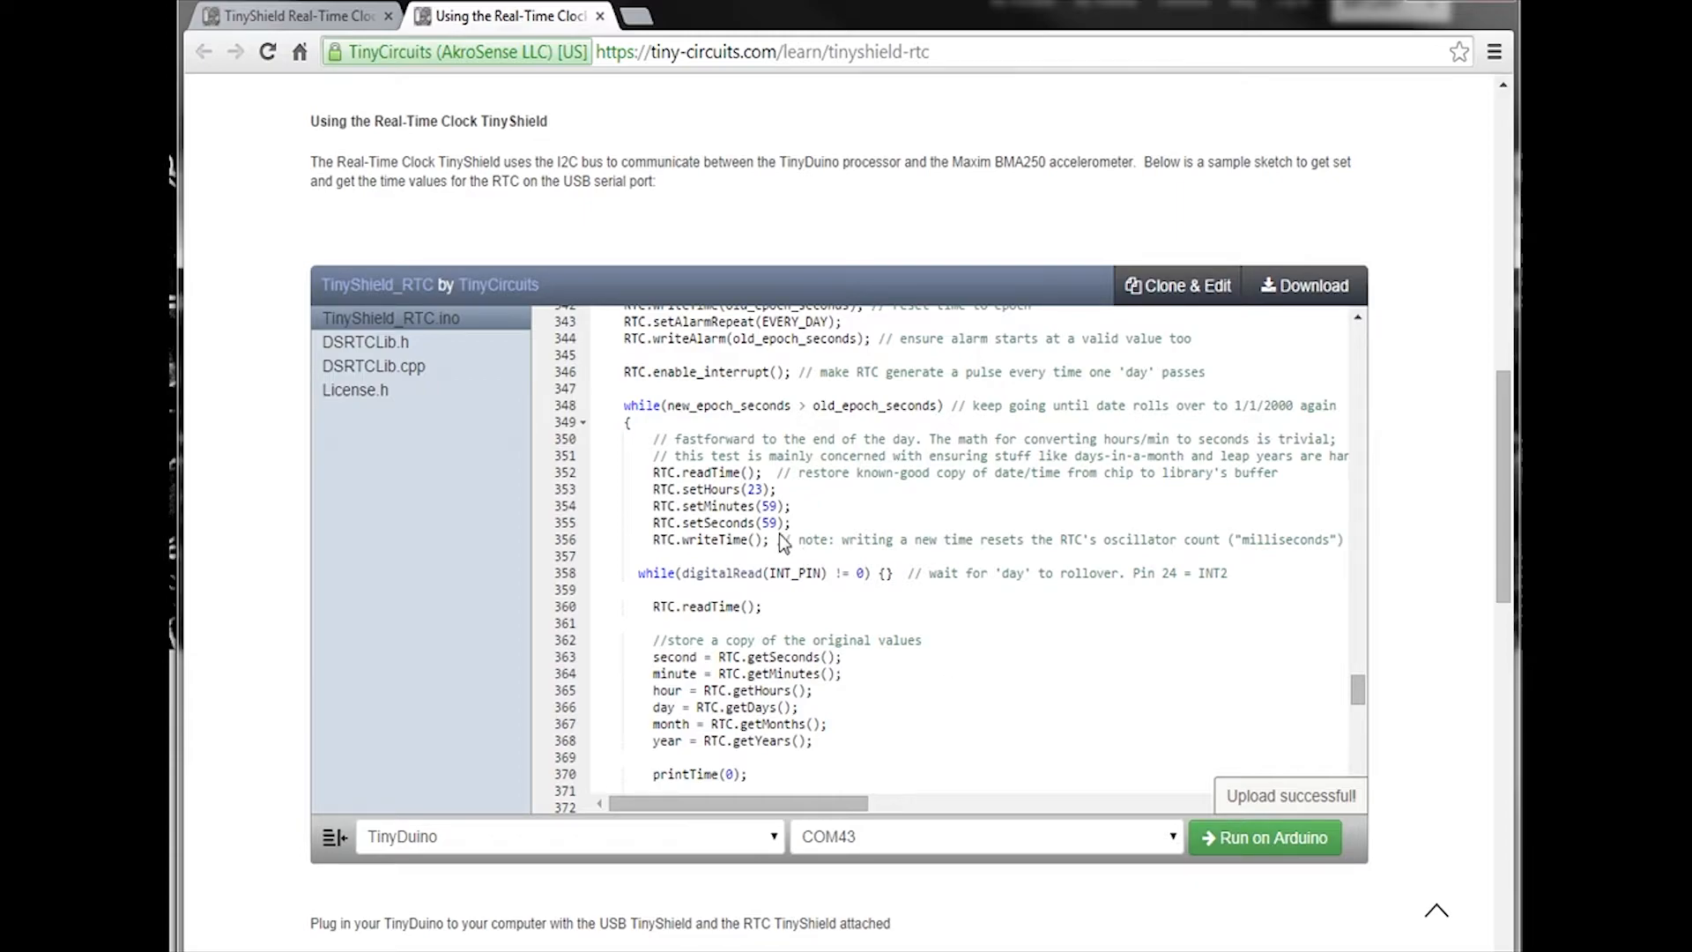
mouse_move(947, 491)
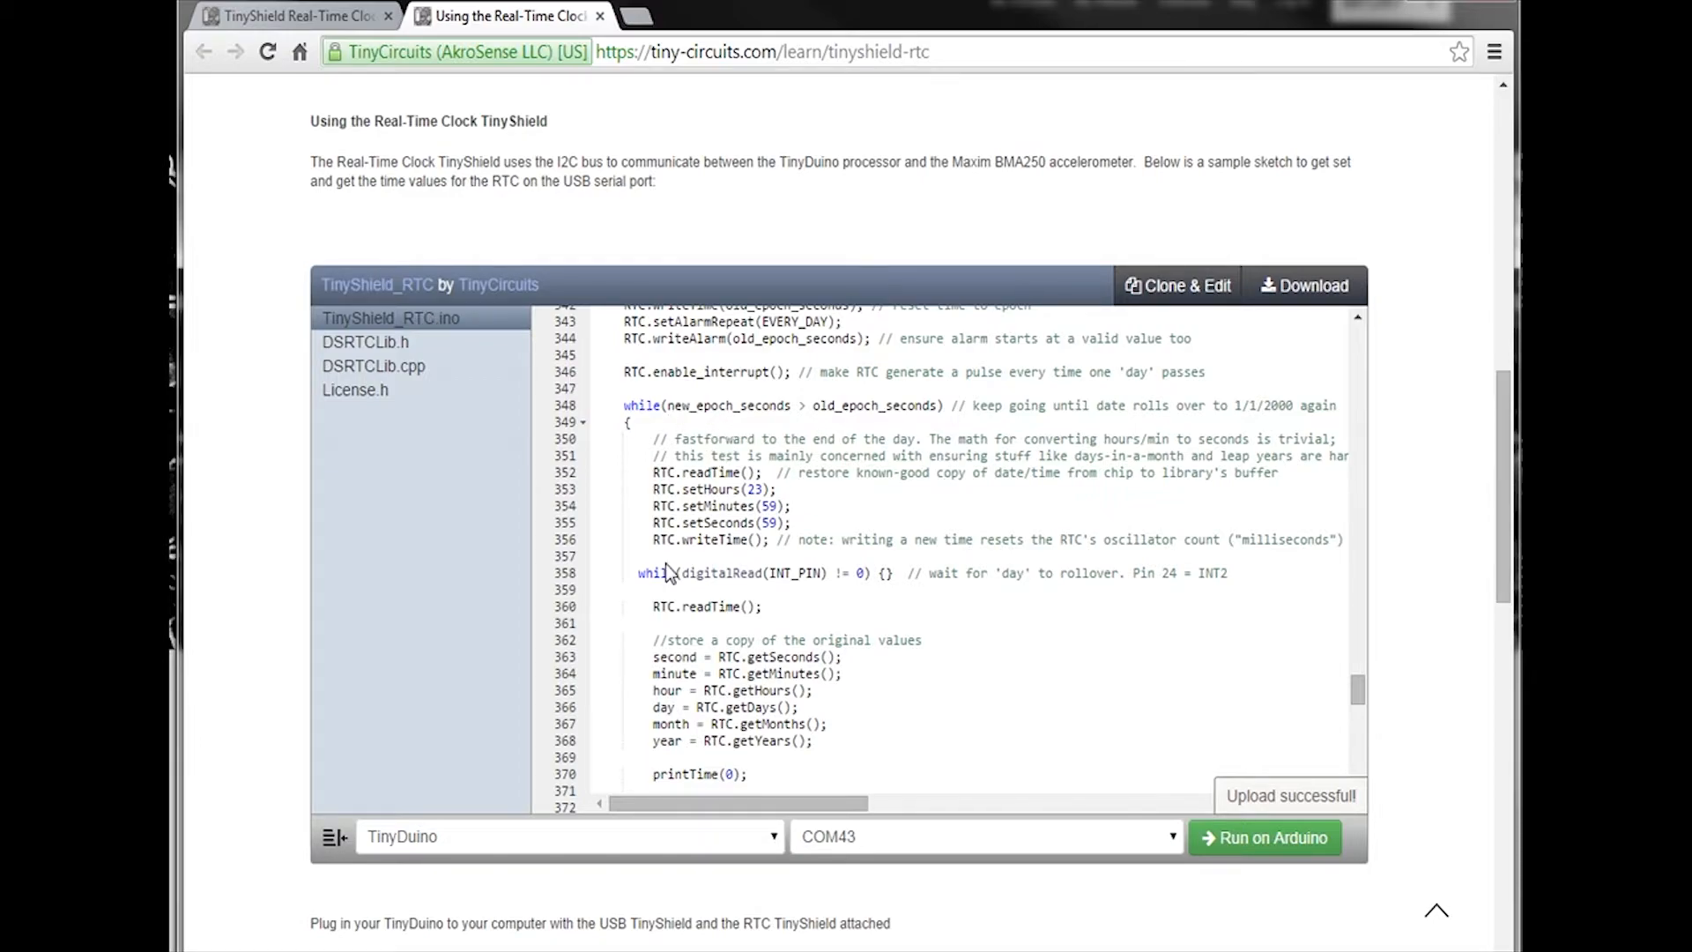
click(1264, 838)
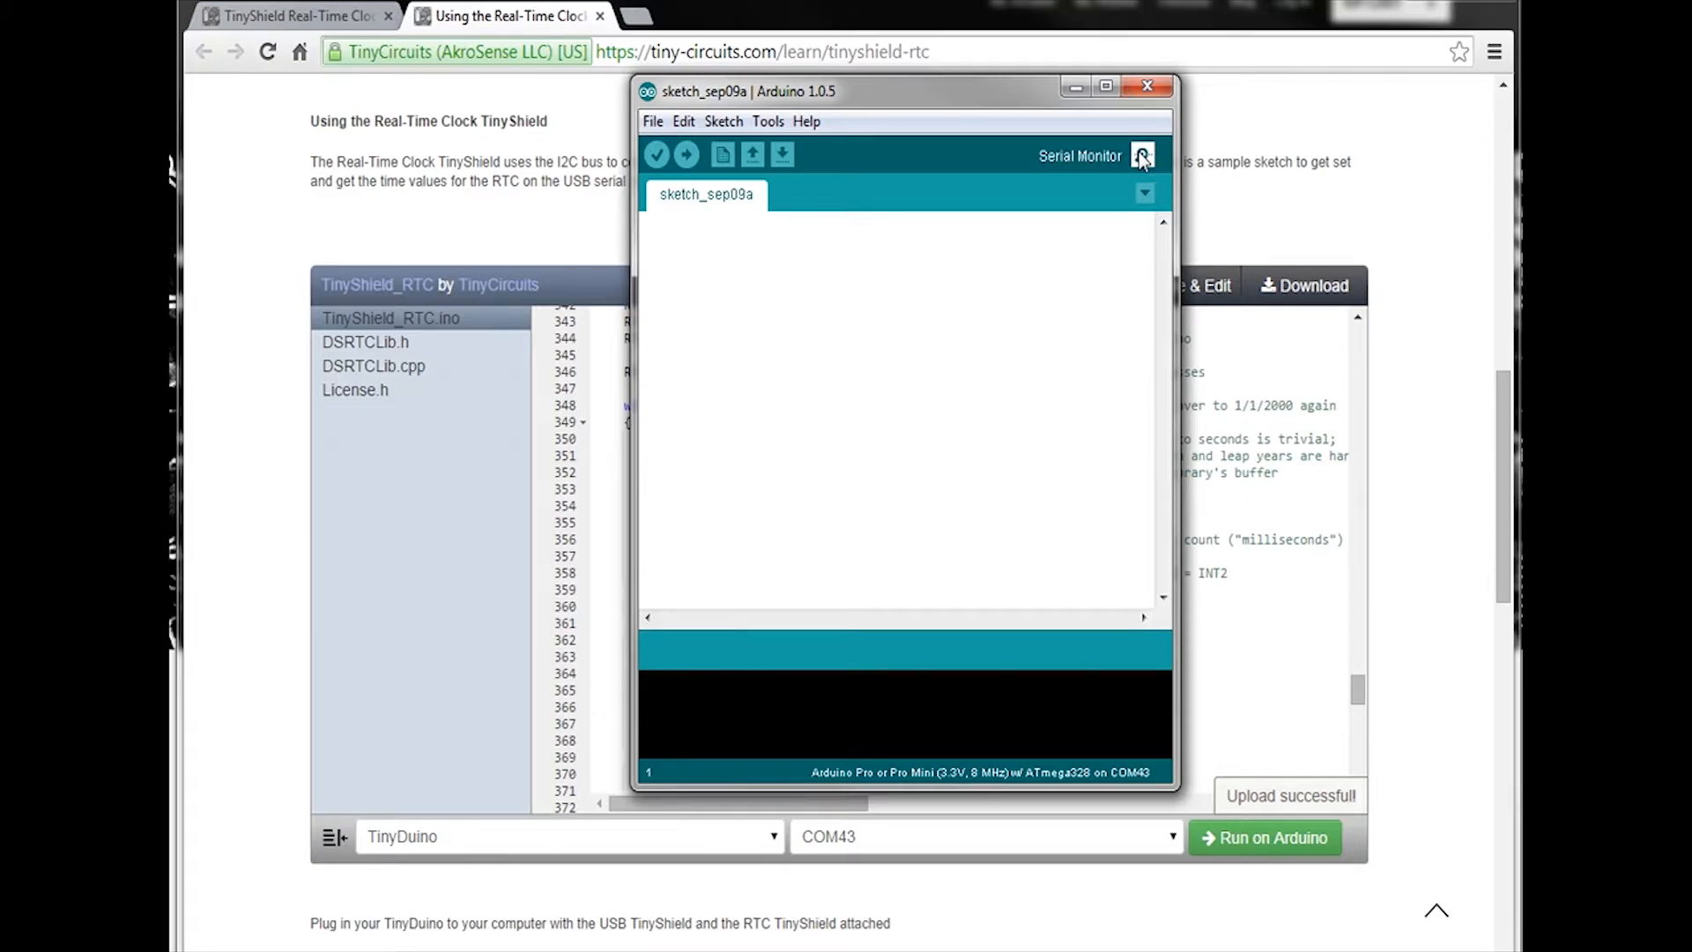
mouse_move(1068, 669)
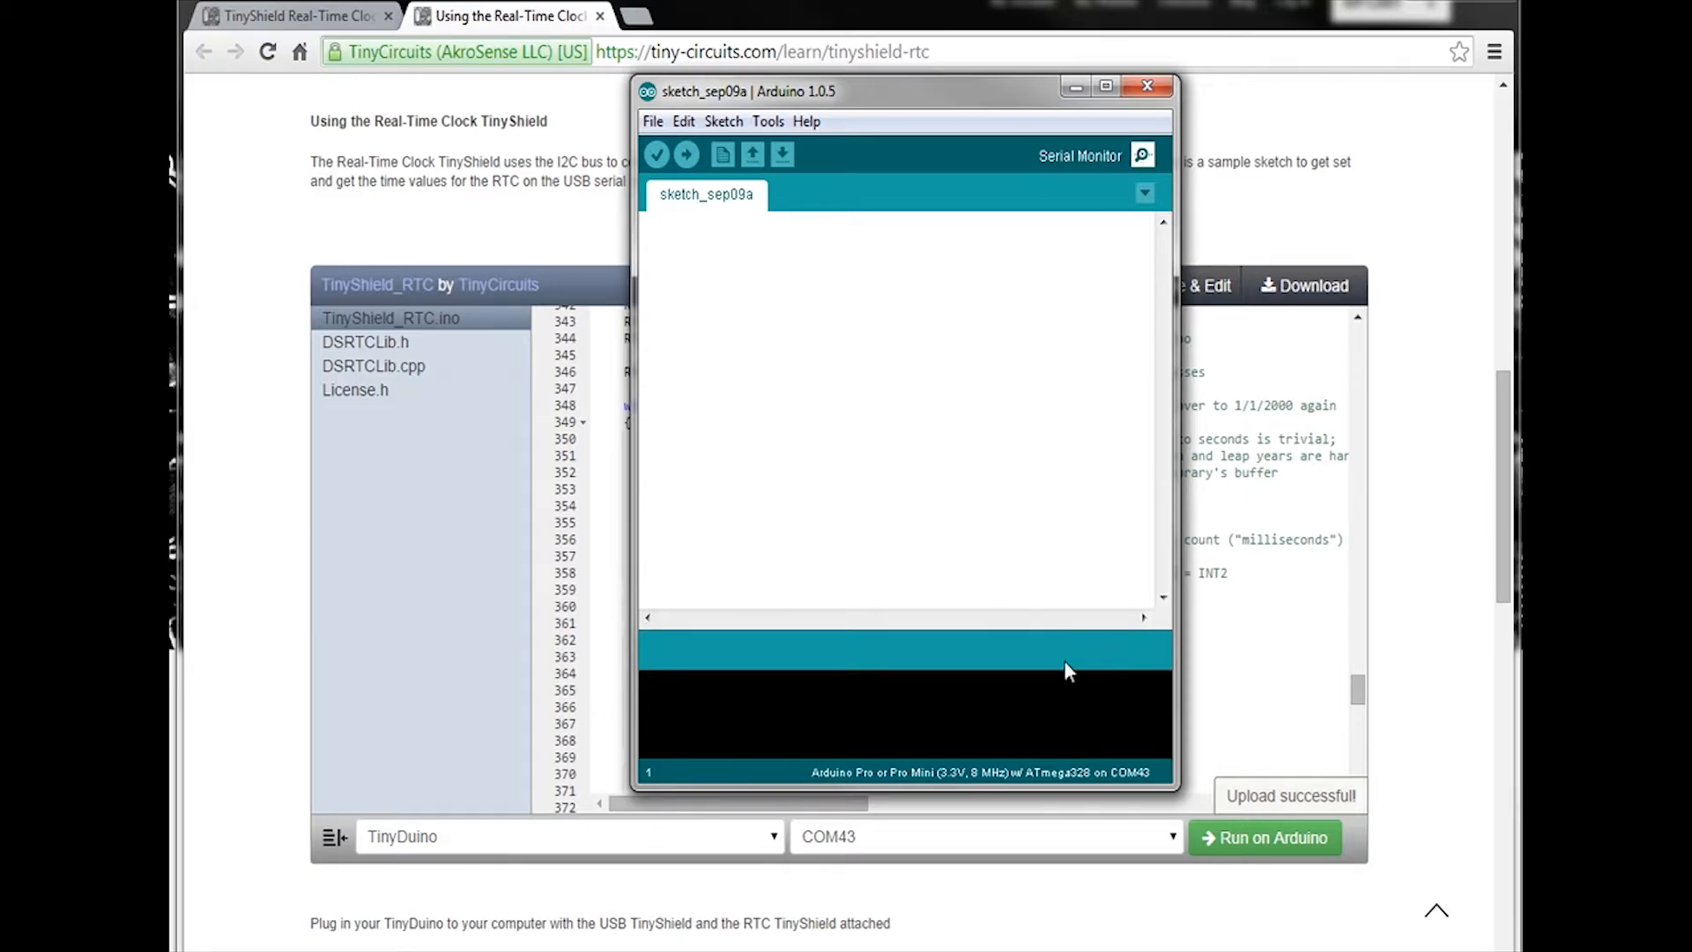
mouse_move(1122, 237)
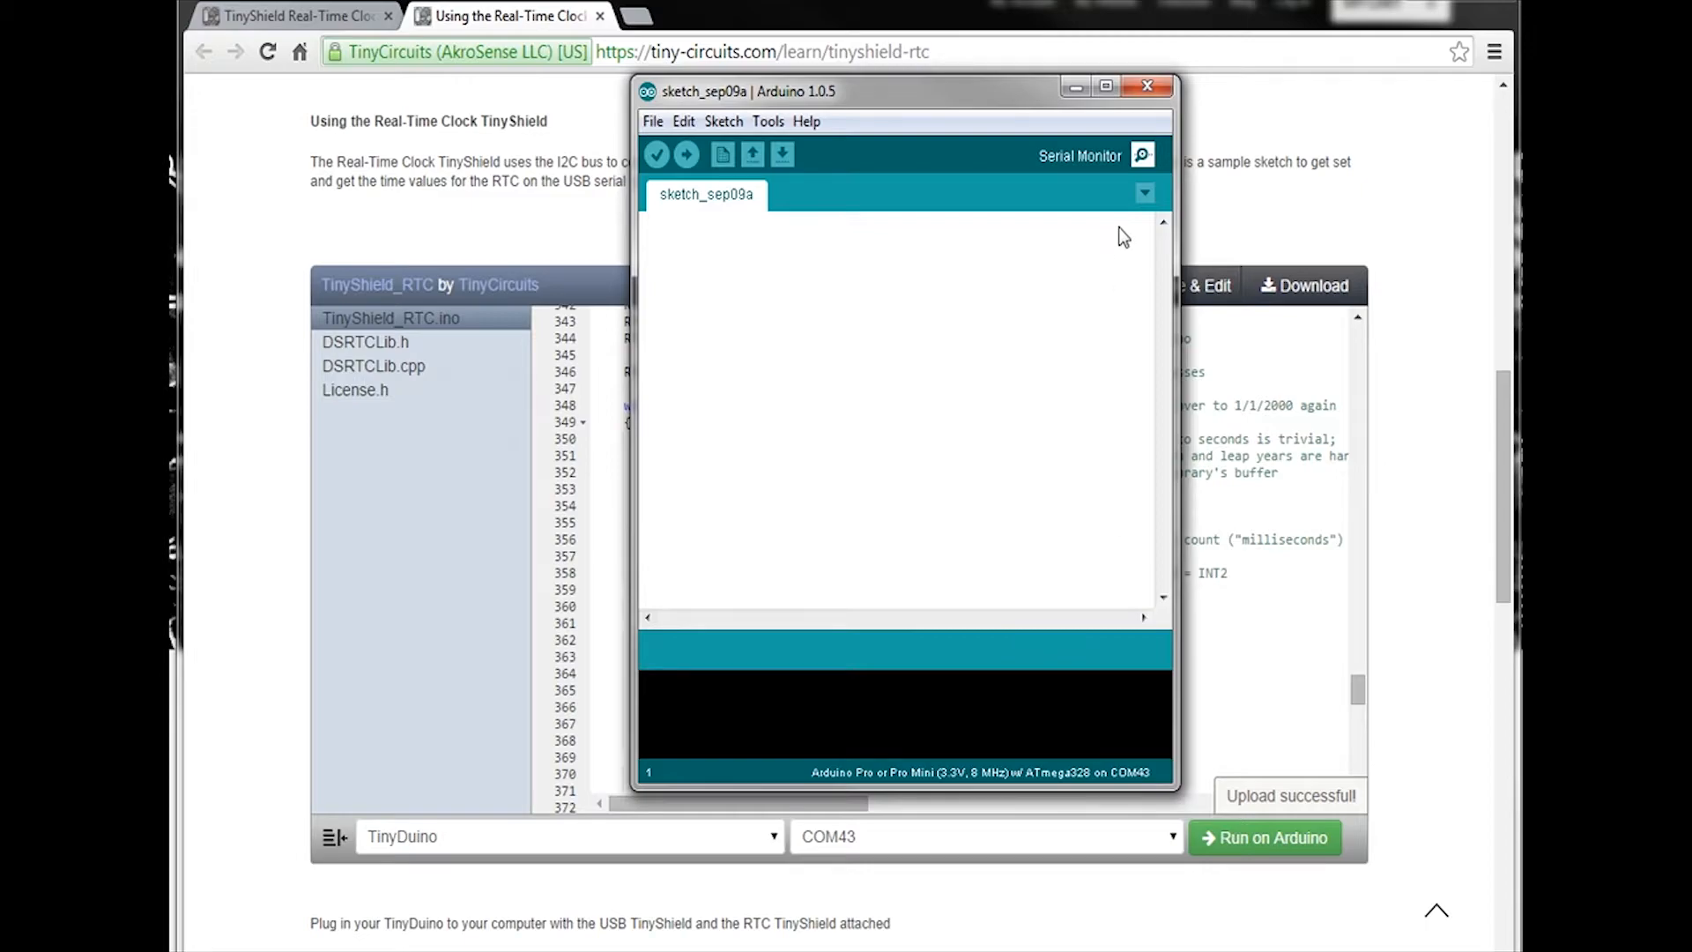
mouse_move(1141, 173)
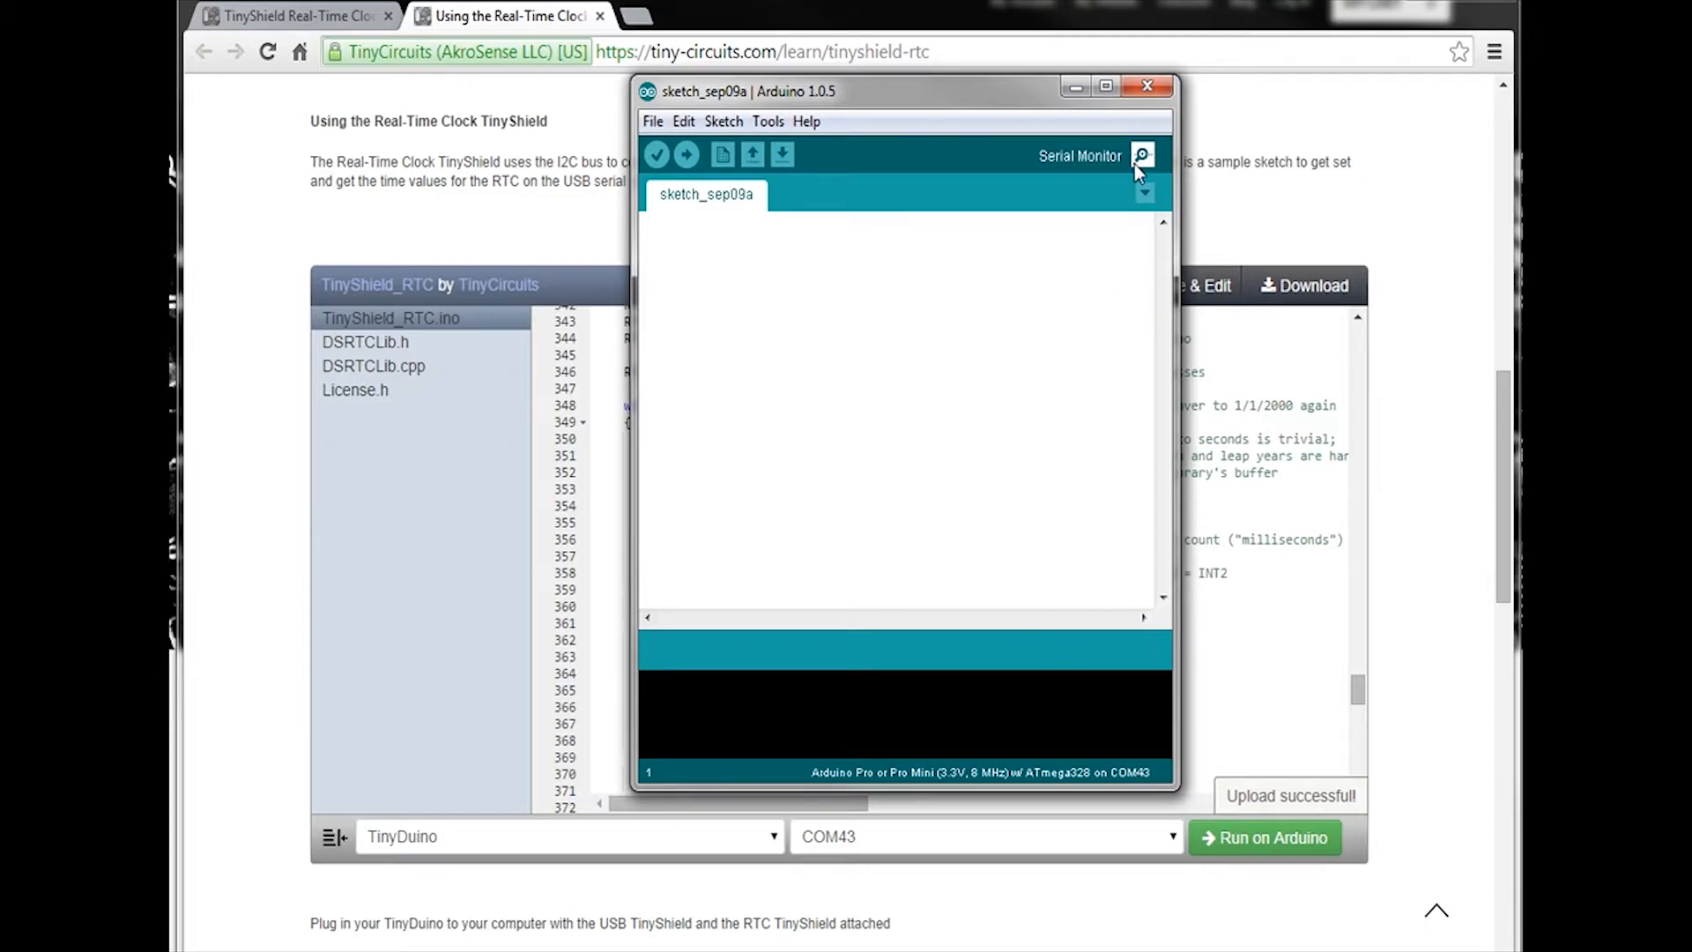
Open the COM43 serial monitor to show the DSRTCLib test menu.
click(1144, 154)
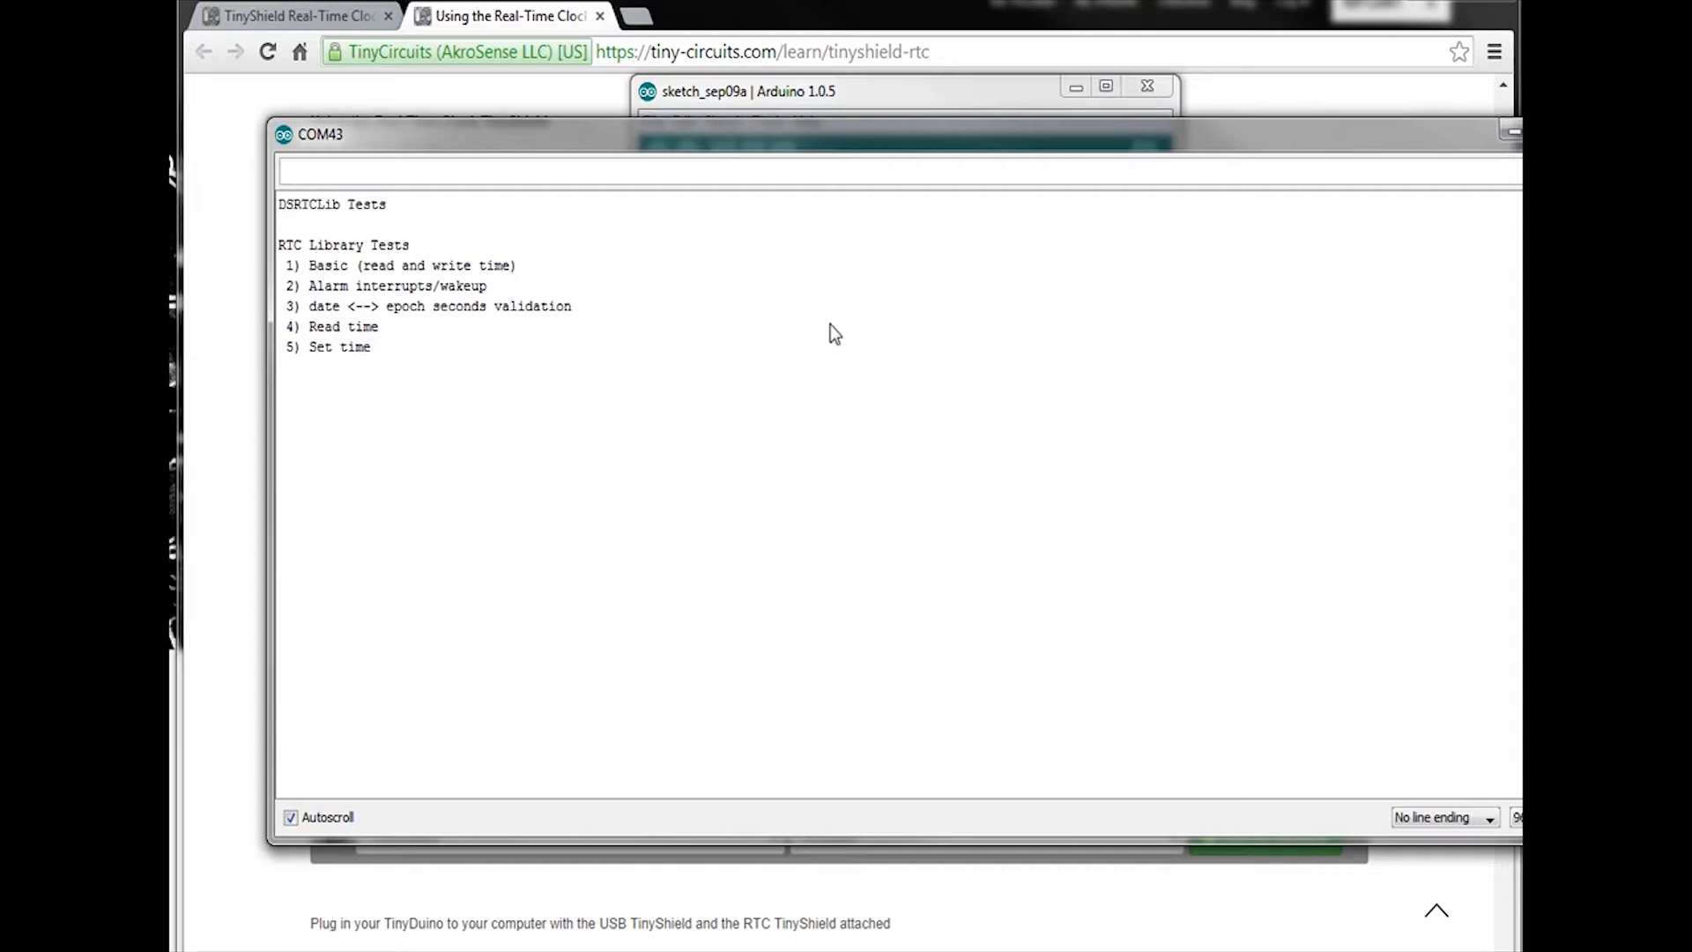
mouse_move(338, 367)
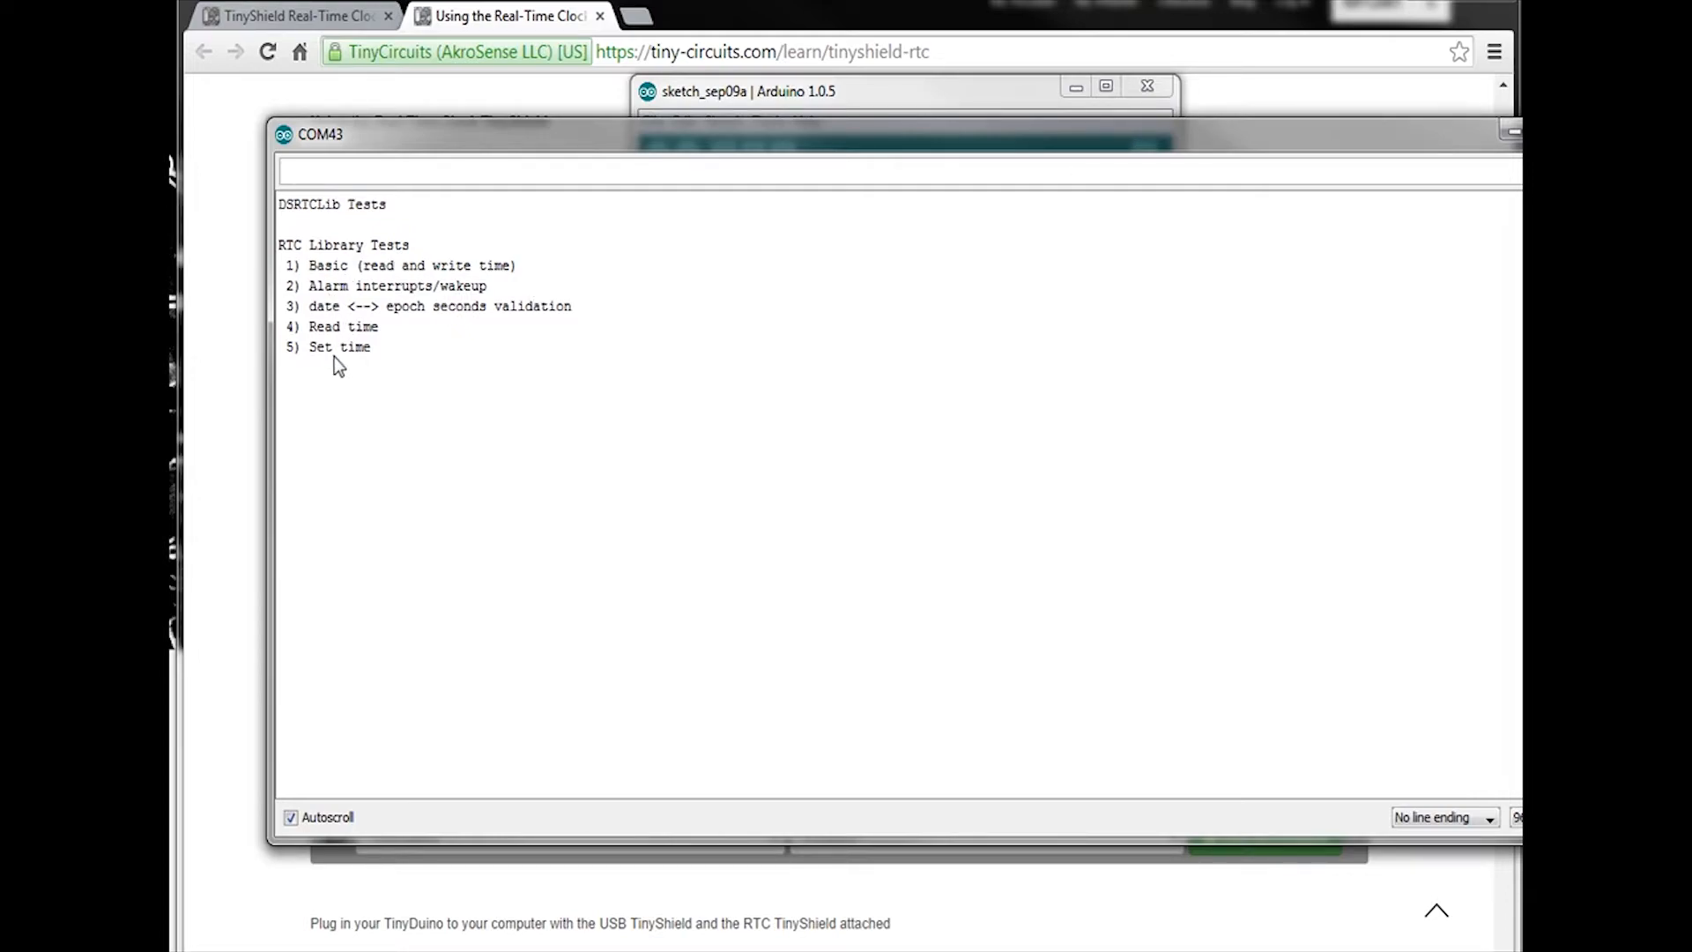
mouse_move(515, 343)
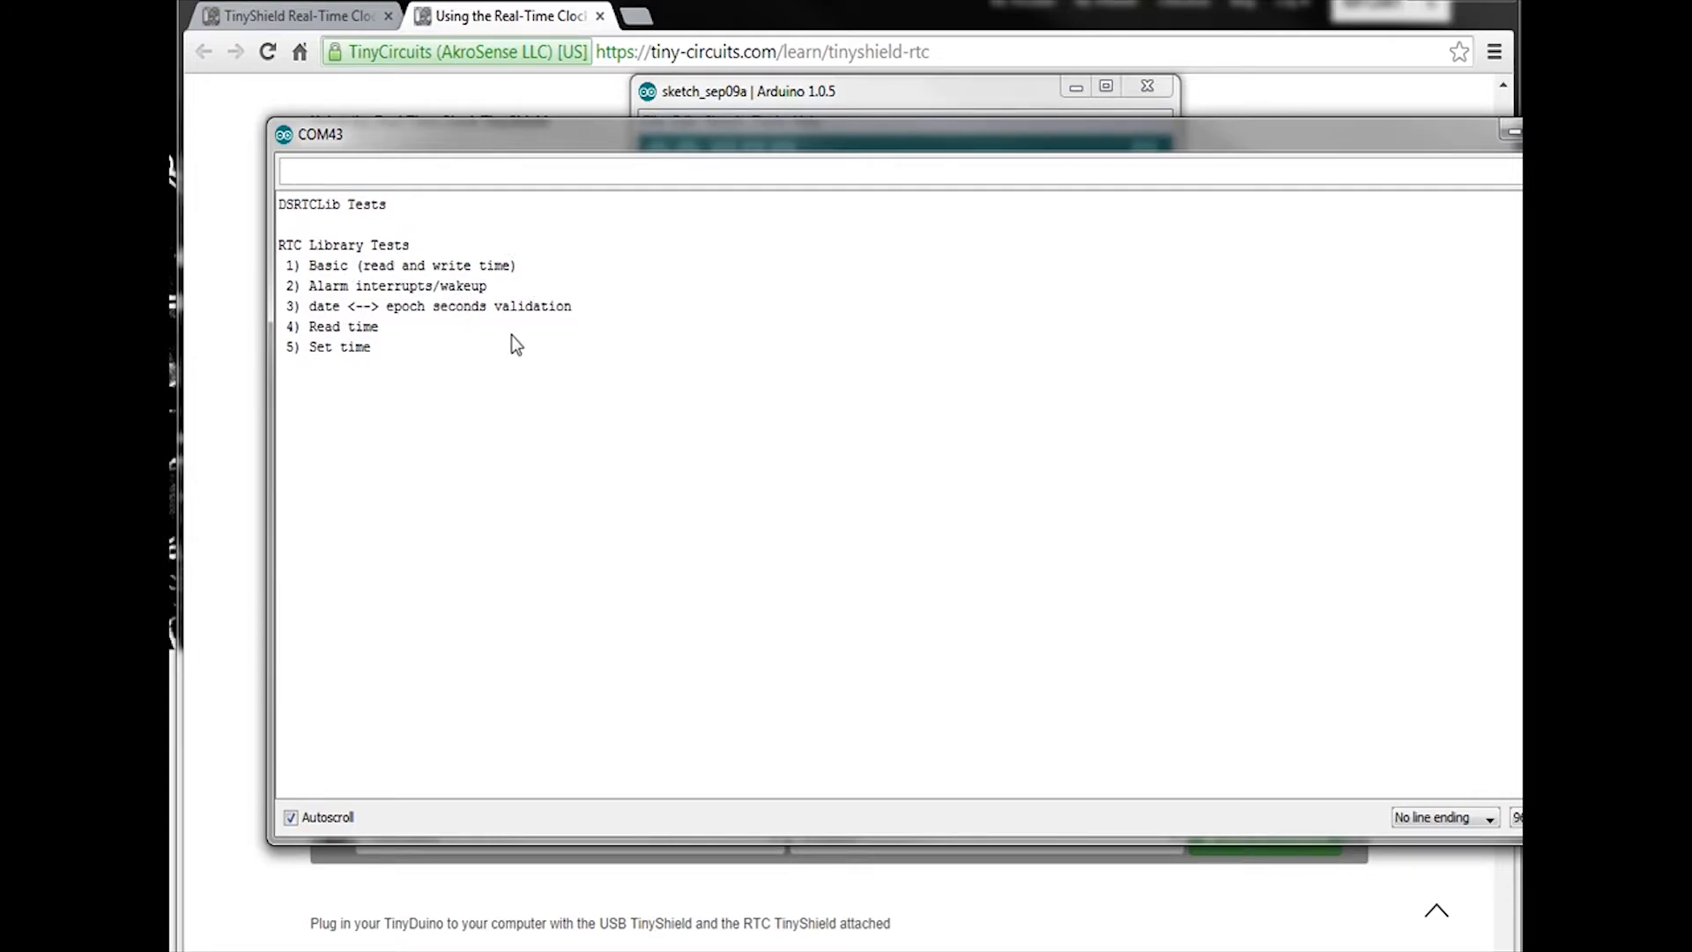
mouse_move(369, 346)
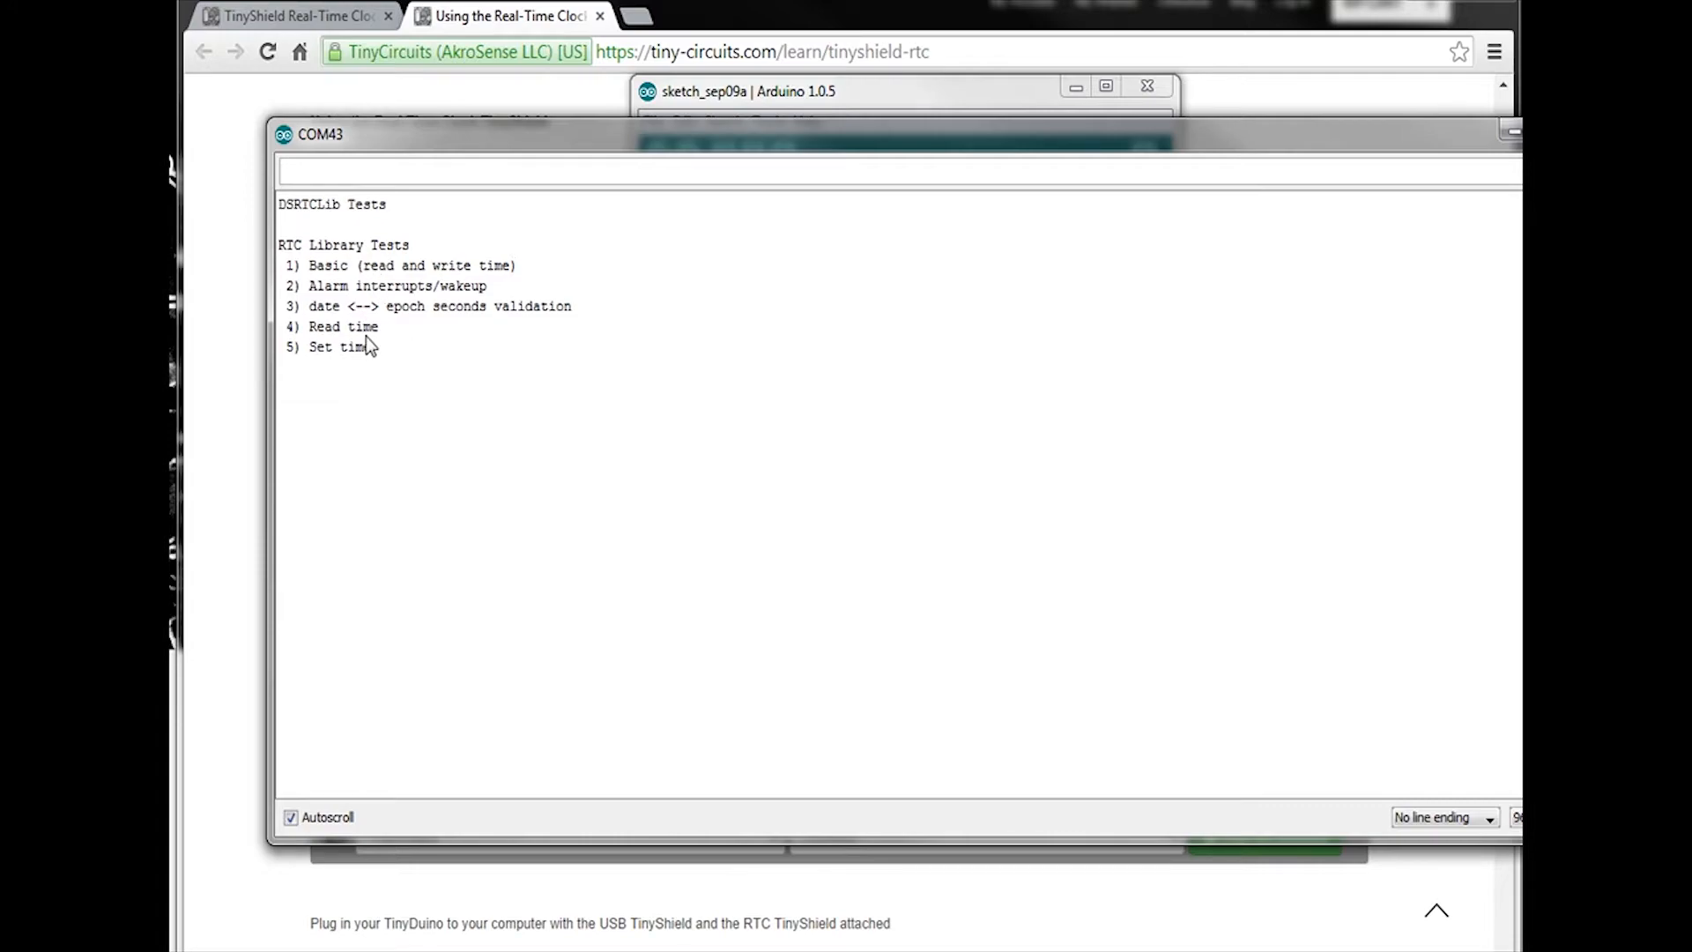
mouse_move(367, 329)
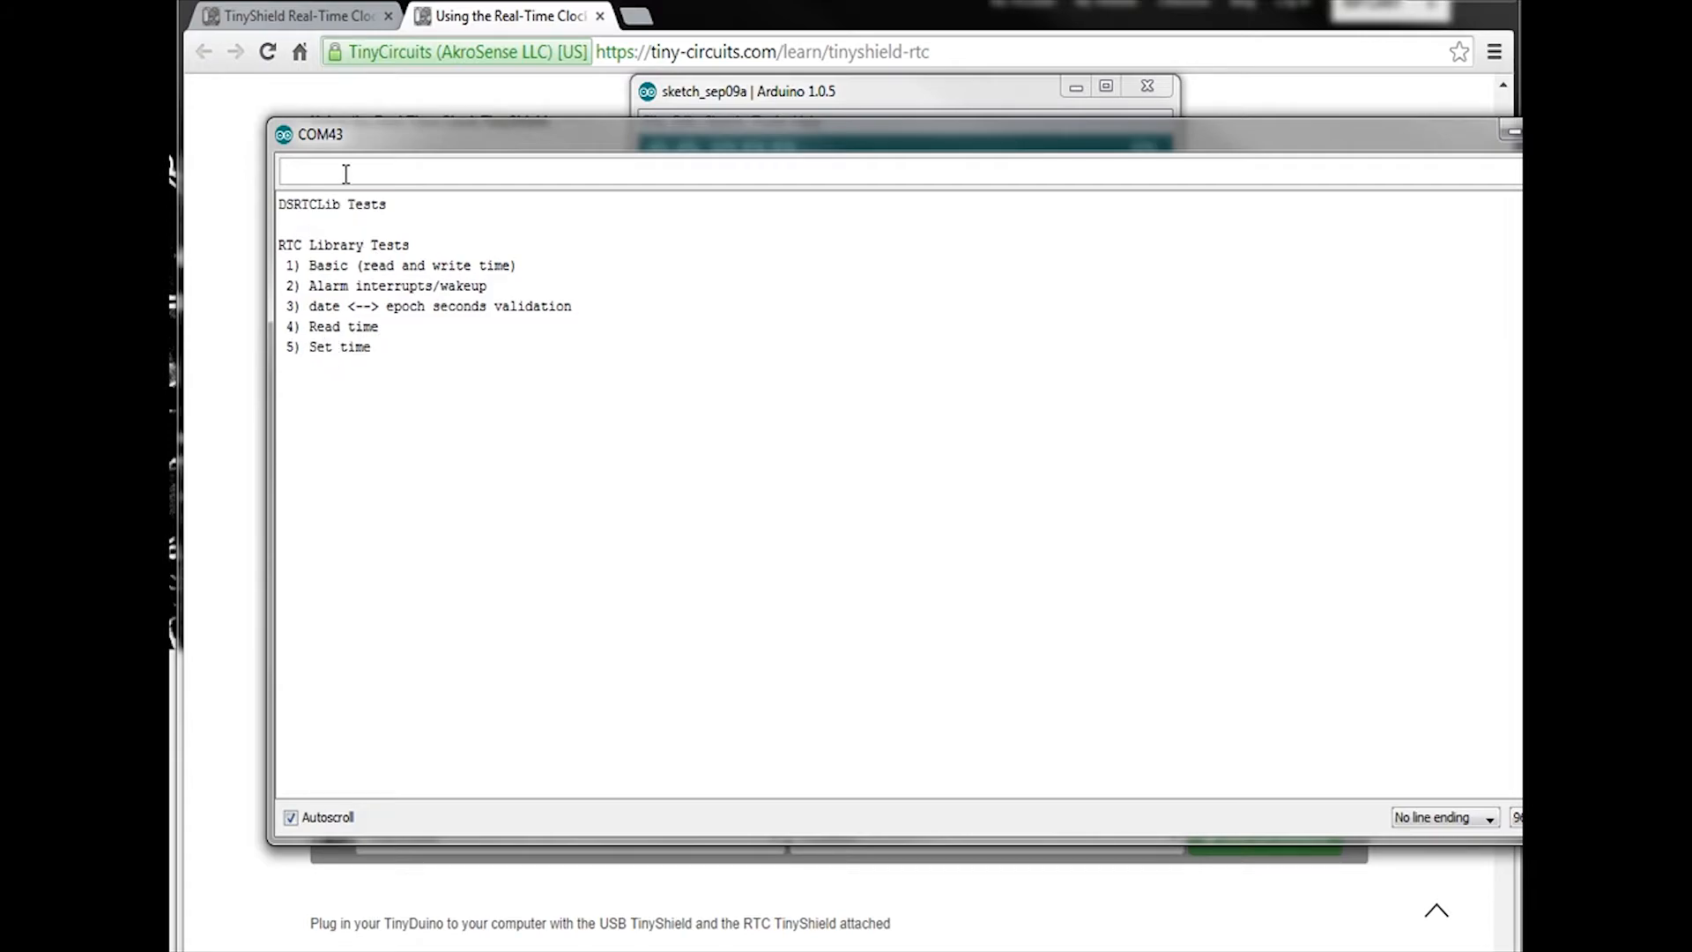
text(5)
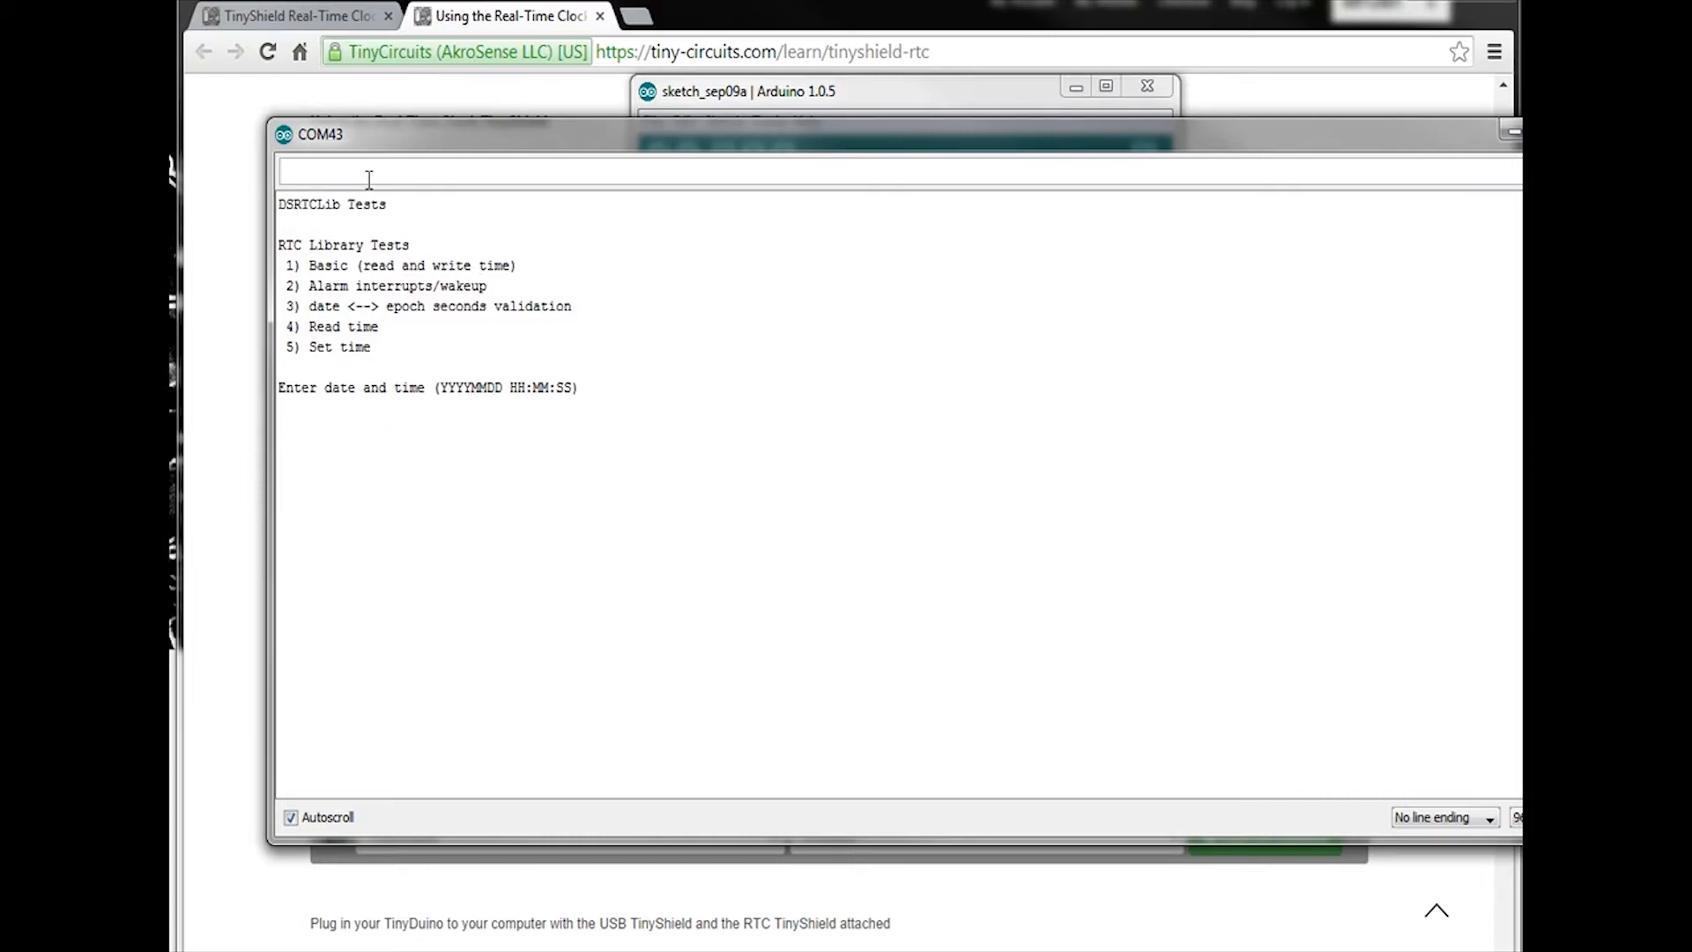
text(20140909)
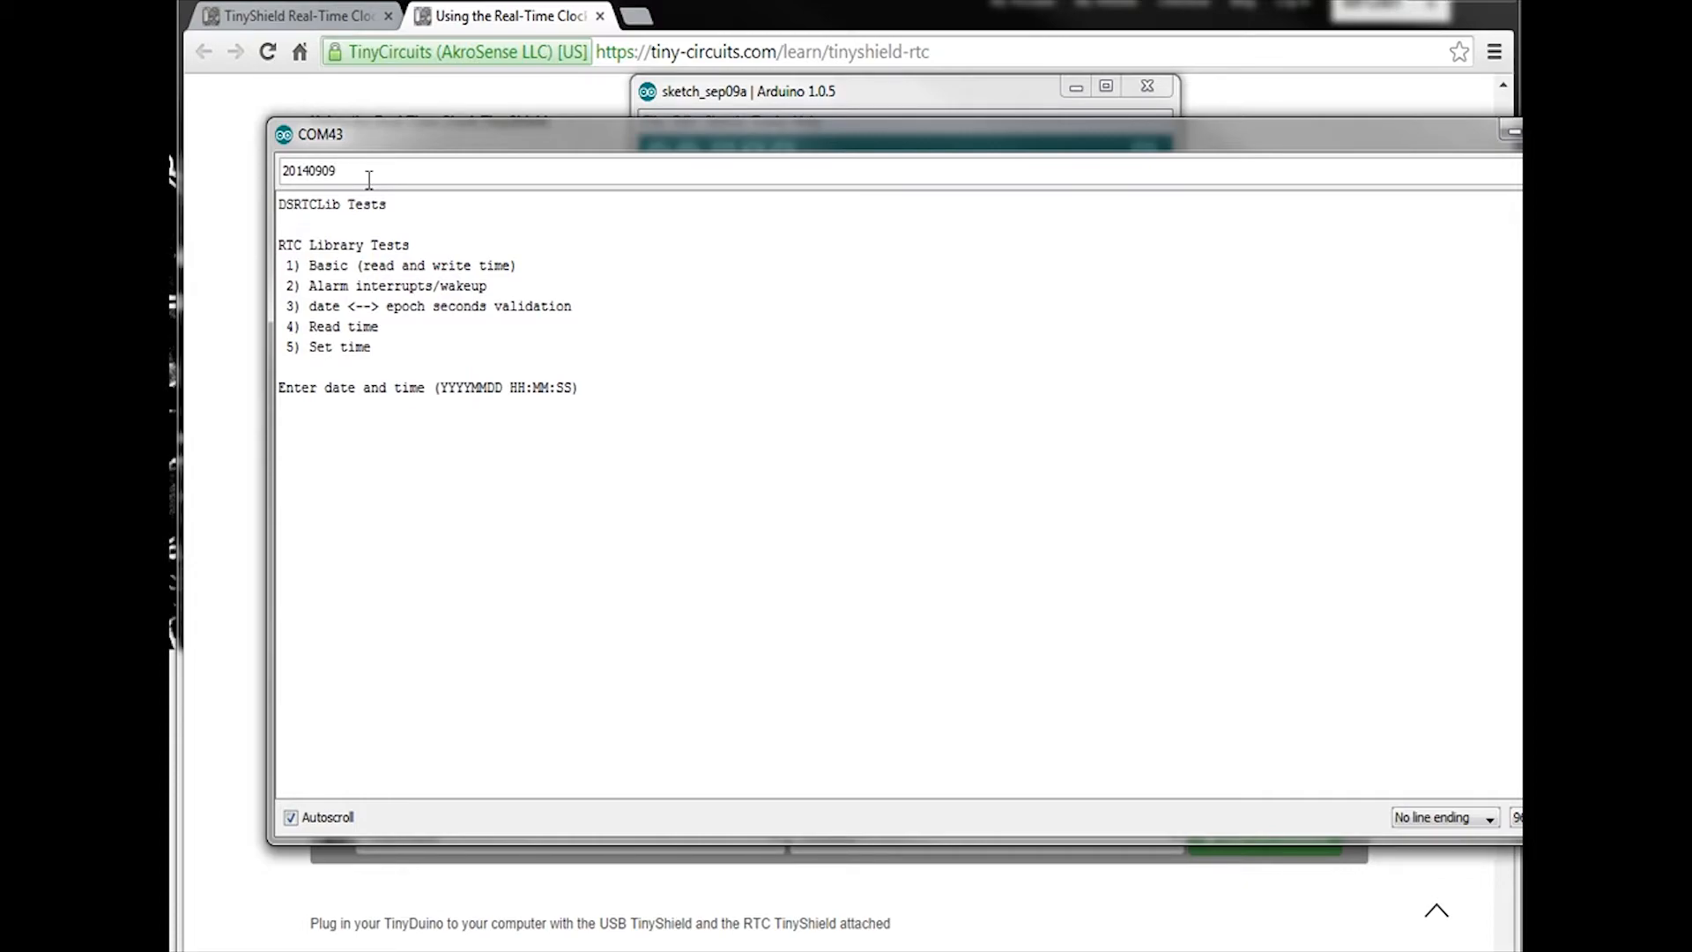
text(19)
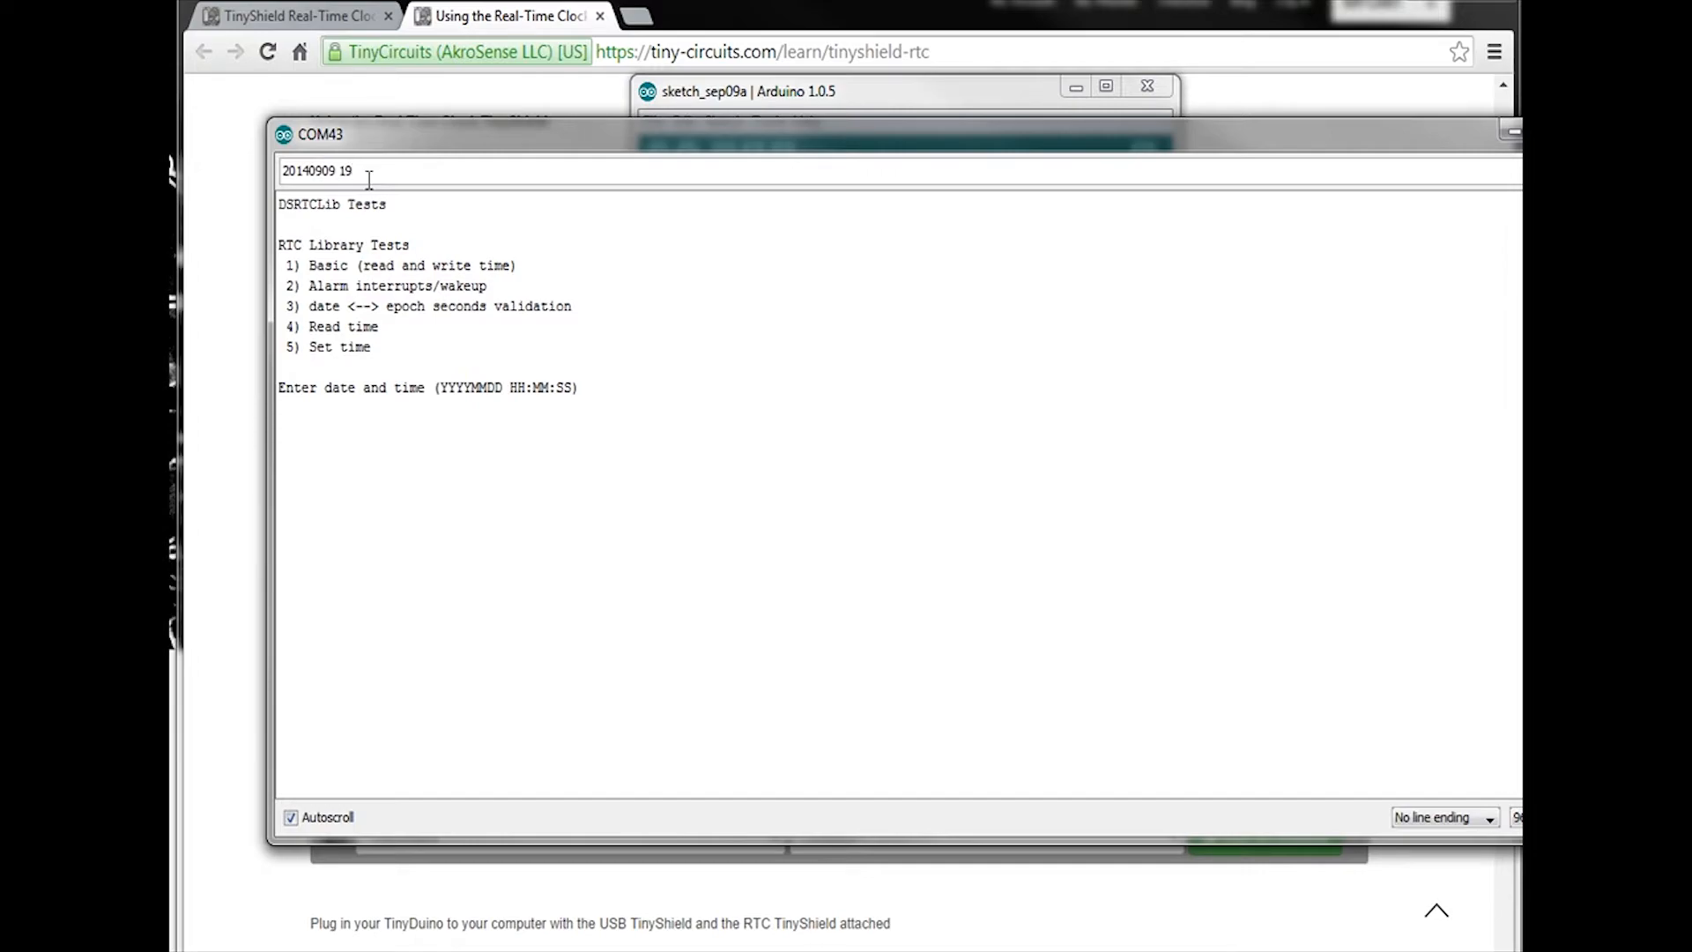
text(:)
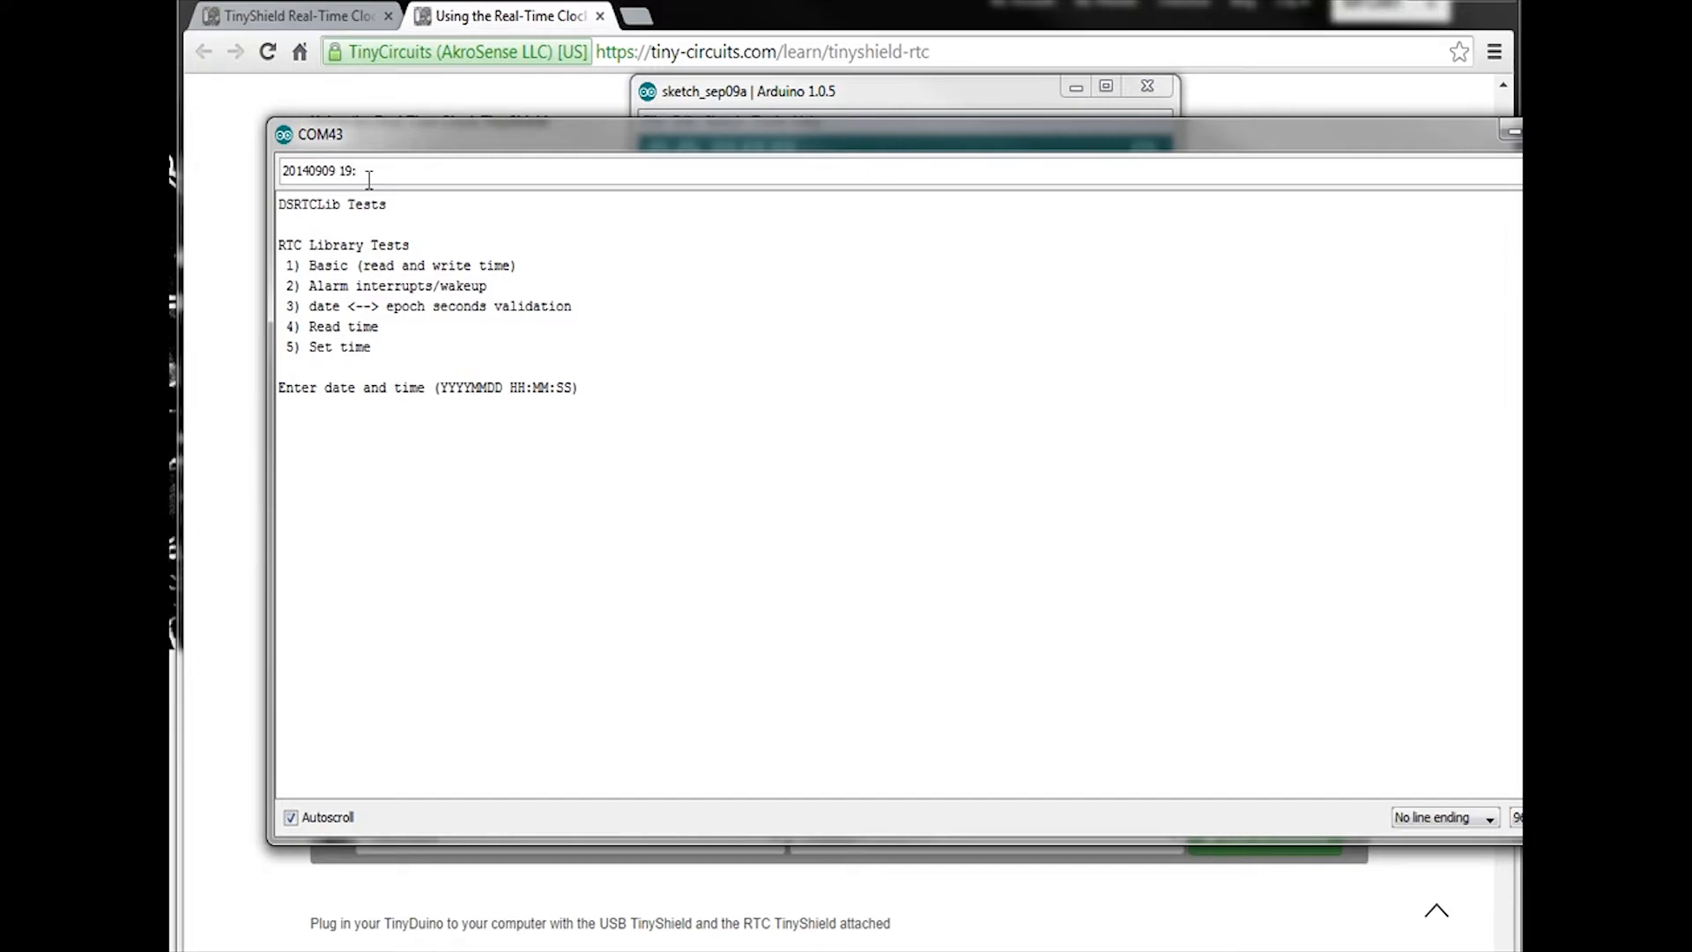
text(22:)
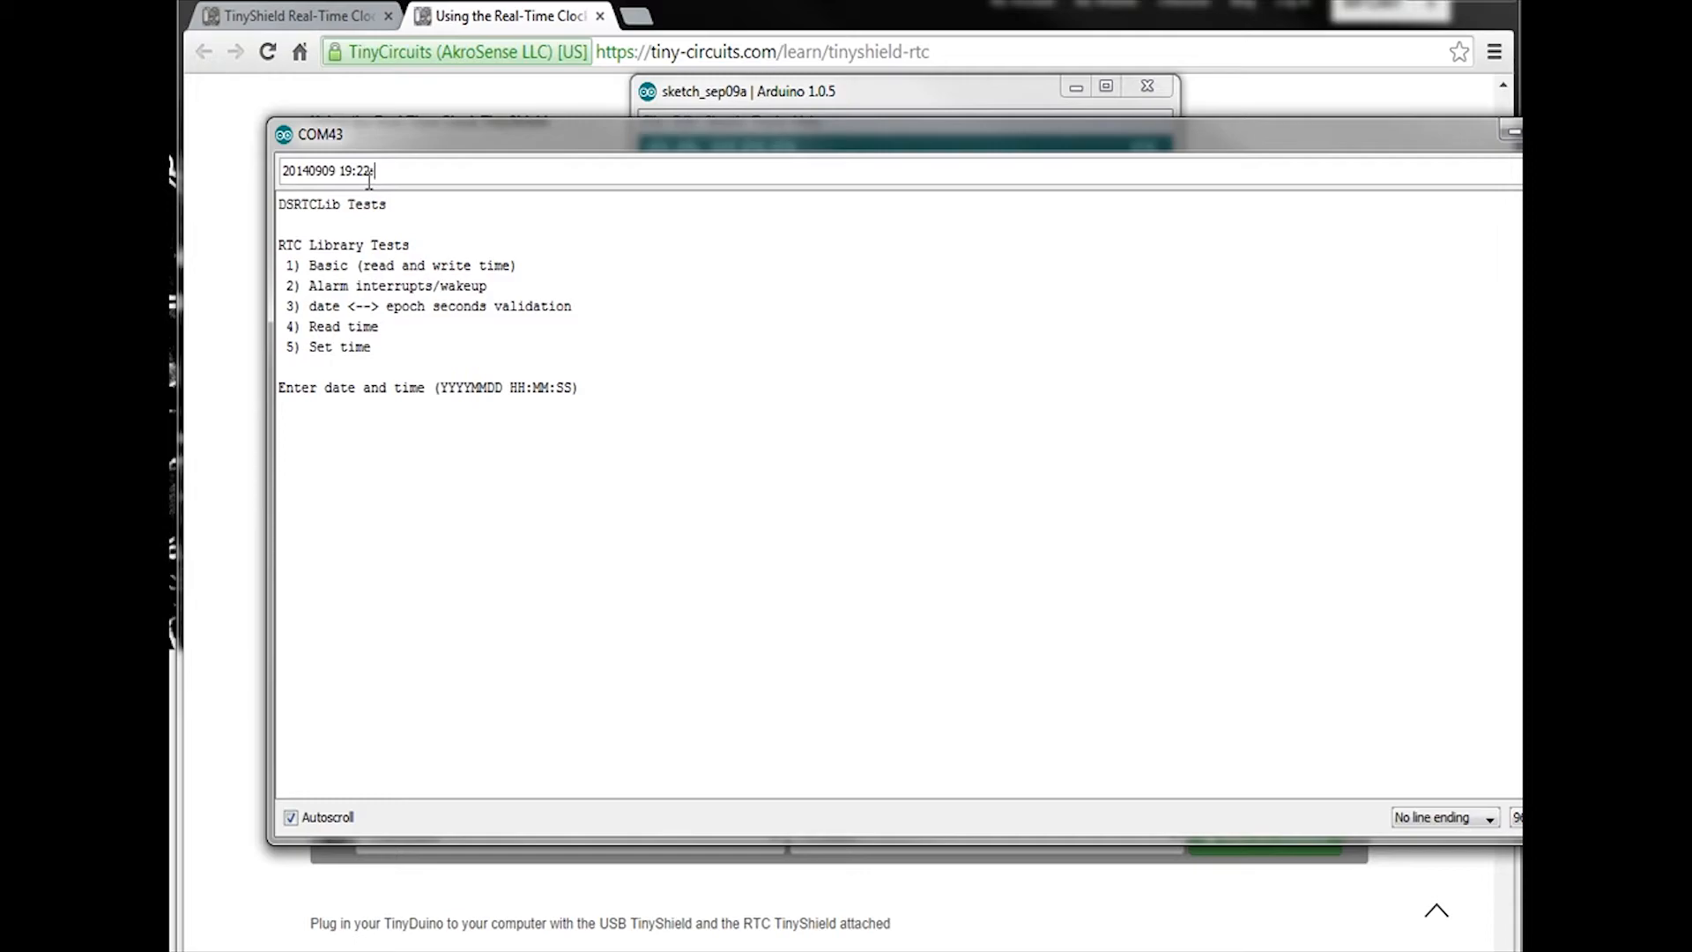
text(00)
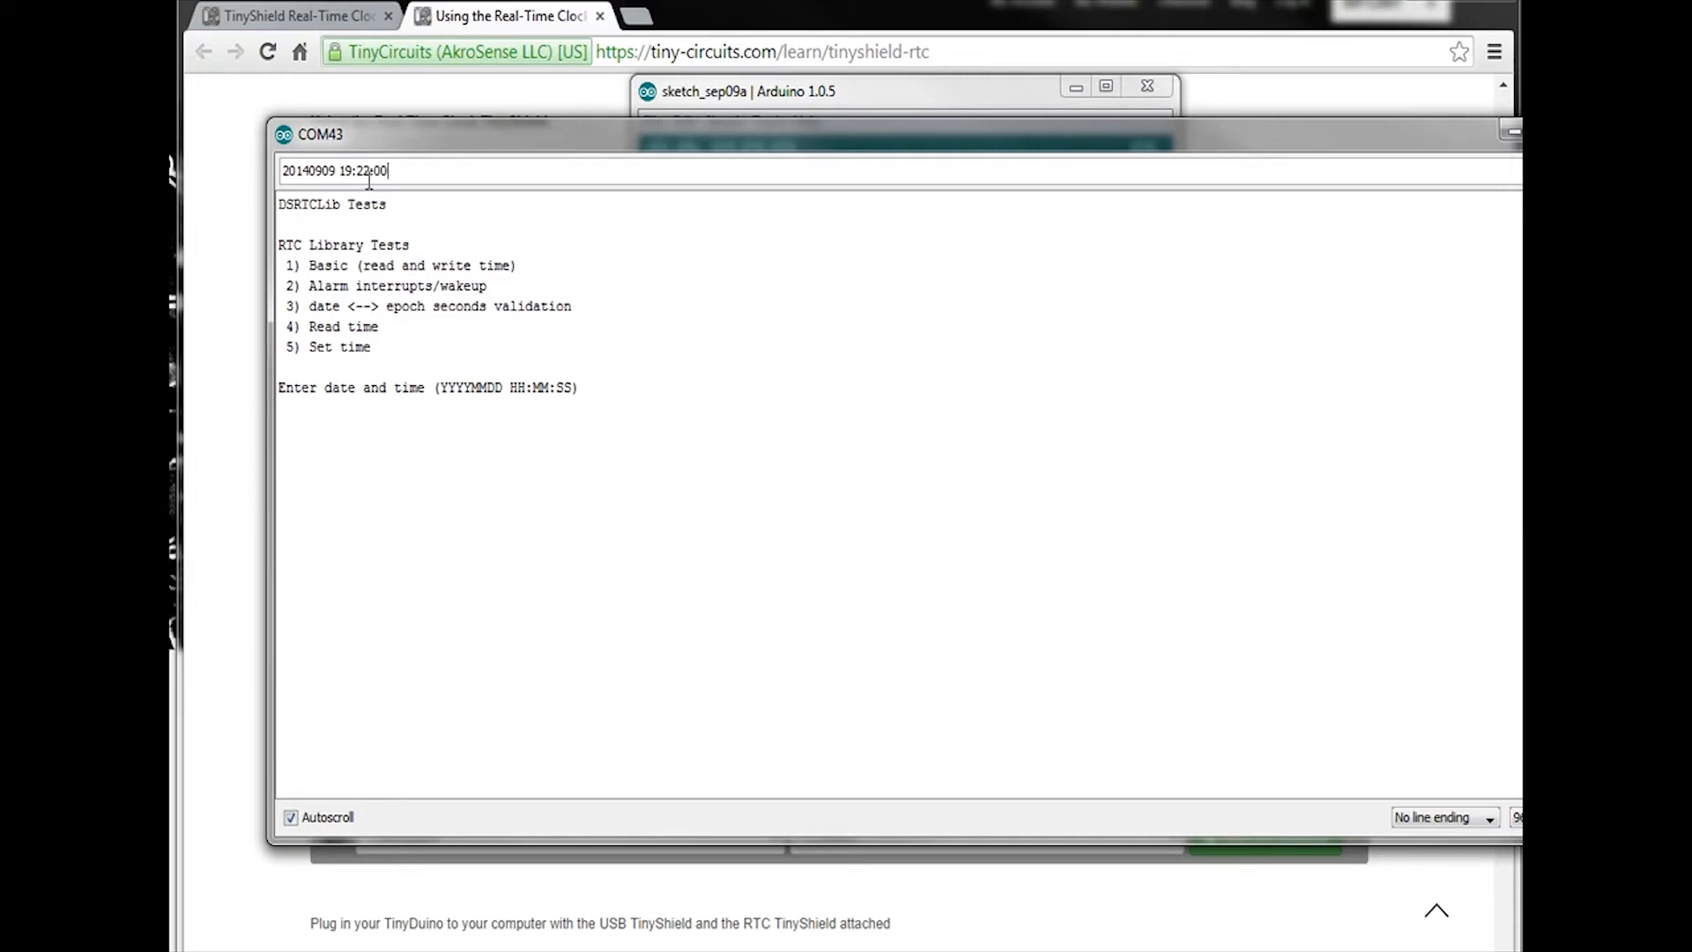
key(Enter)
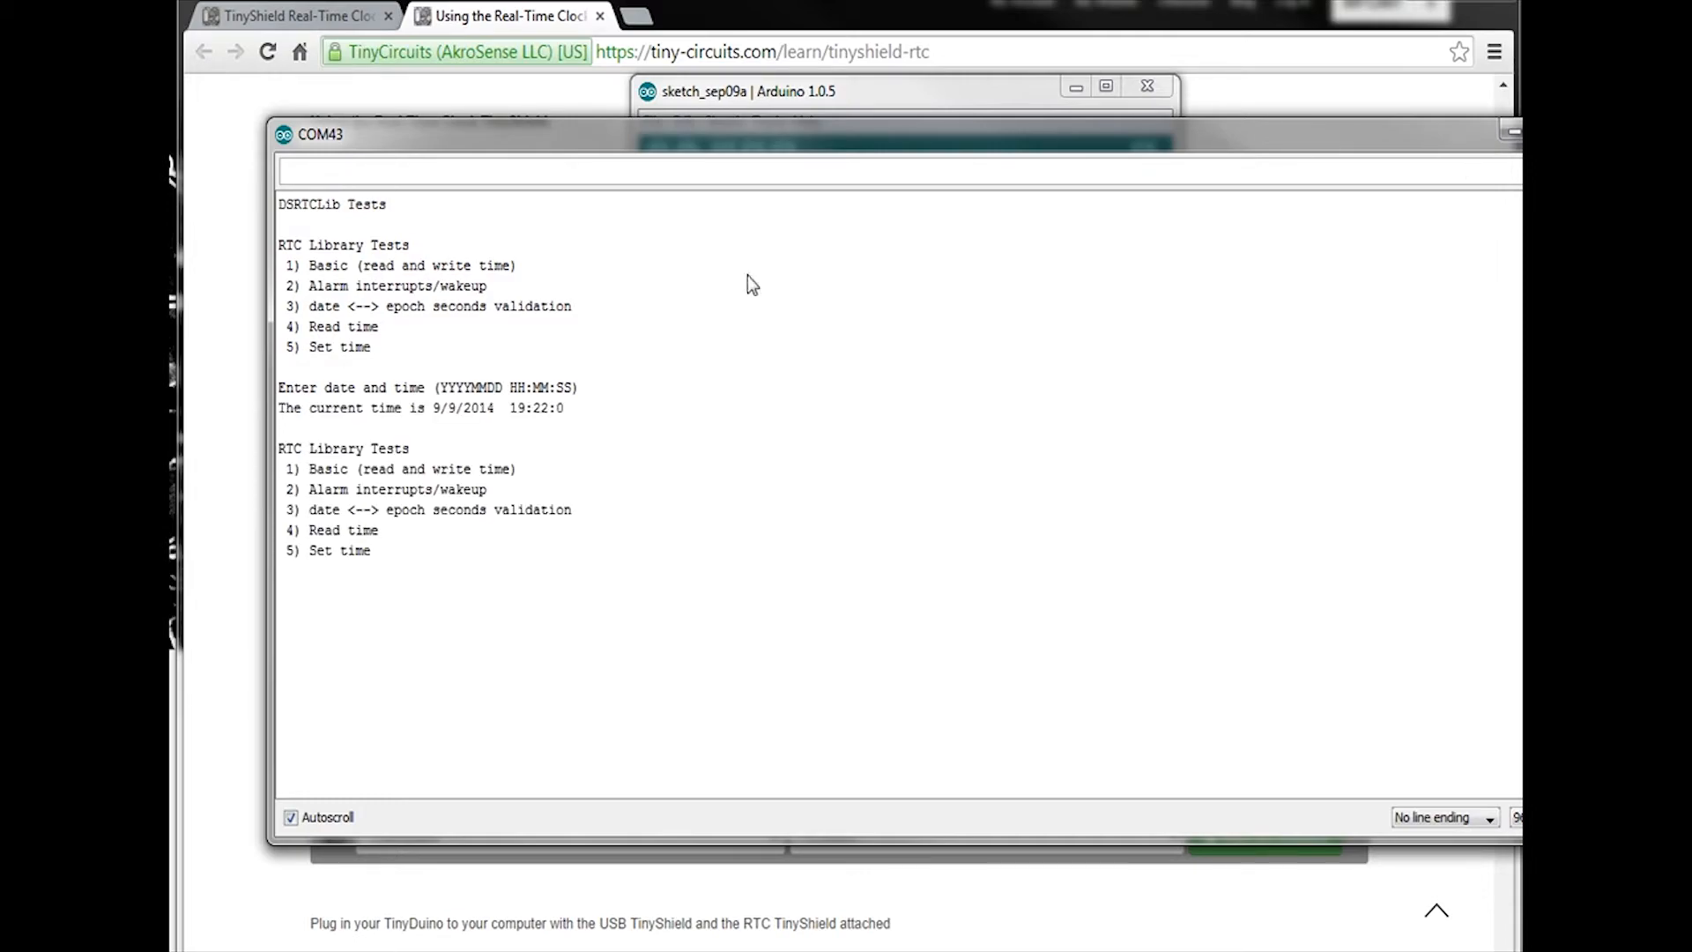
mouse_move(461, 427)
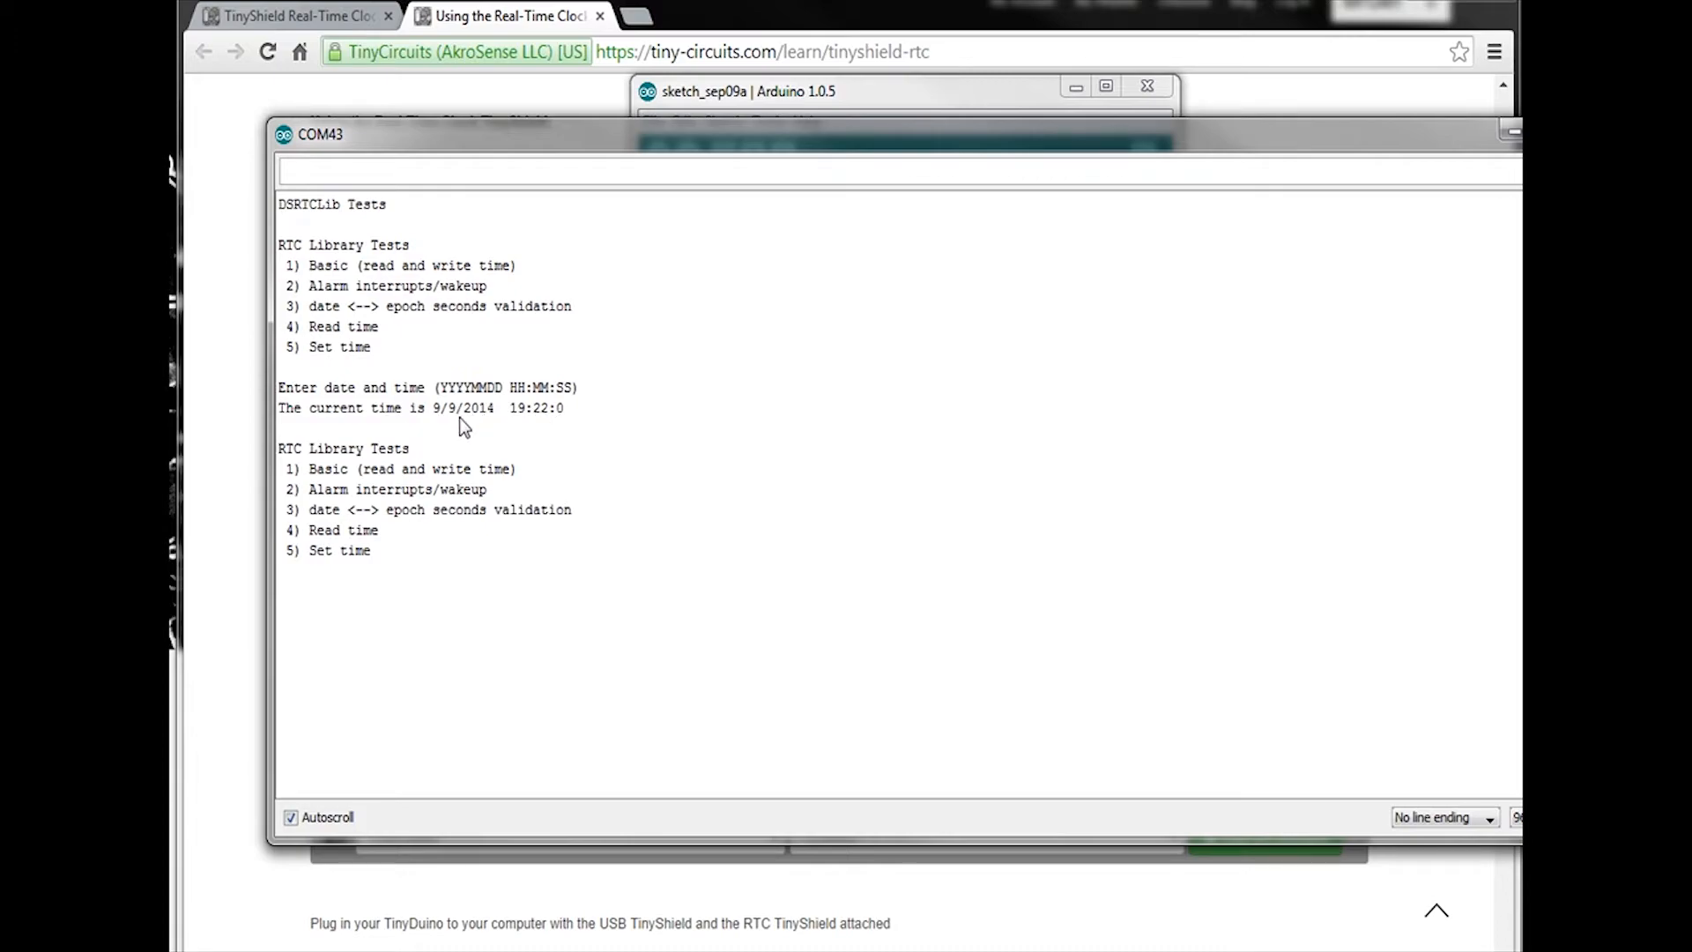
mouse_move(453, 427)
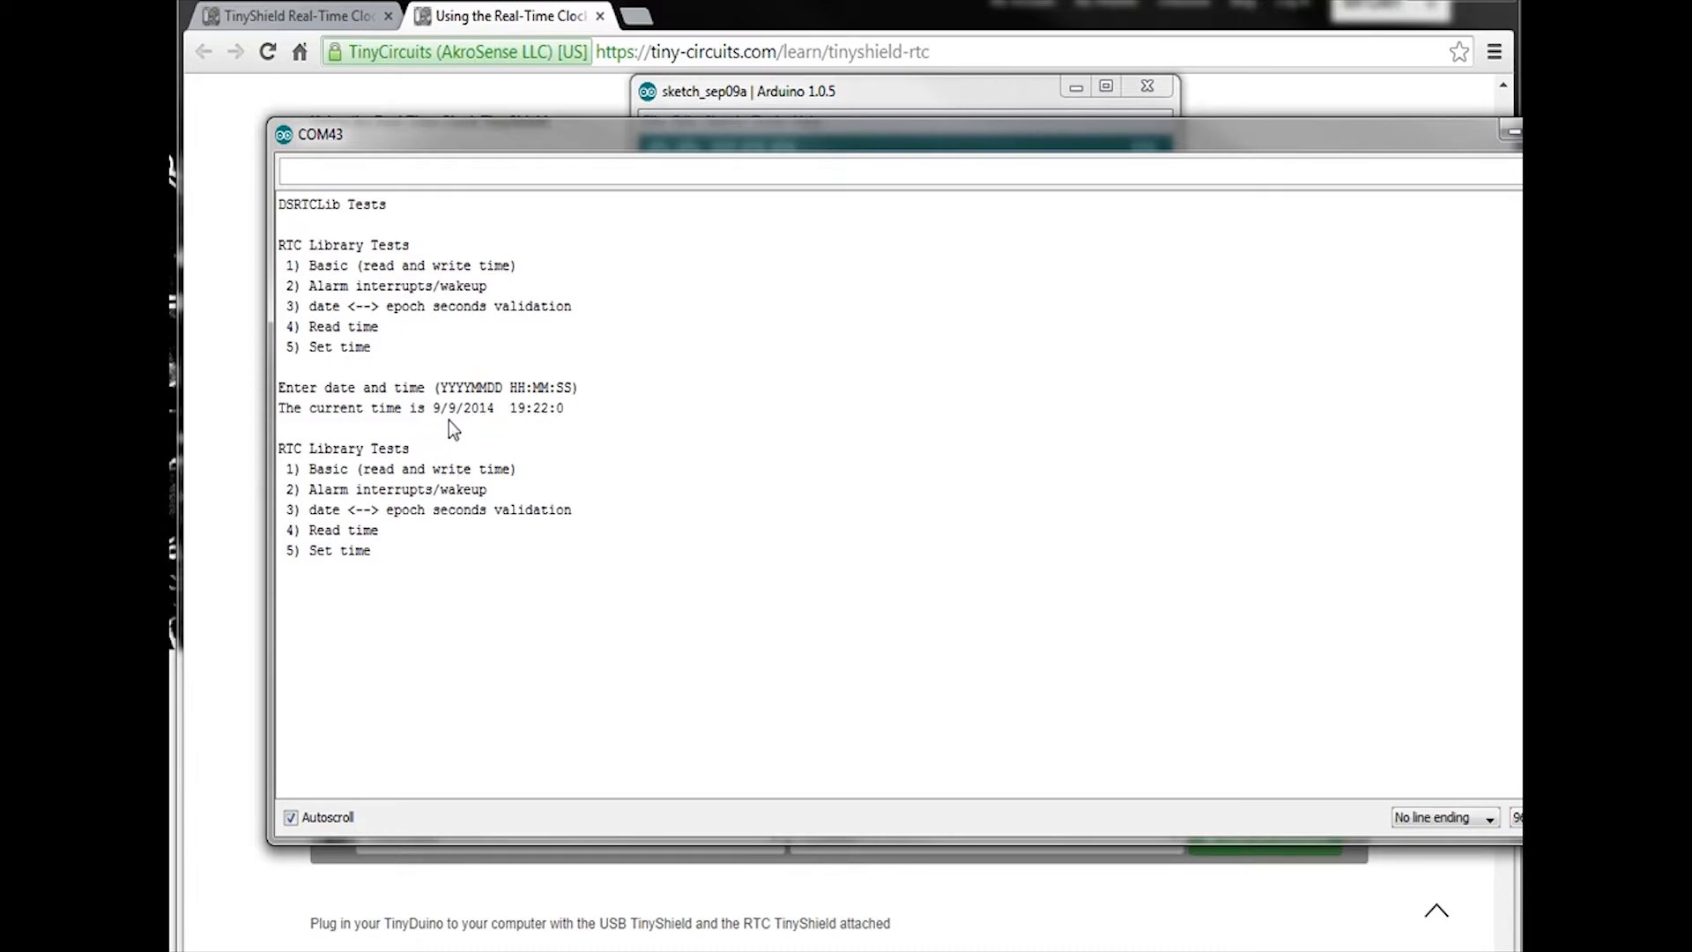
mouse_move(564, 422)
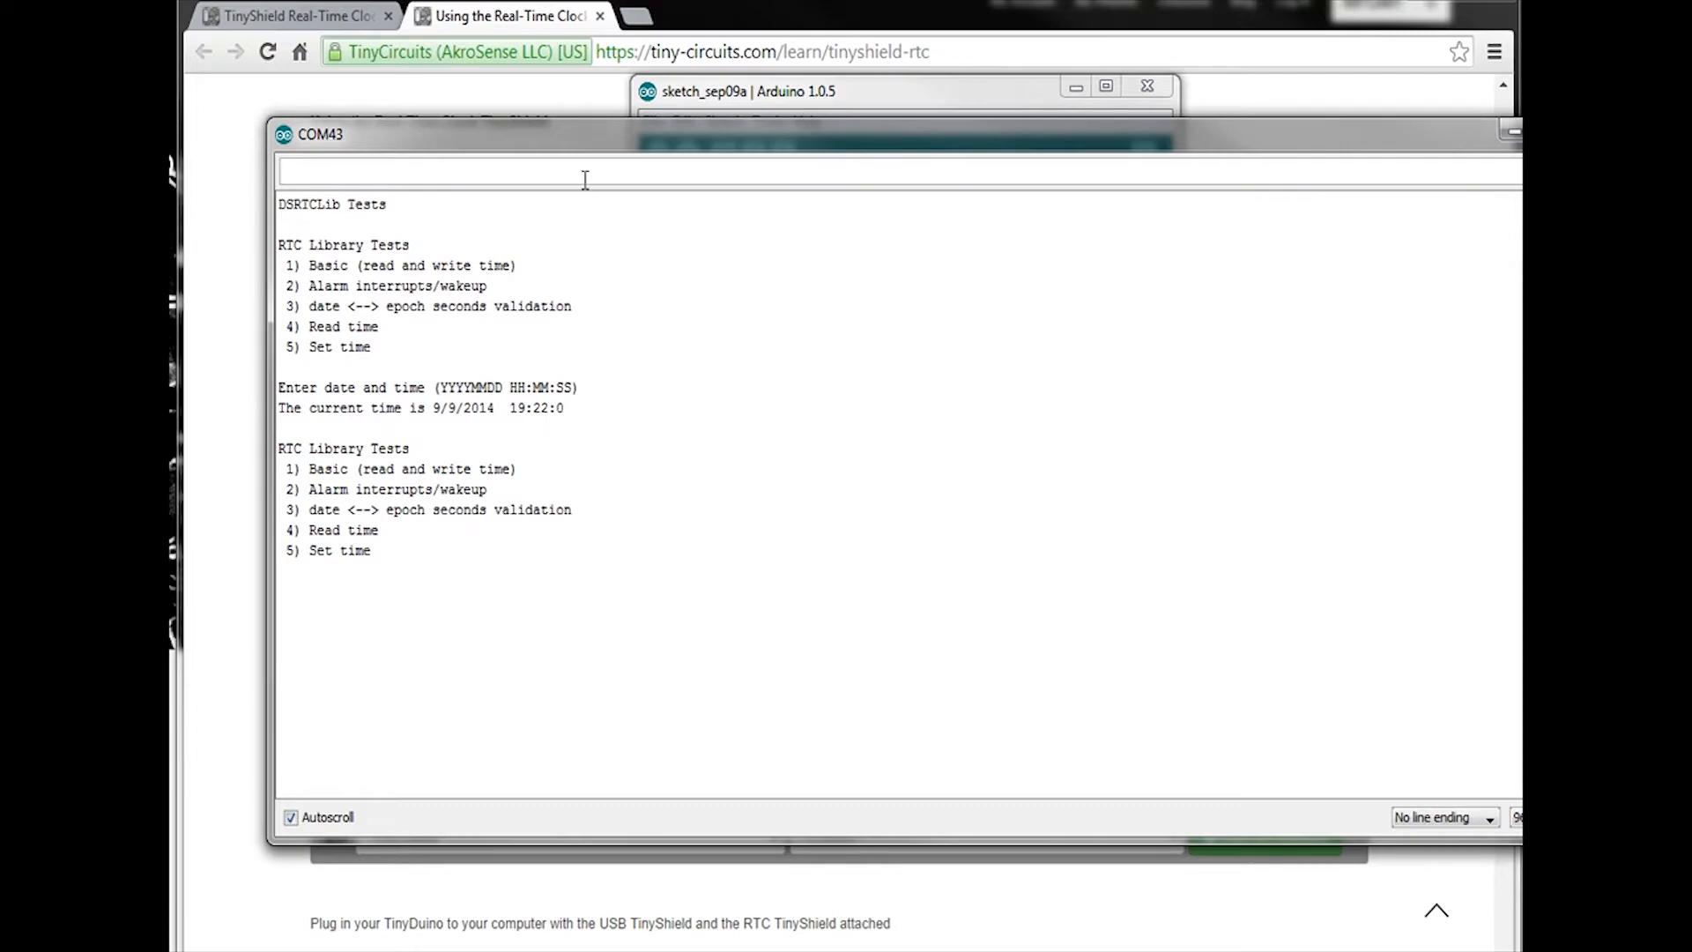
Send 4 to read the RTC time, showing 9/9/2014 19:22:12.
text(4)
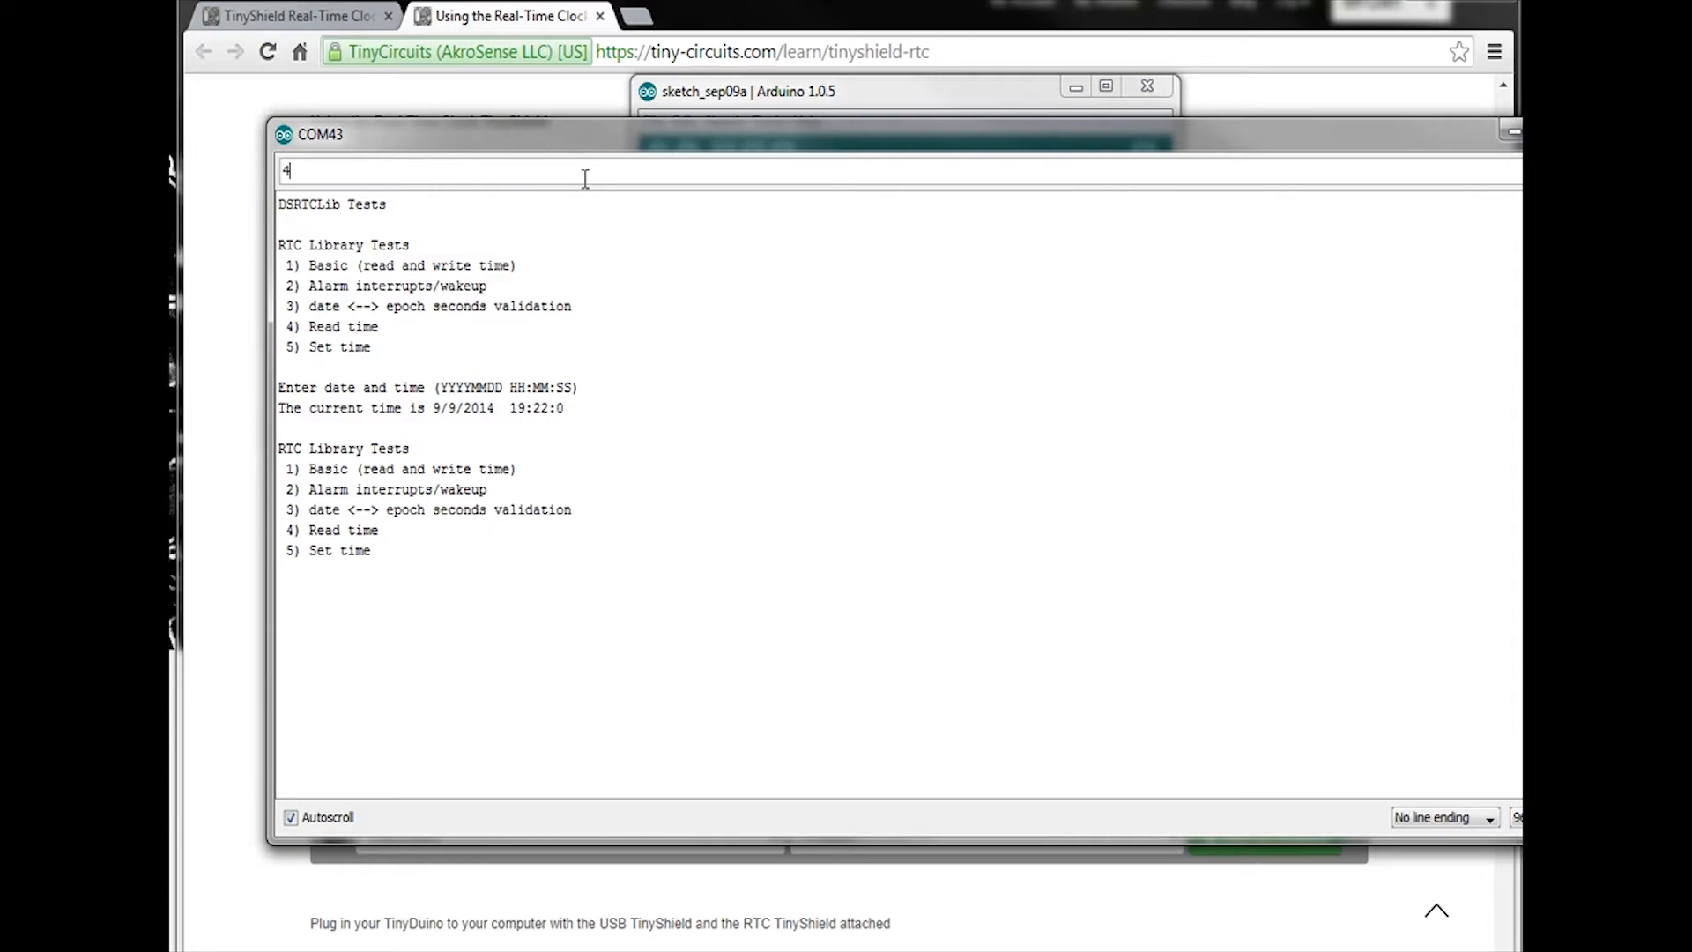
key(enter)
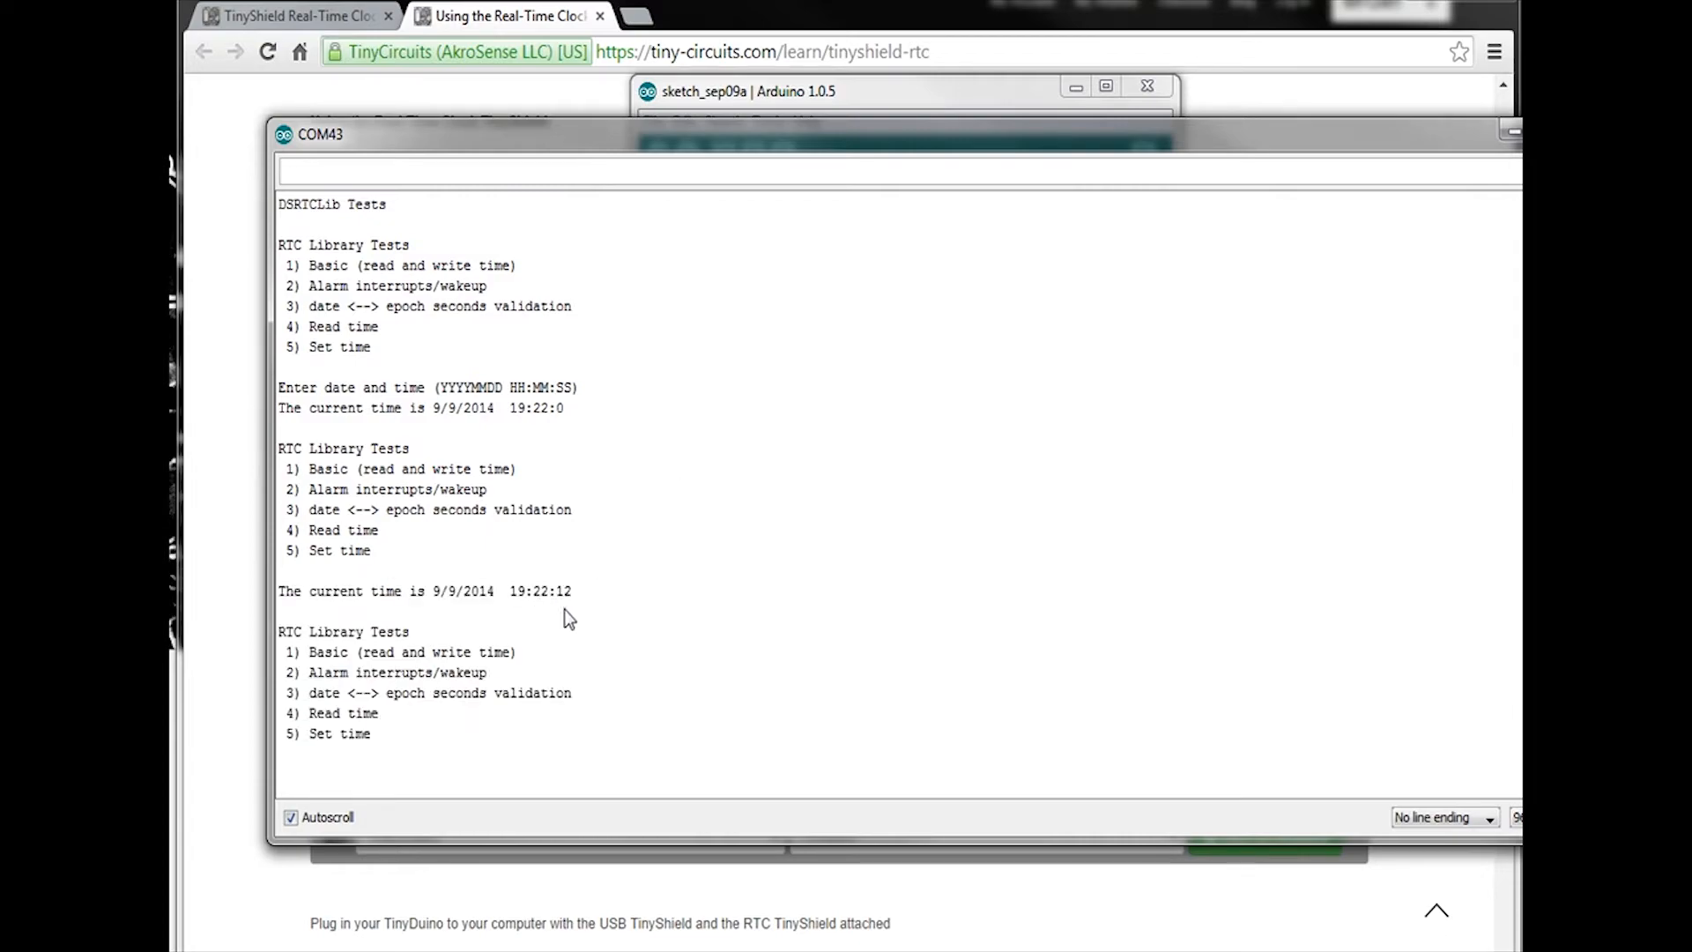
mouse_move(554, 601)
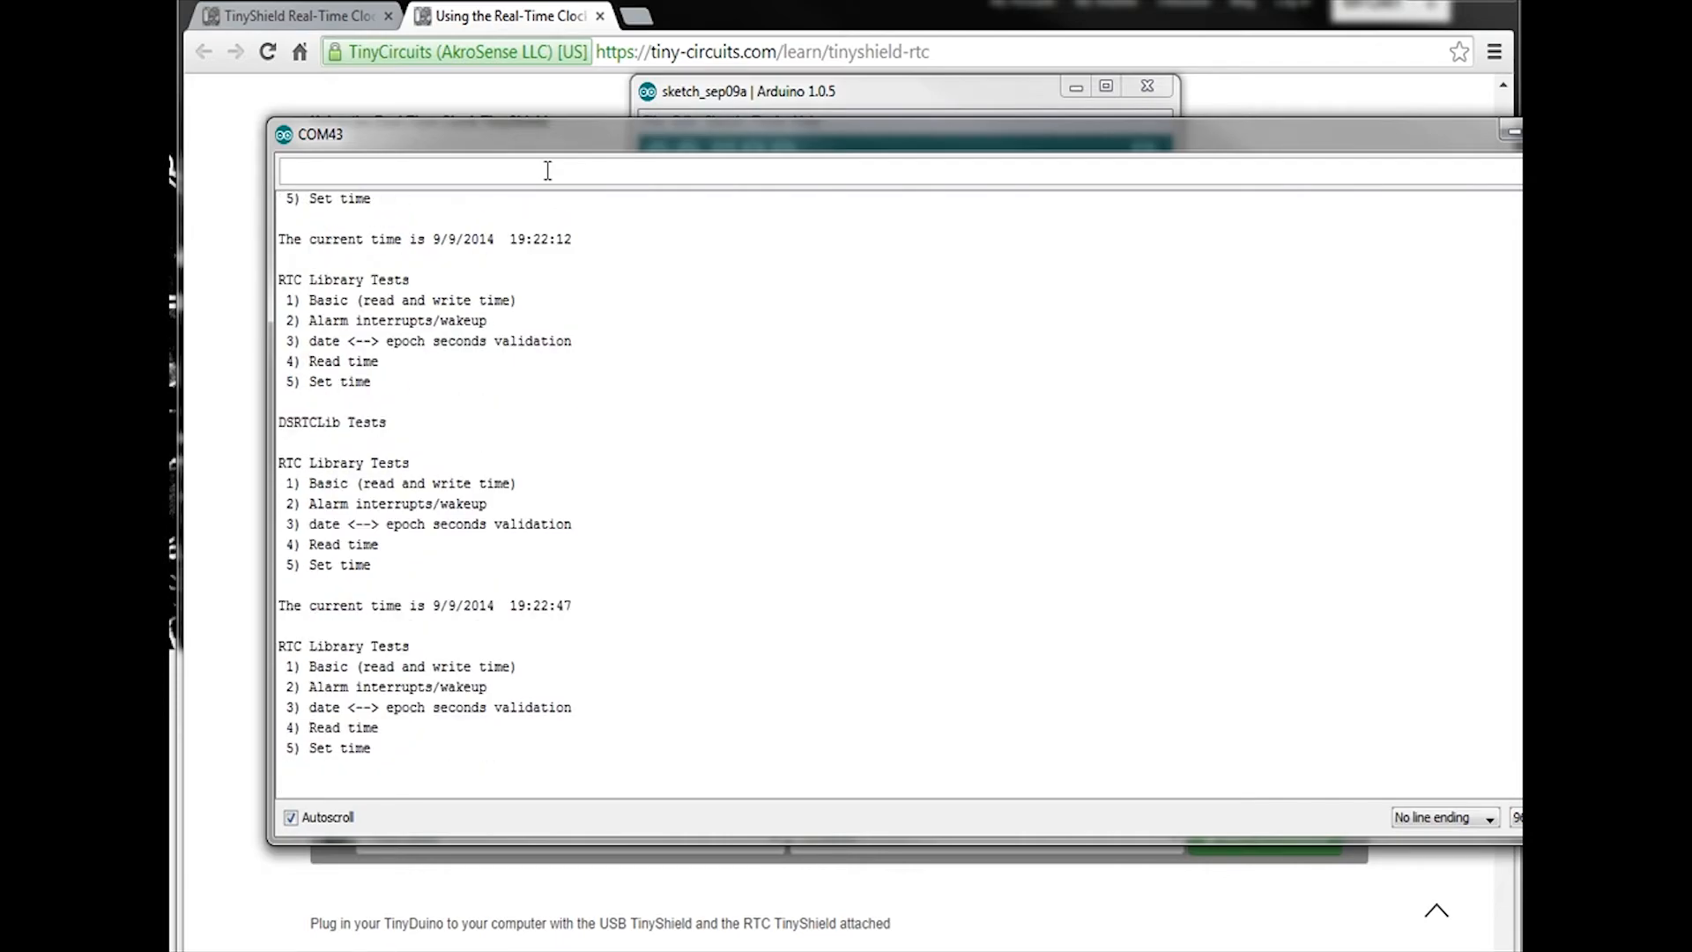
mouse_move(570, 626)
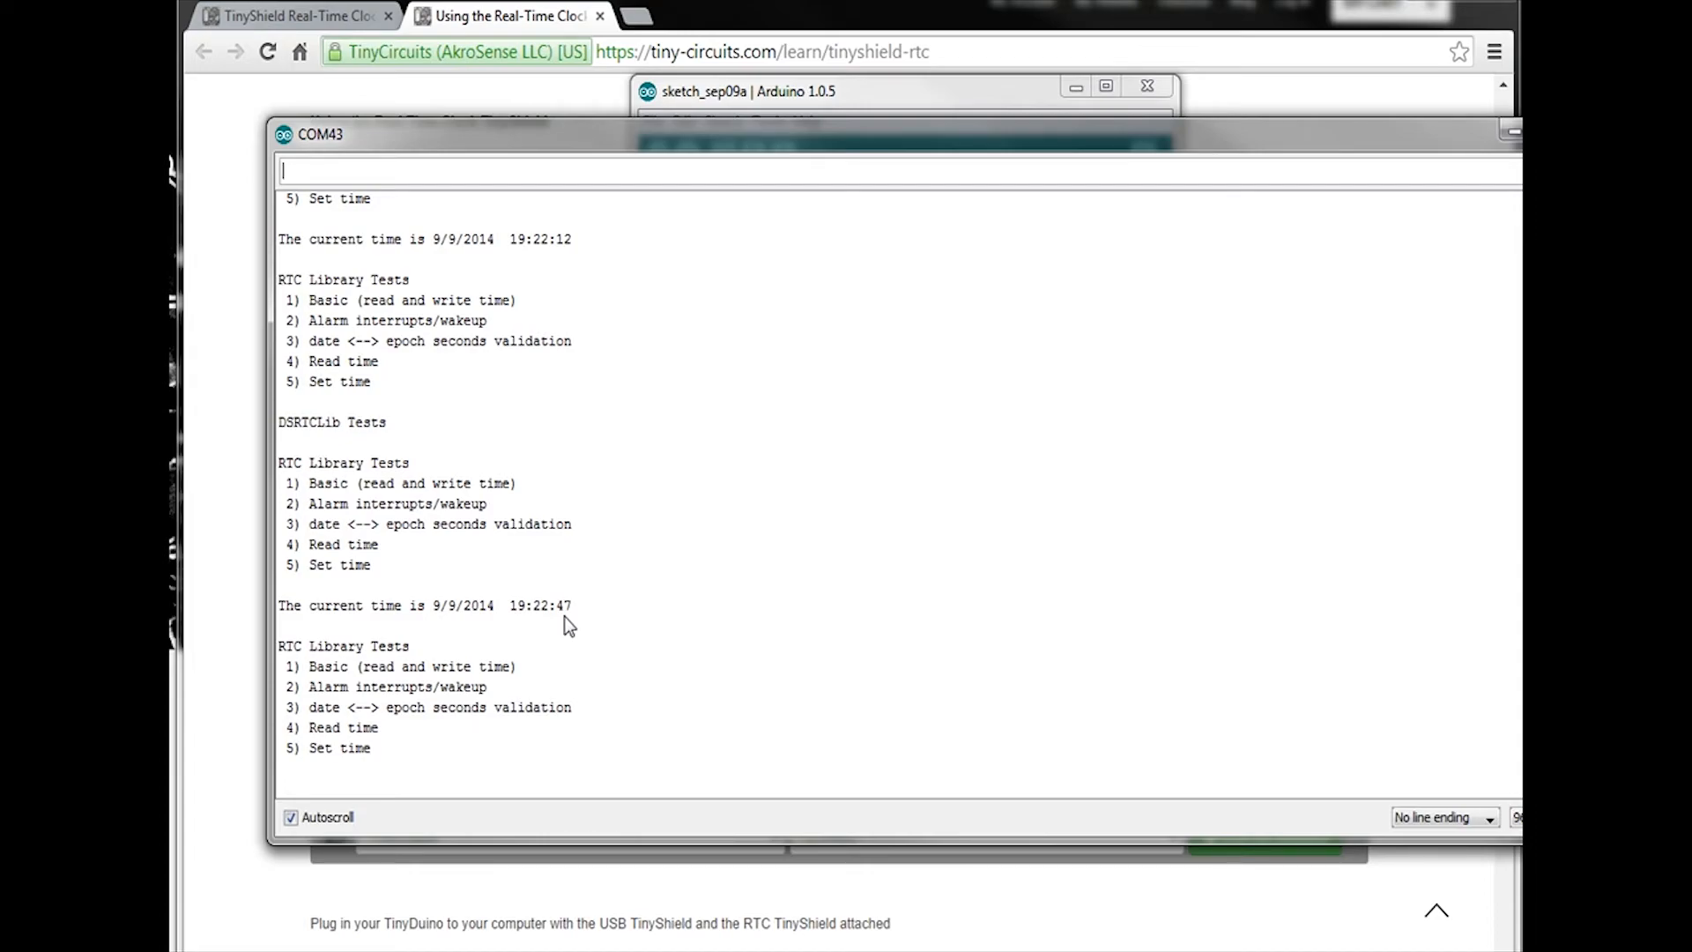
Scroll the serial monitor after the reset to see the time still running at 19:22:47.
scroll(down, 3)
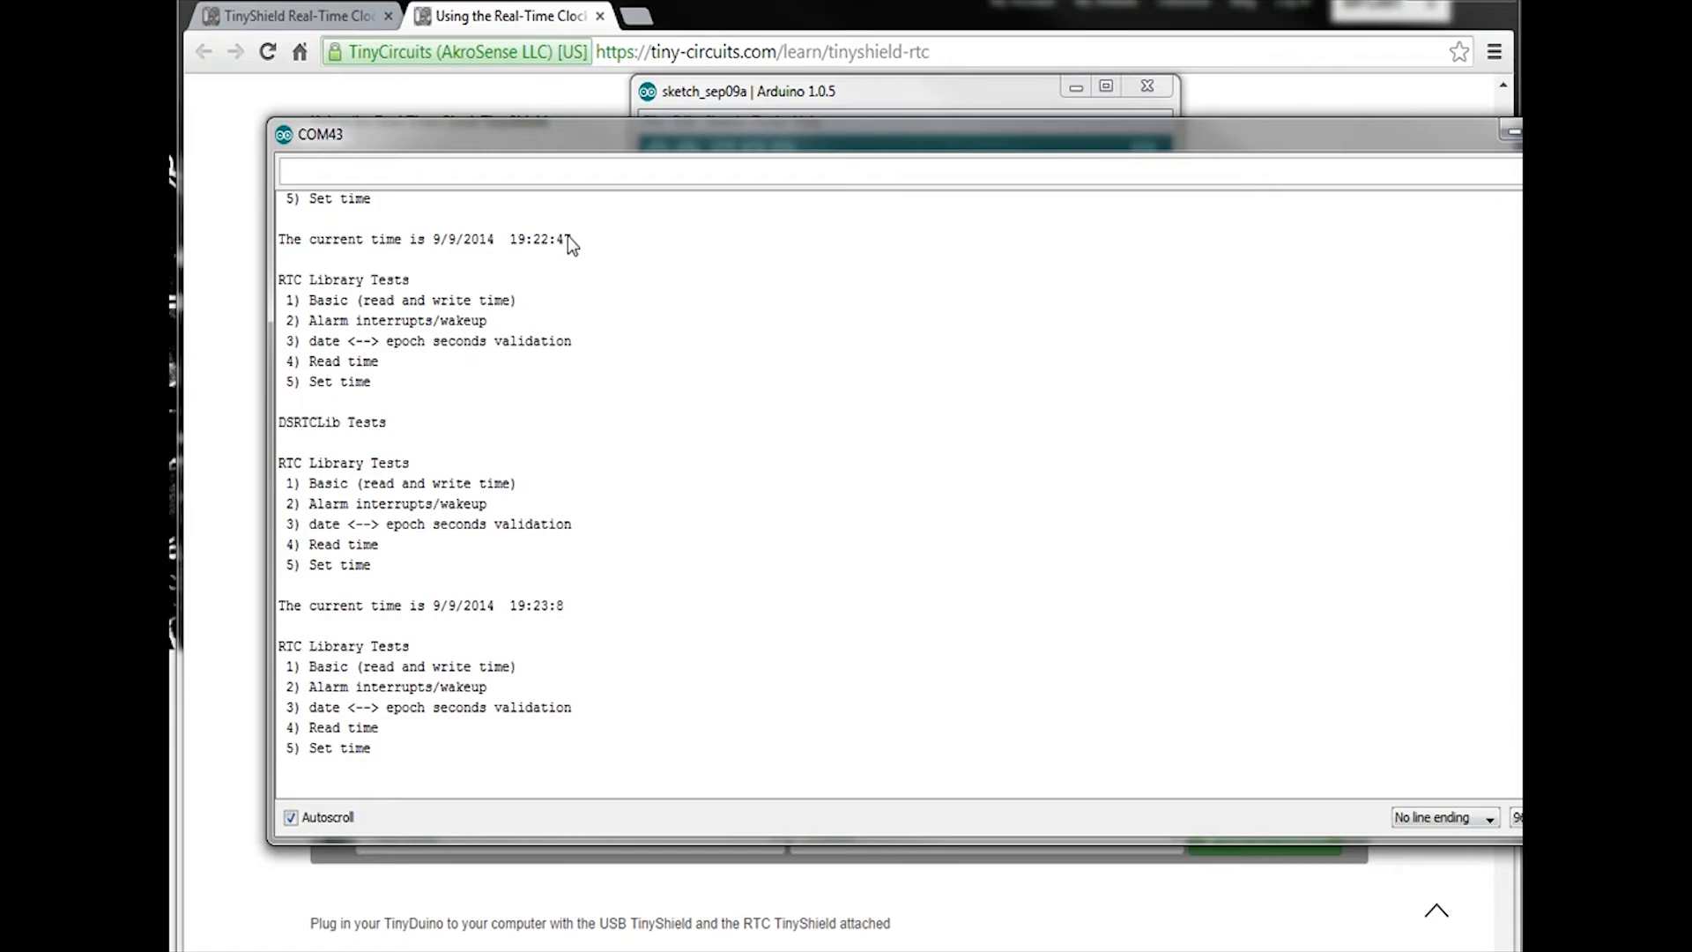
mouse_move(553, 621)
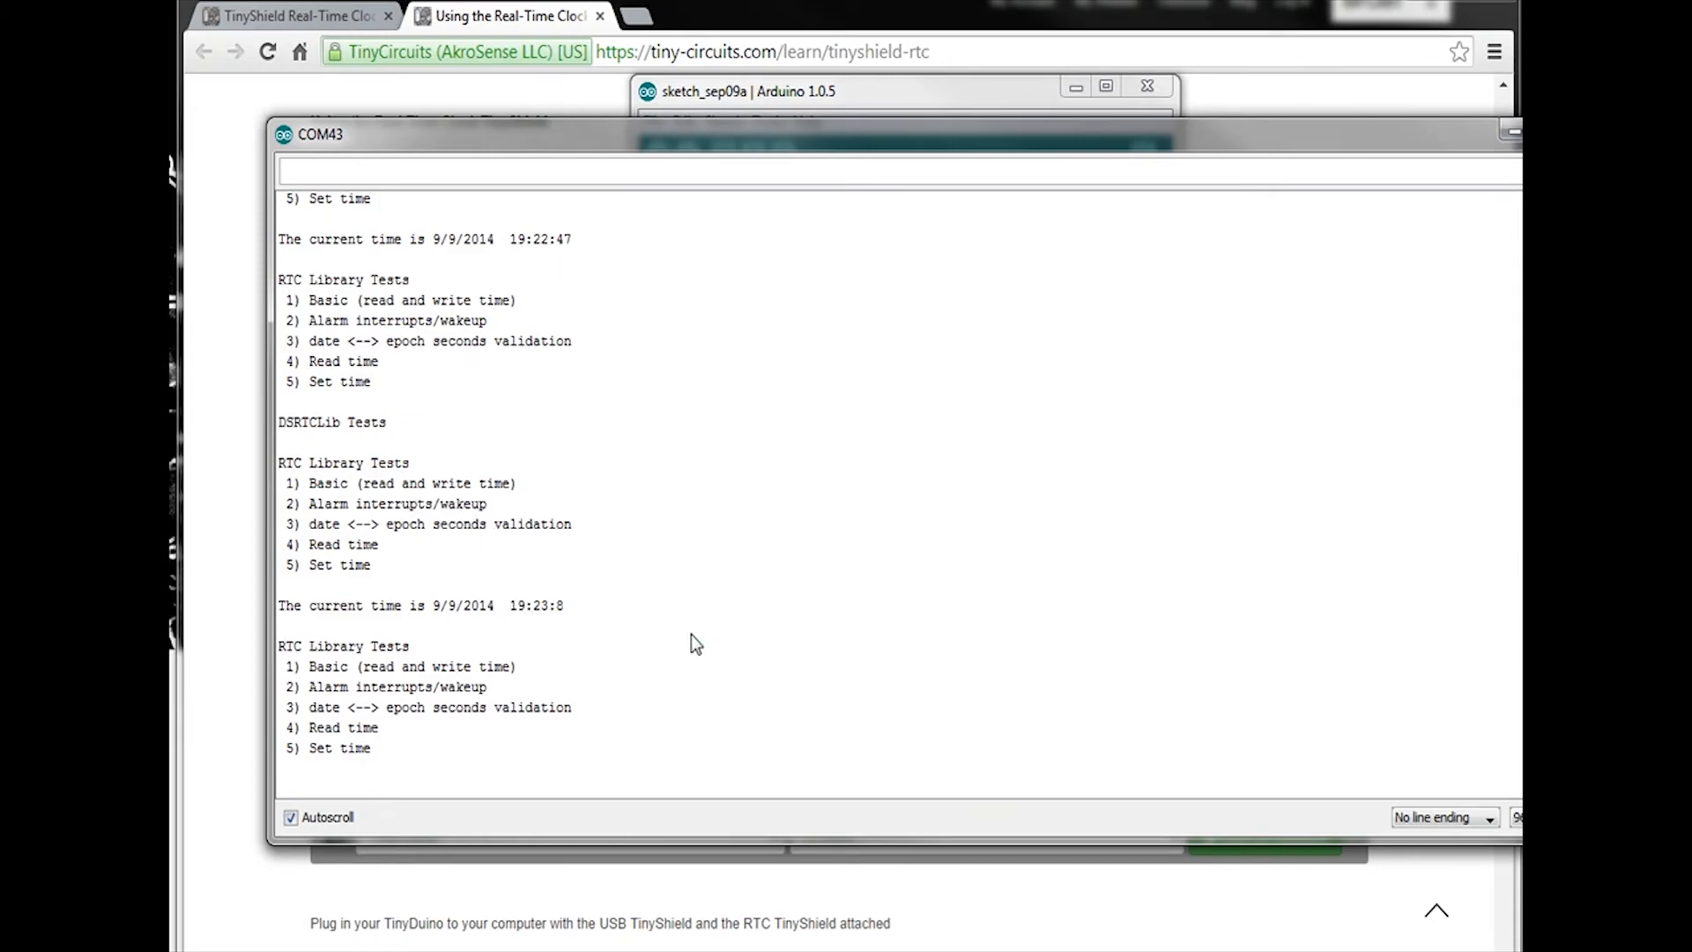
mouse_move(942, 678)
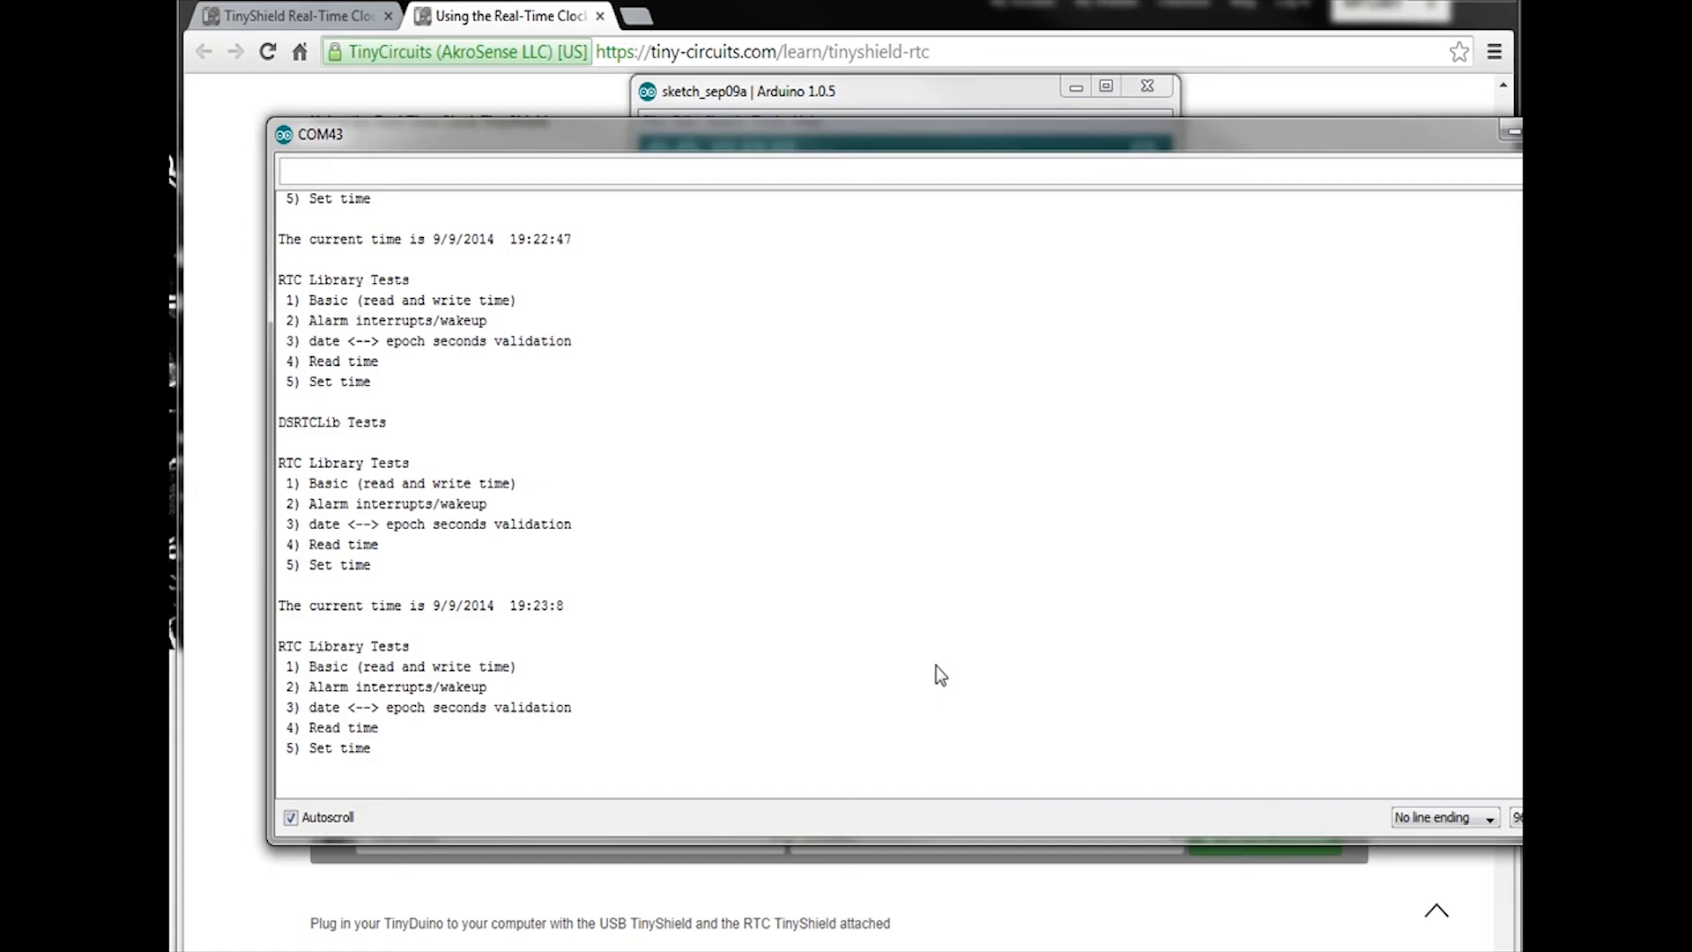
mouse_move(396, 621)
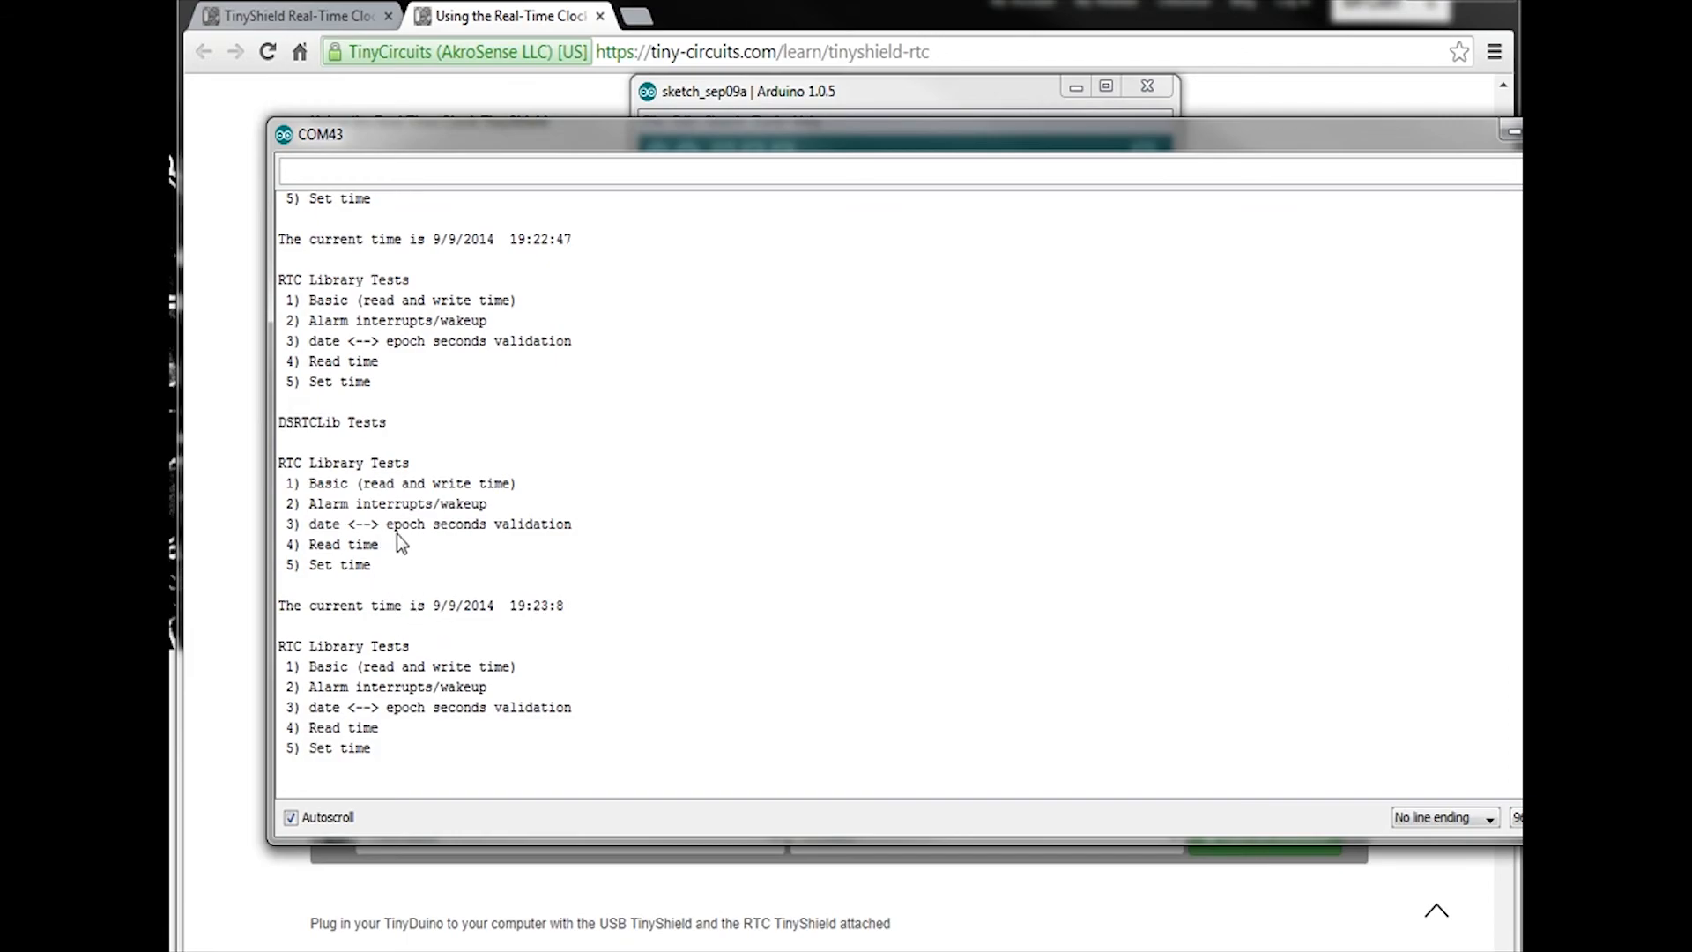
mouse_move(448, 629)
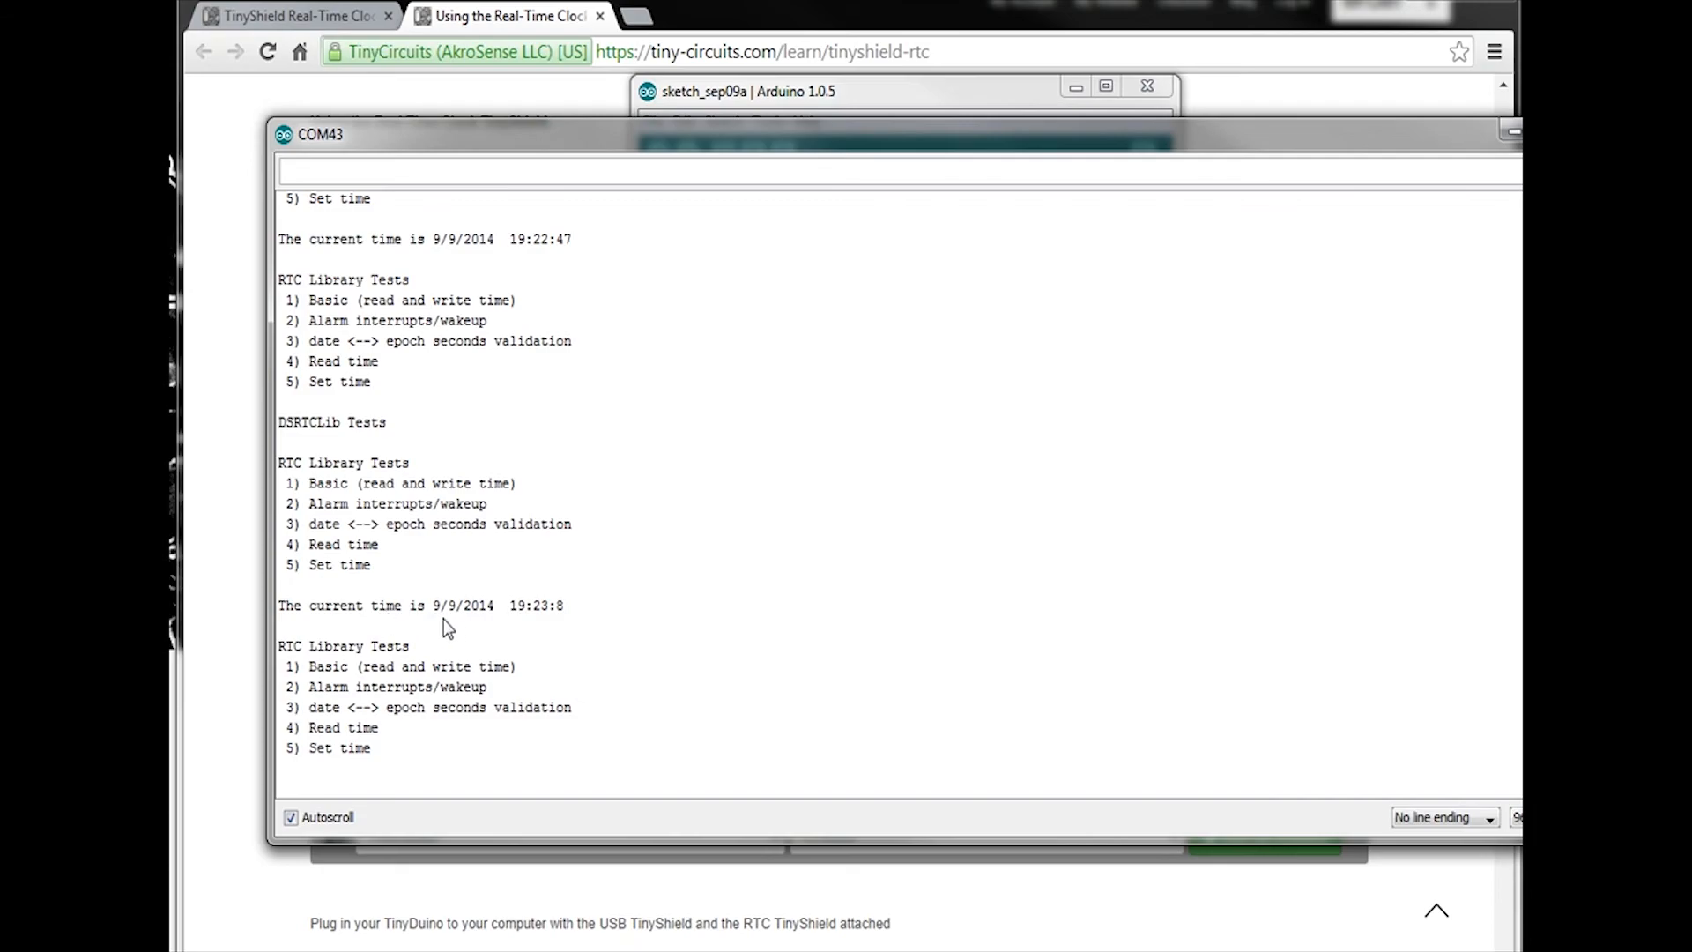
mouse_move(573, 625)
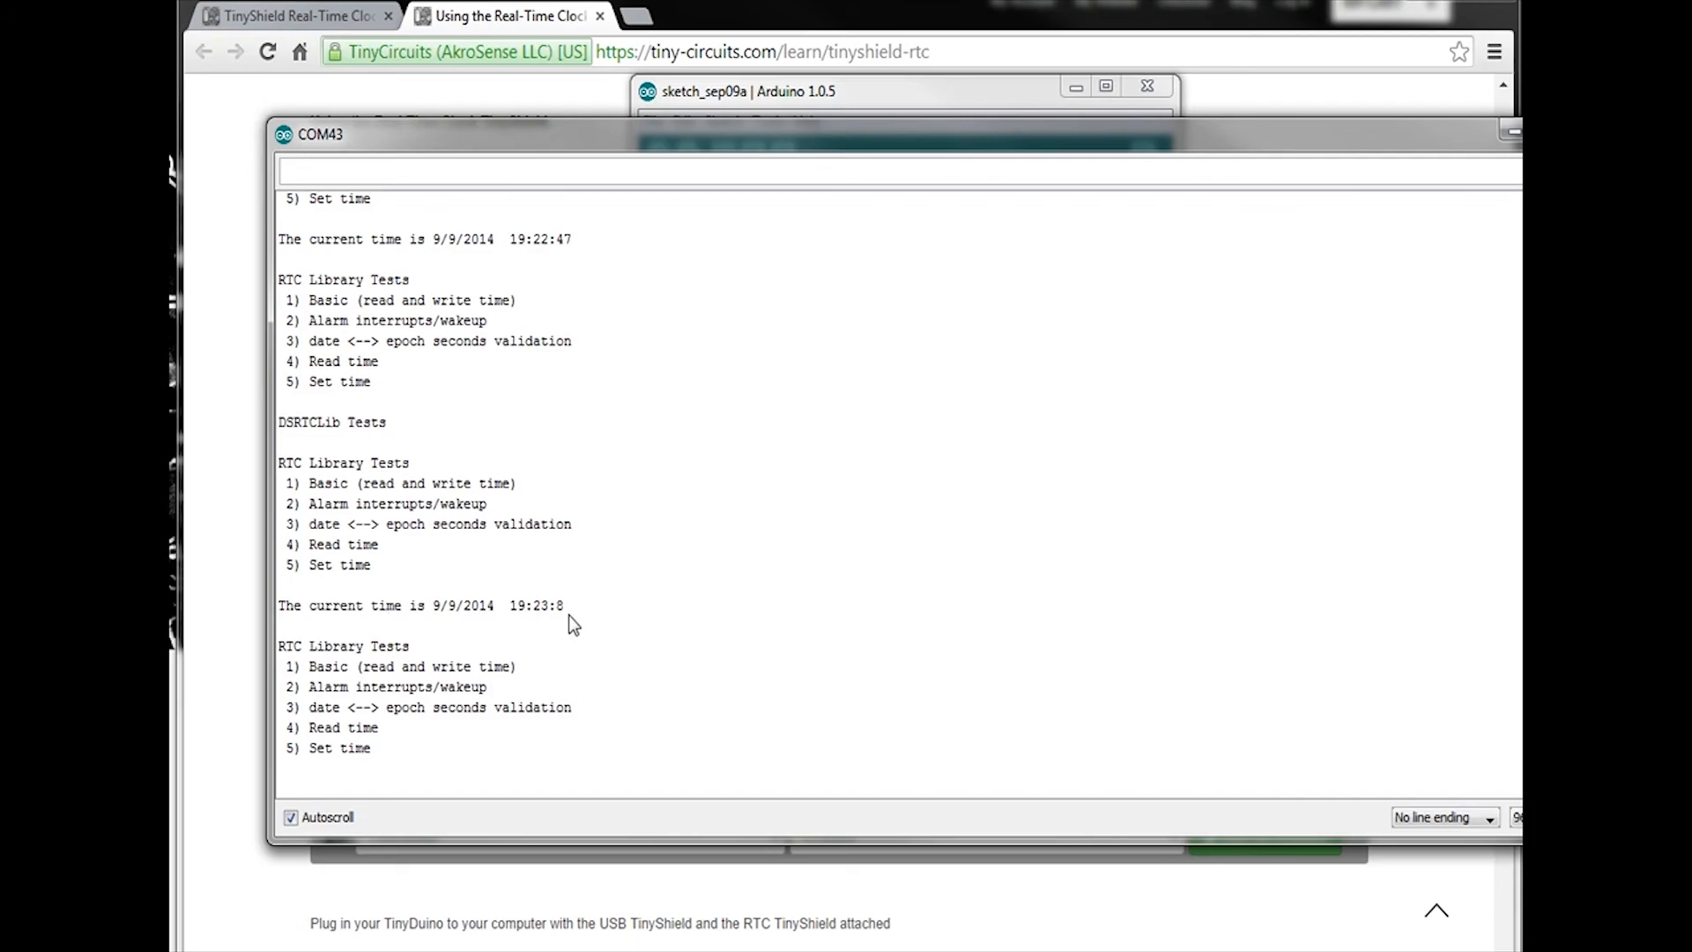
mouse_move(669, 673)
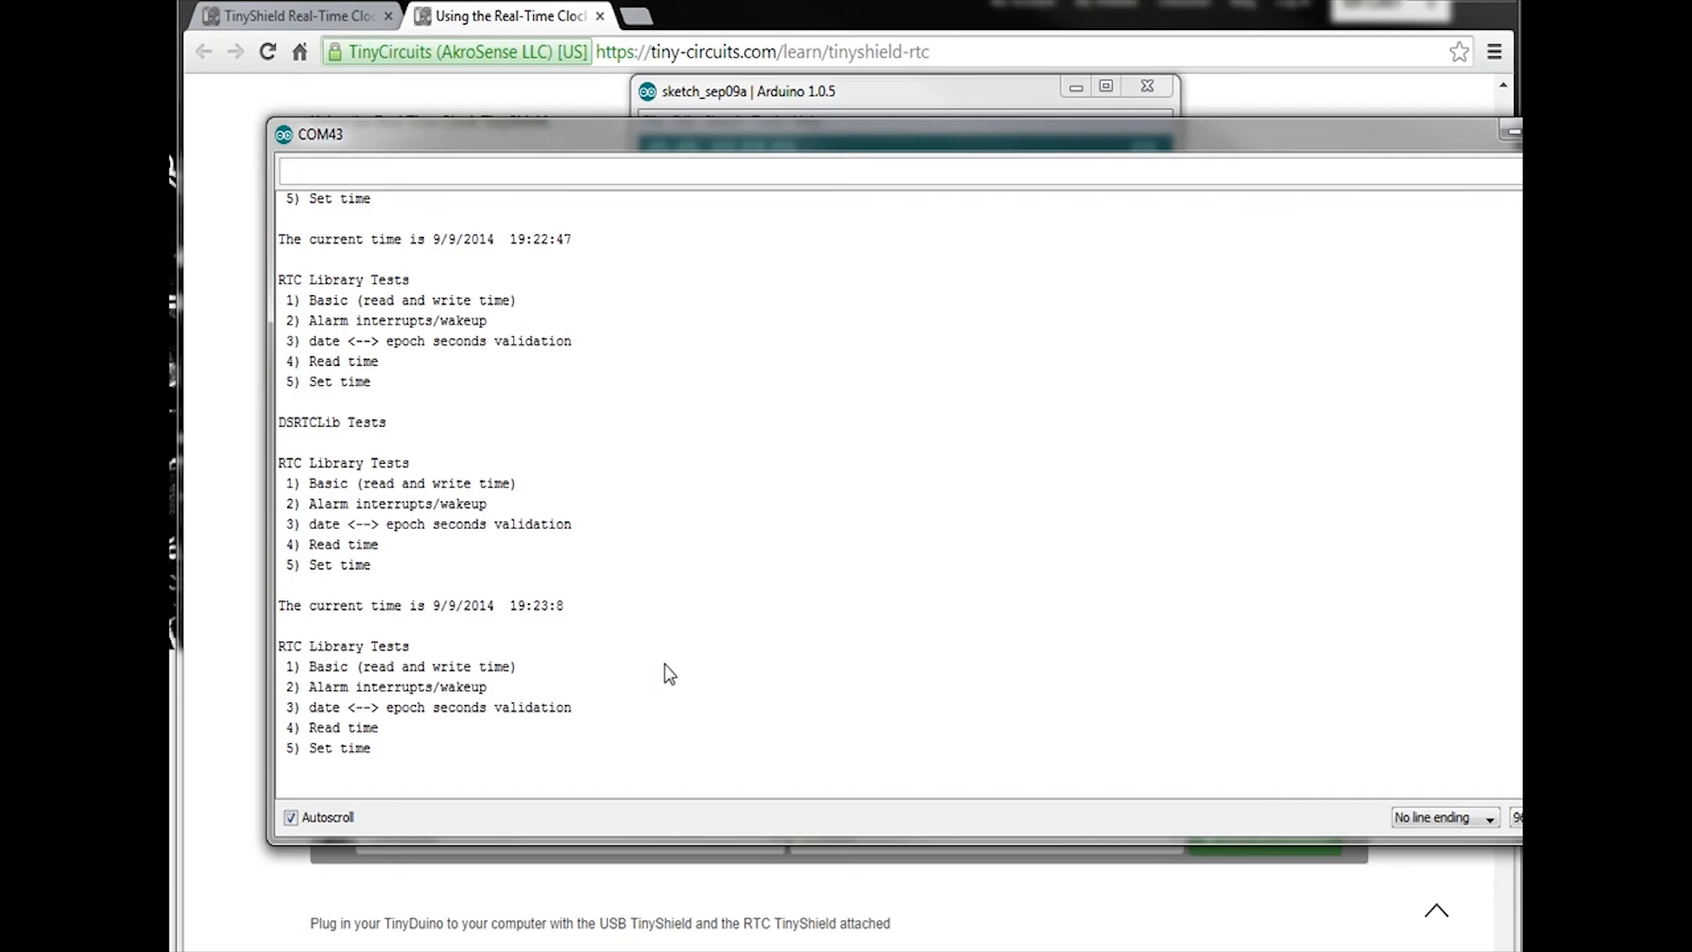